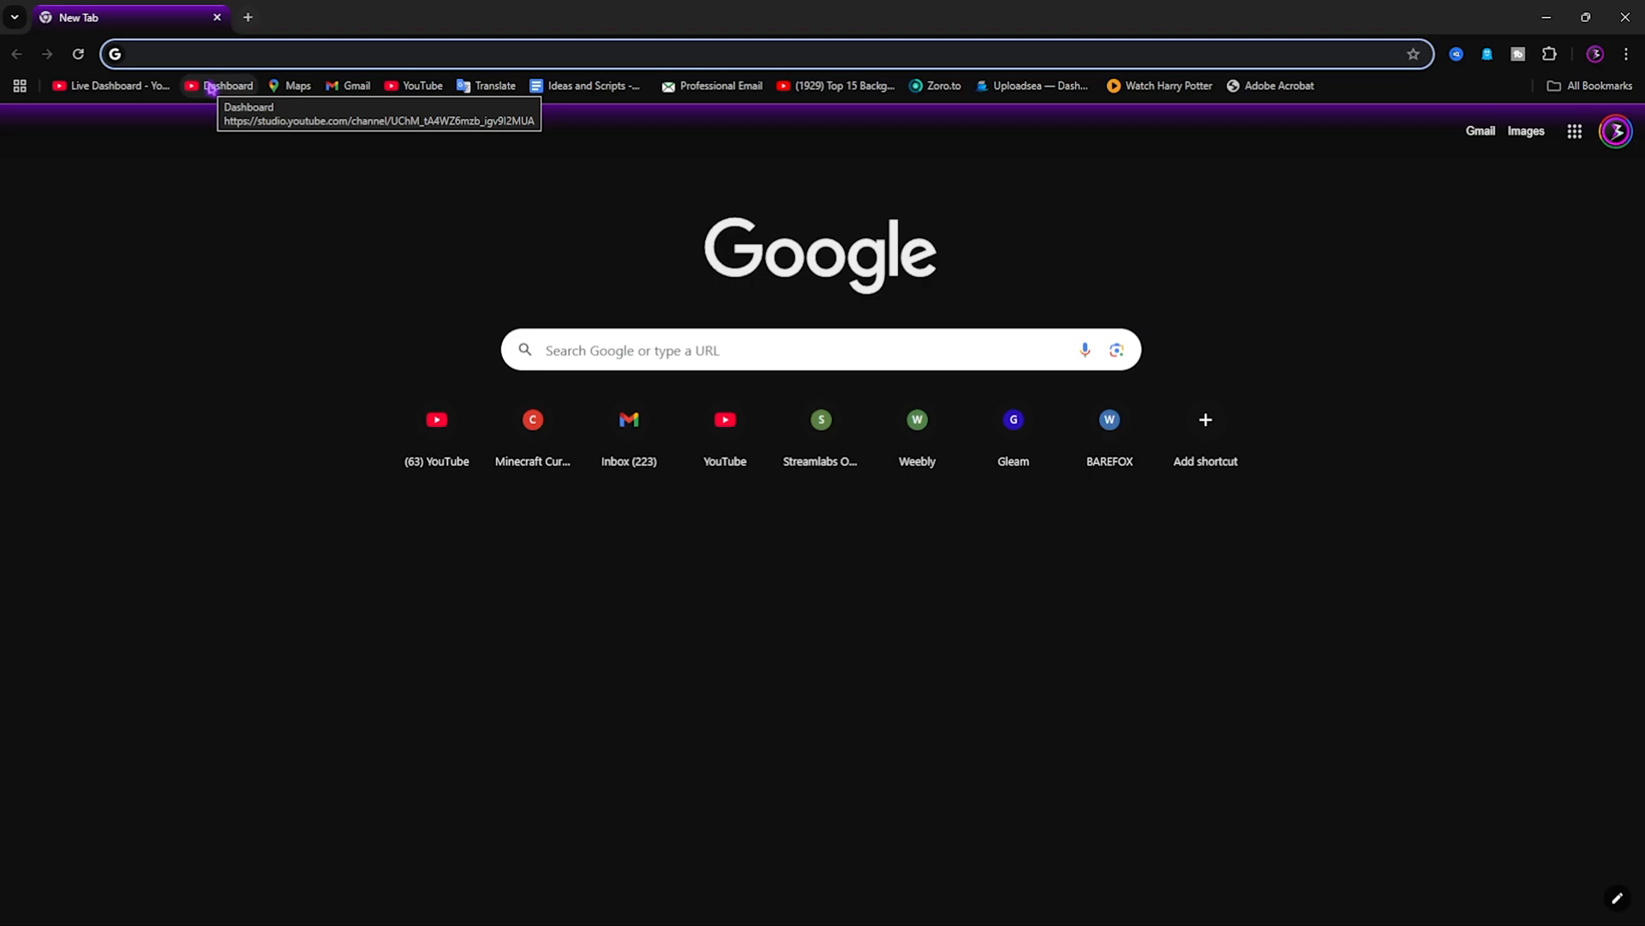
Search Google for Intel network adapter drivers and open Intel's Windows 10 driver page
type("Intel network adapter for windows 10")
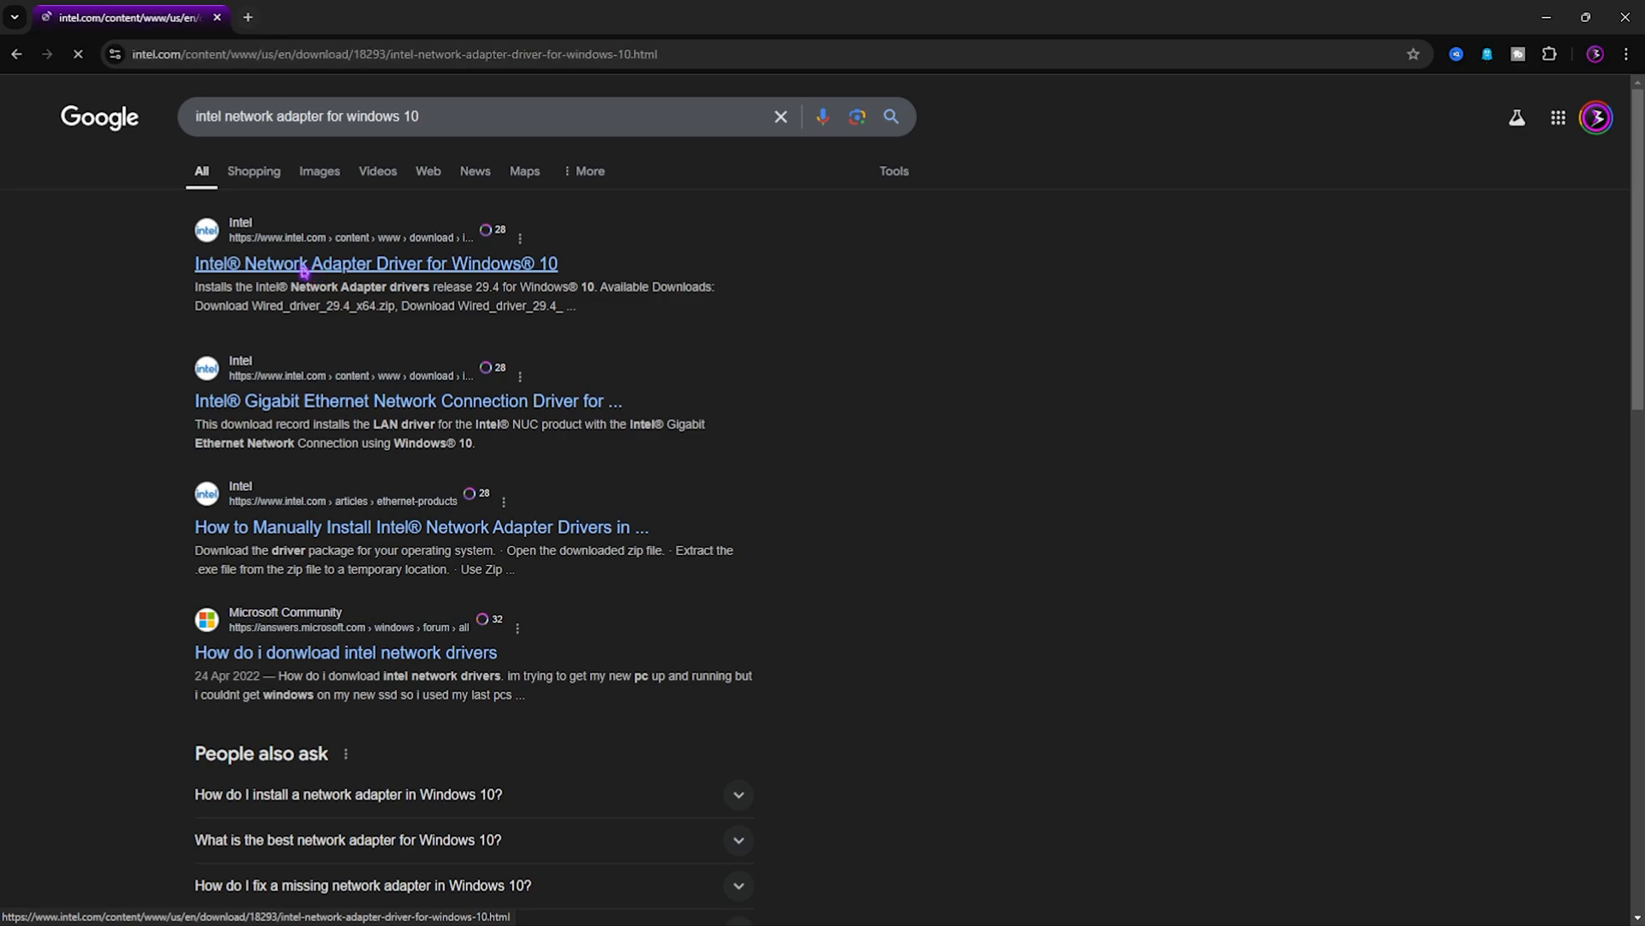
left_click(375, 263)
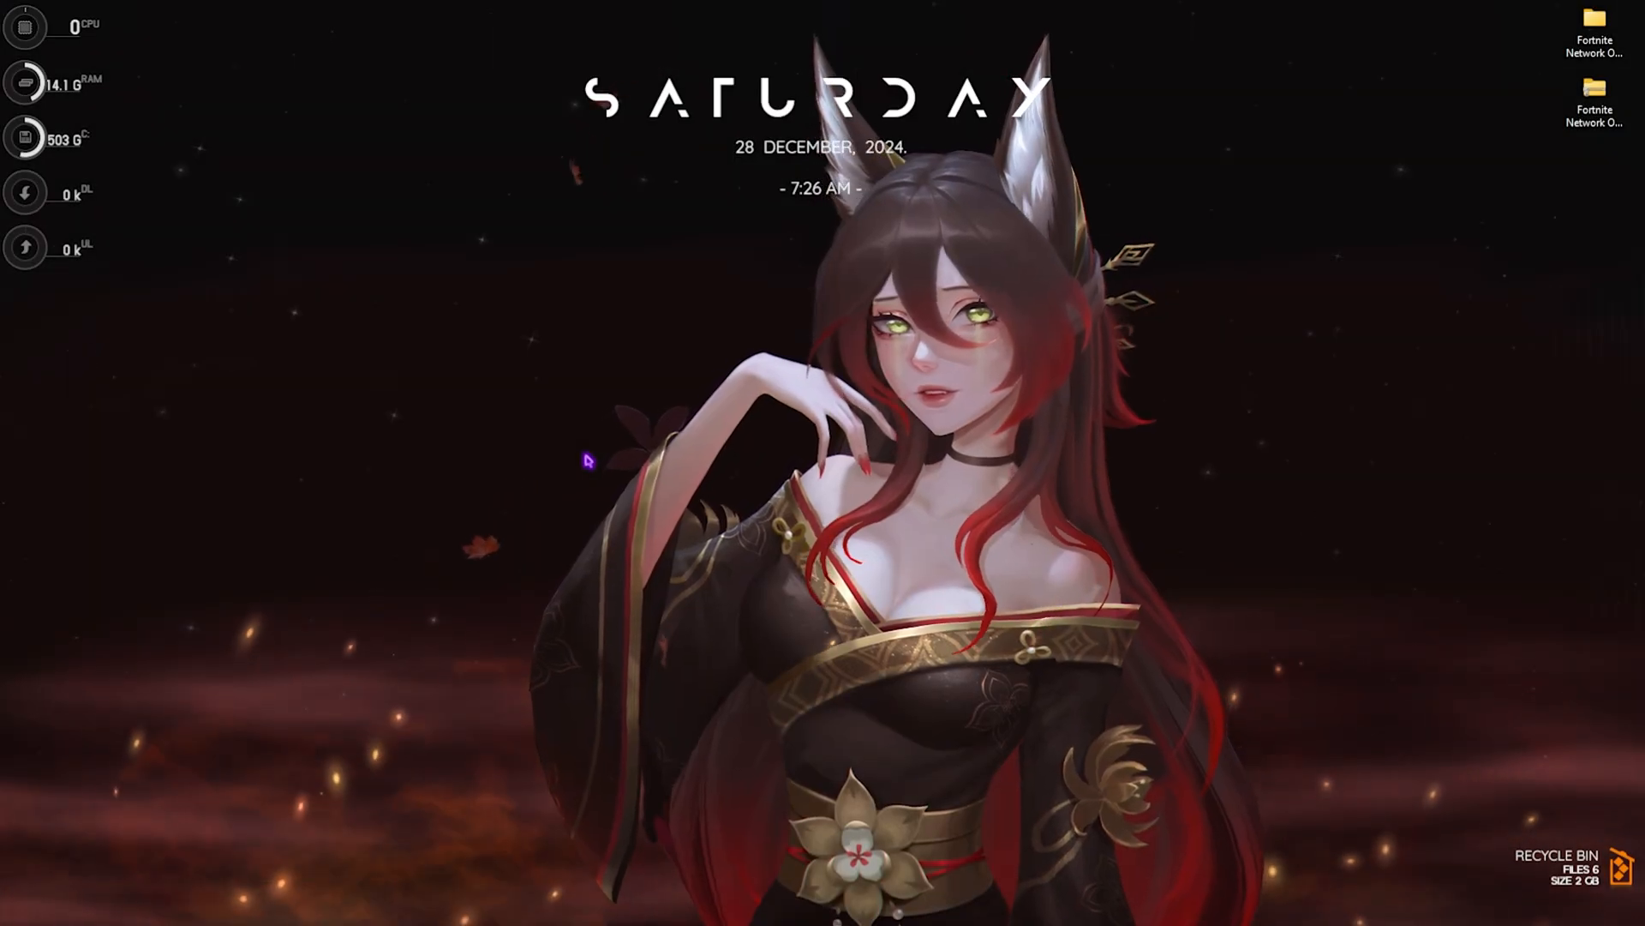
Search Start for 'allow an app through Windows Firewall' and open the allowed-apps list
left_click(556, 905)
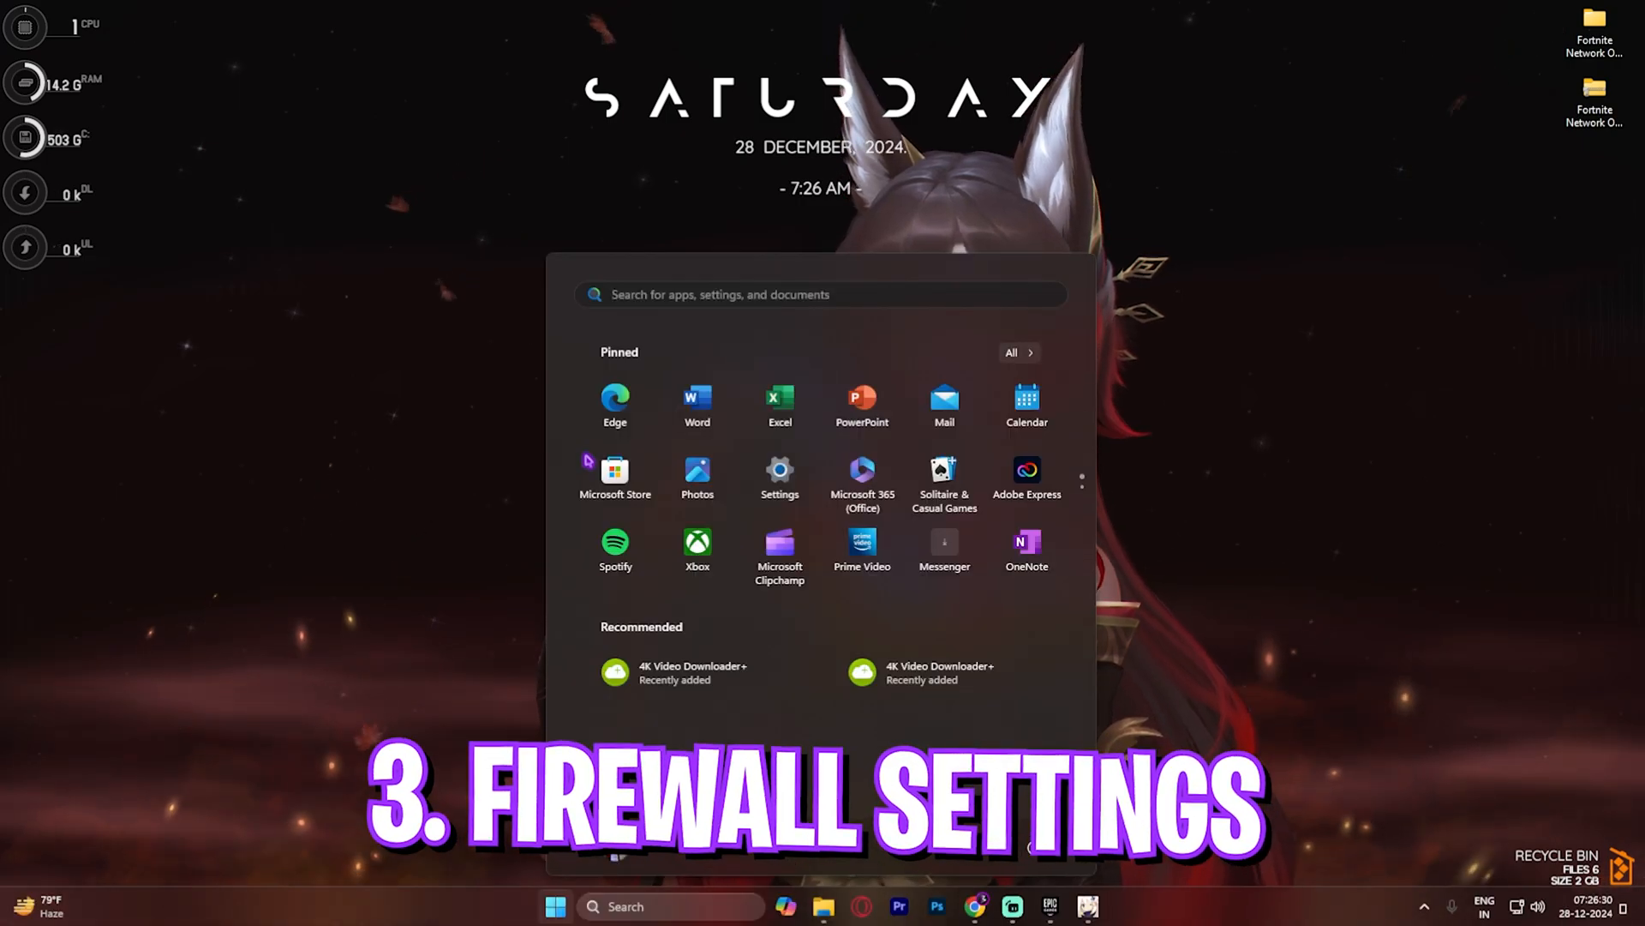
type("allow an app through Windows Firewall")
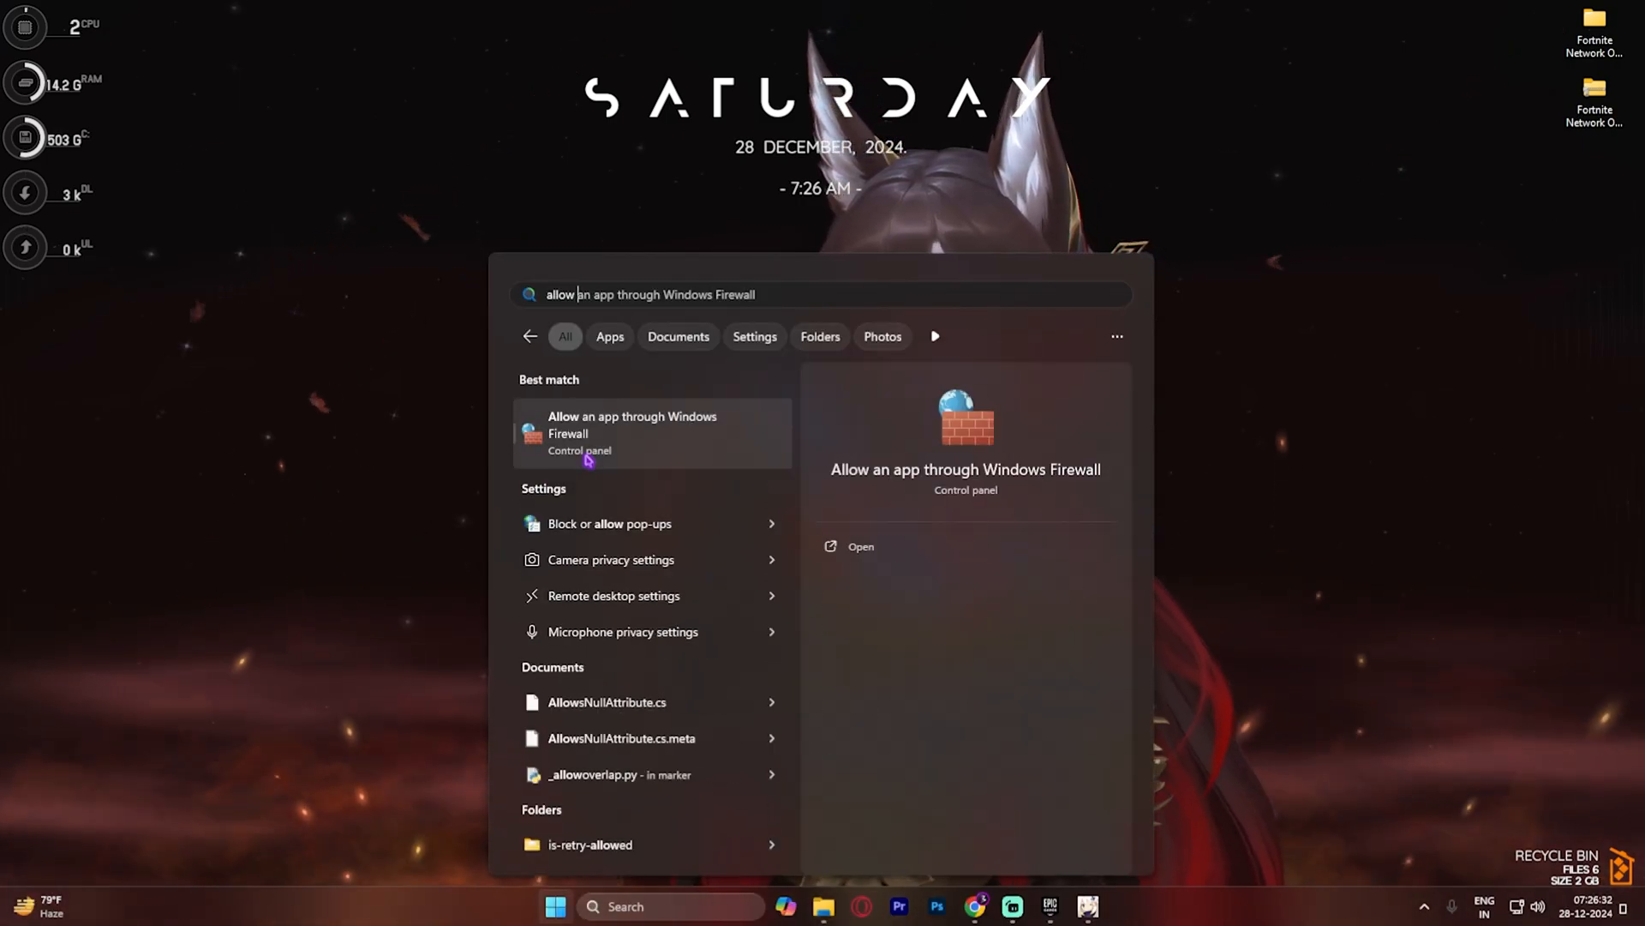
left_click(632, 431)
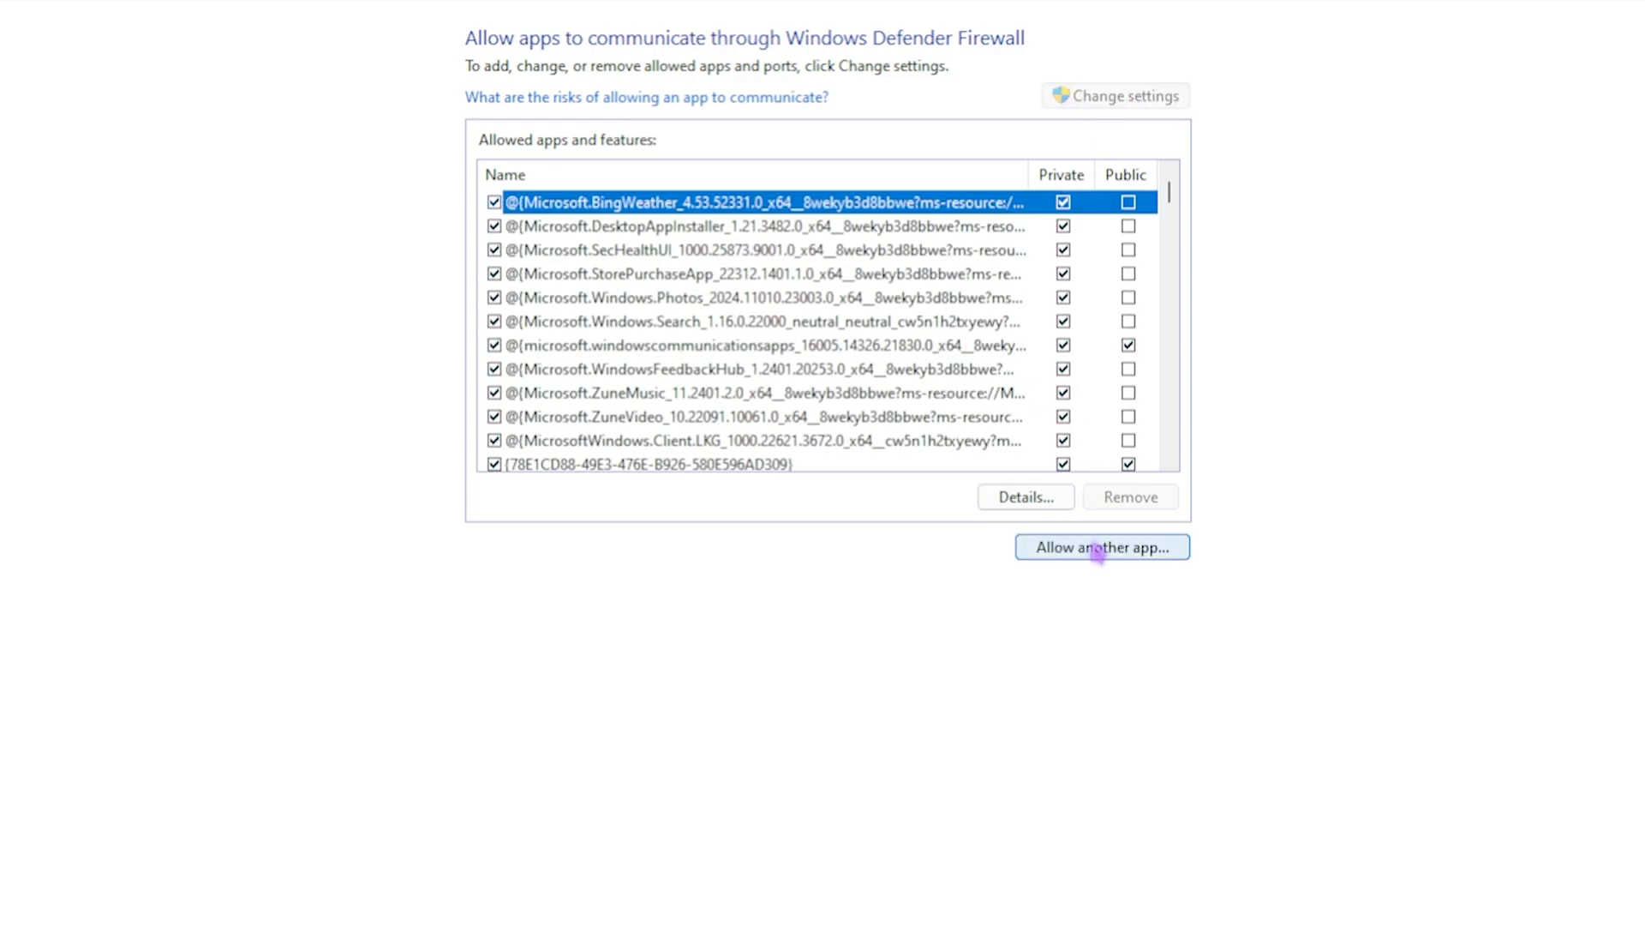
Try adding Fortnite's executable from its Binaries folder, then dismiss the already-listed notice
left_click(1101, 546)
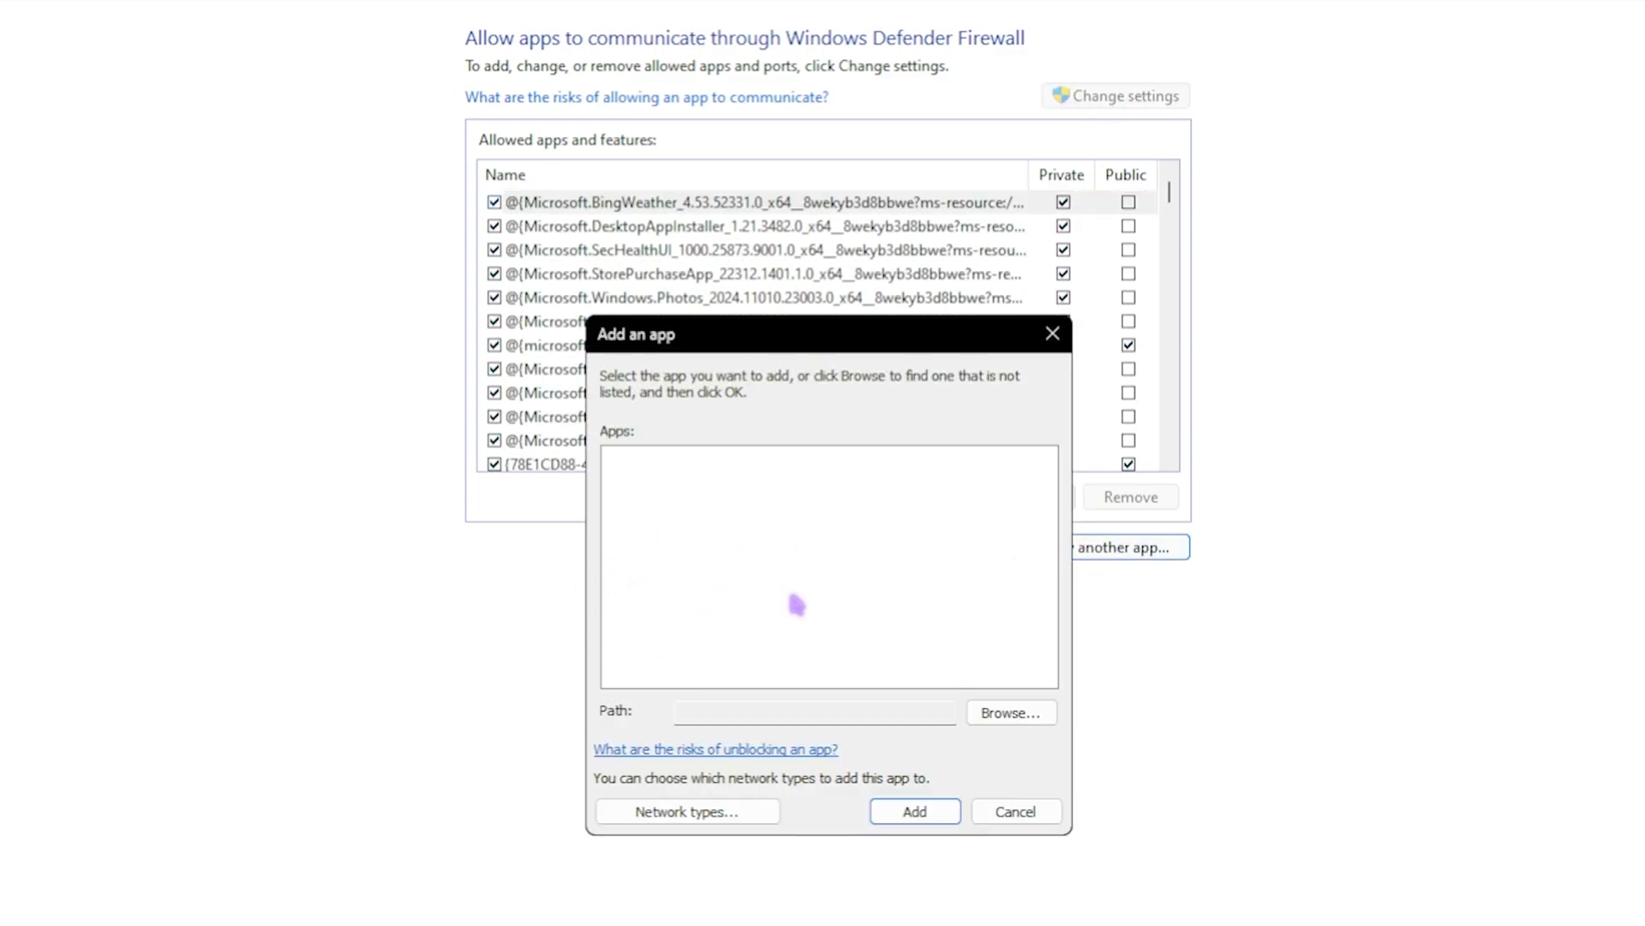
left_click(1009, 711)
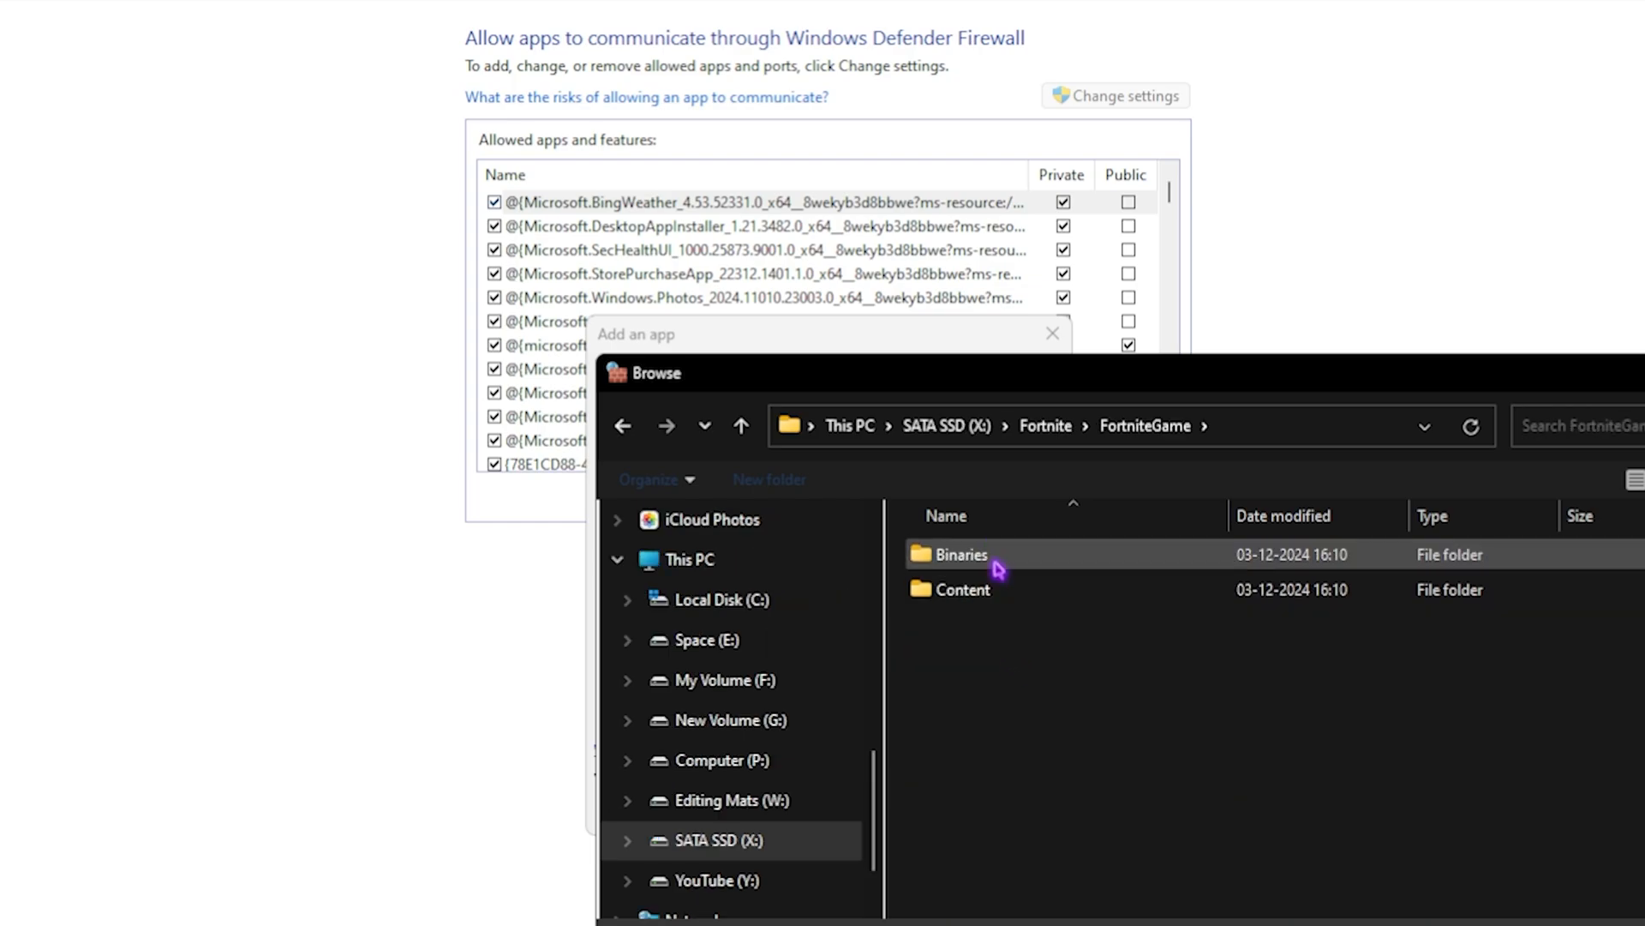
double_click(958, 554)
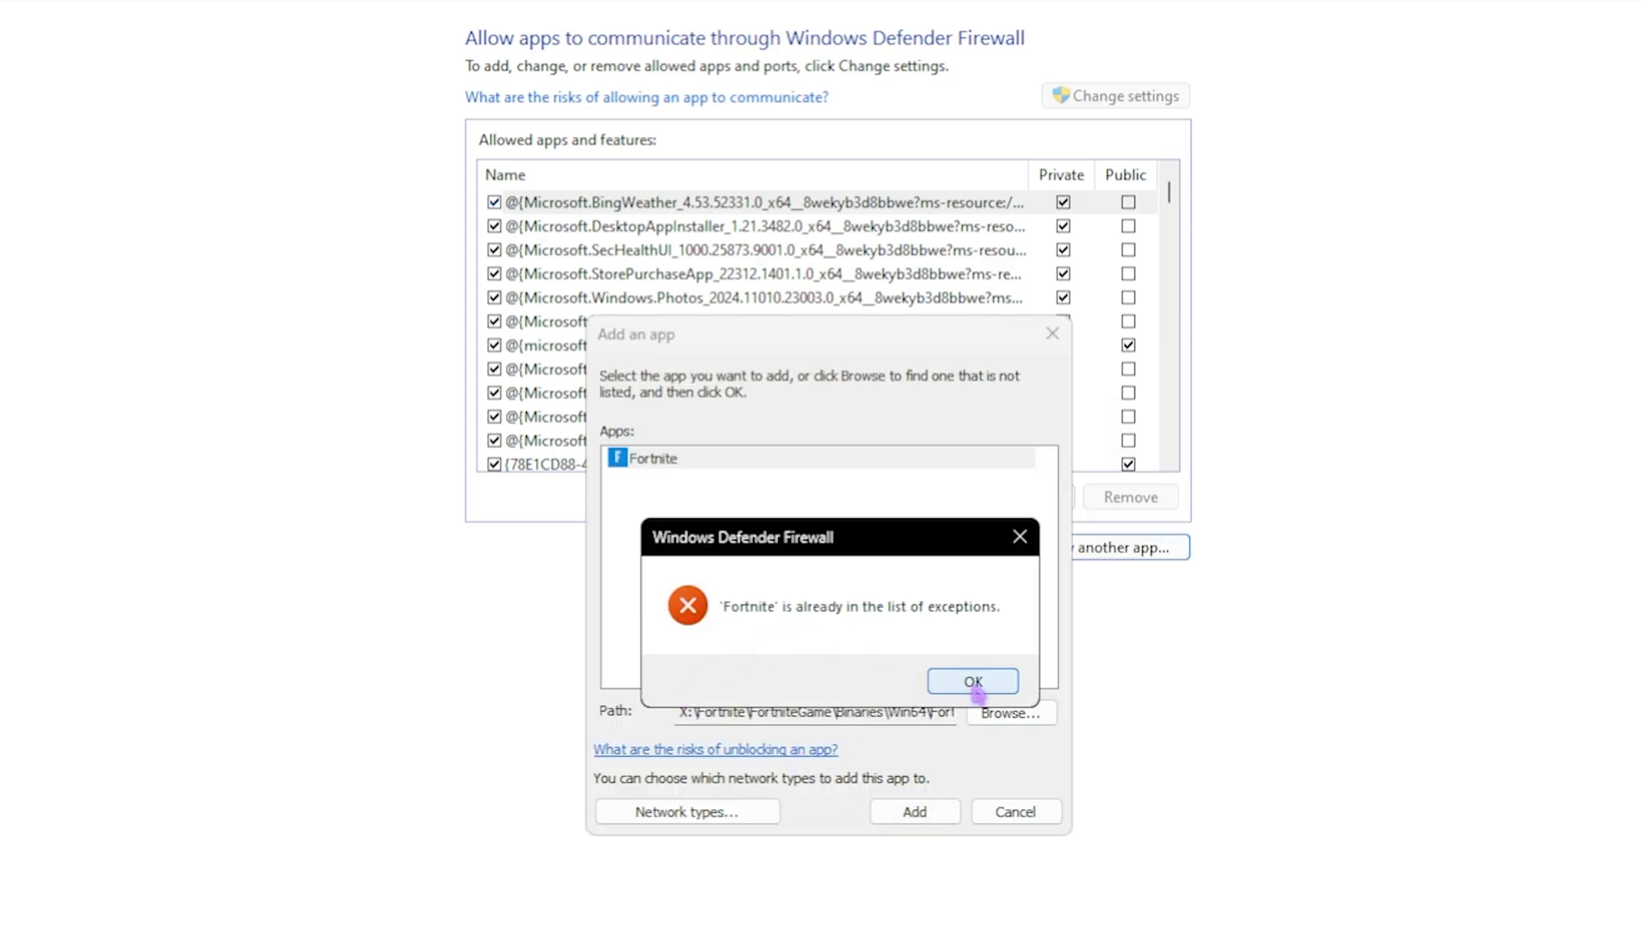
left_click(972, 680)
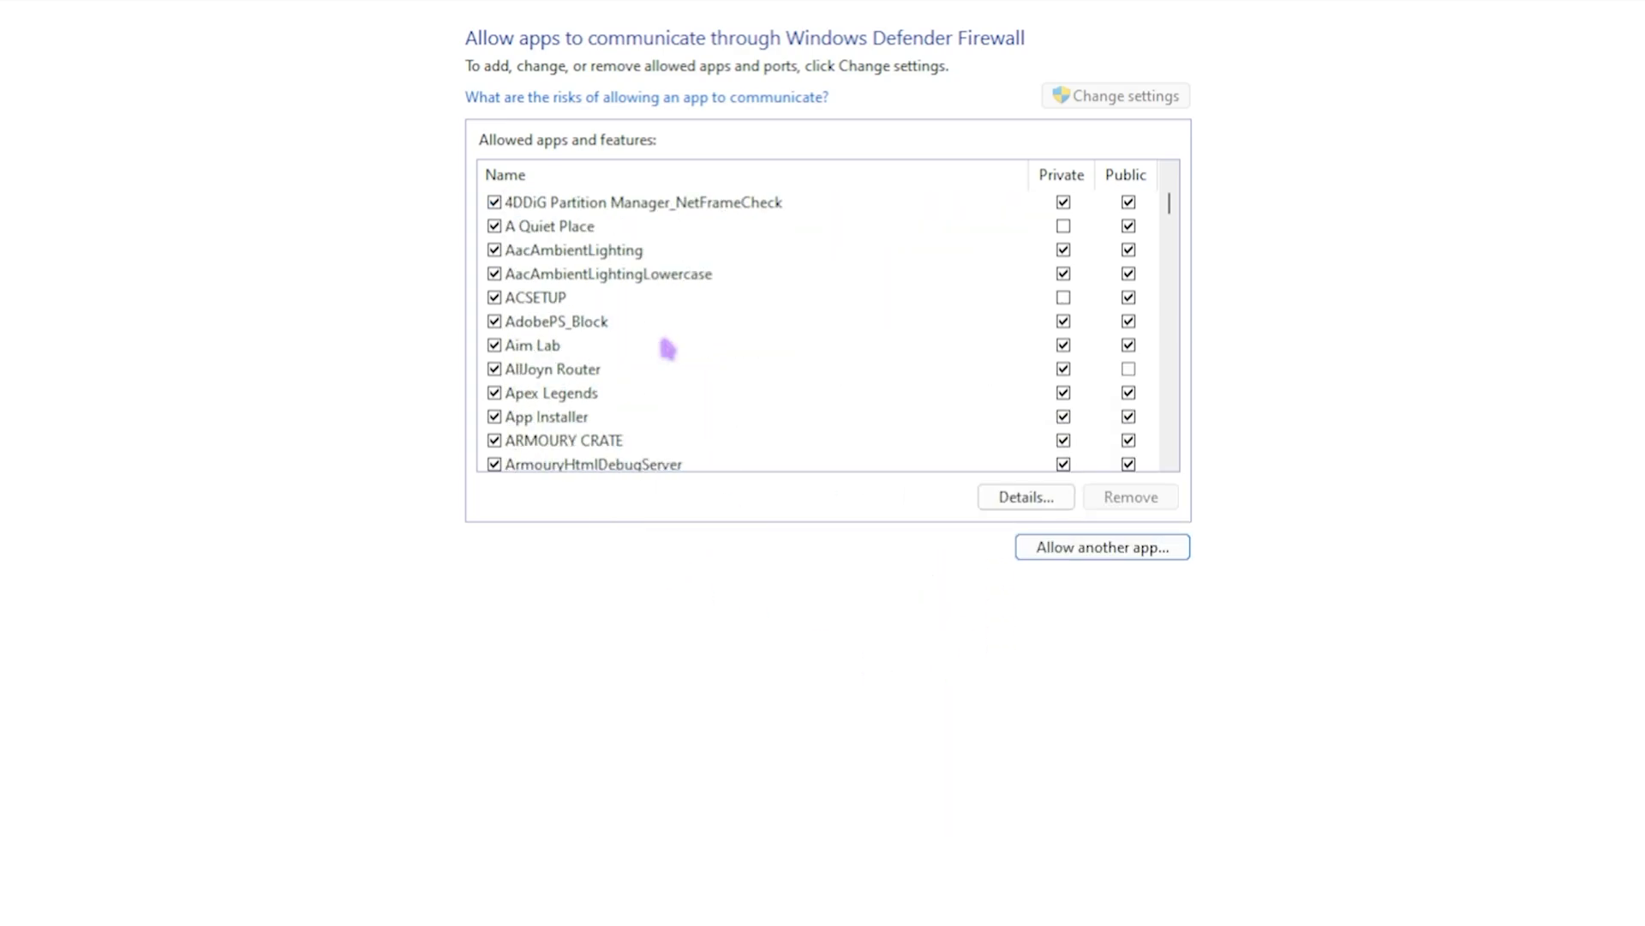
Tick Private for the second Fortnite entry and FortniteLauncher.exe in the allowed-apps list
left_click(546, 345)
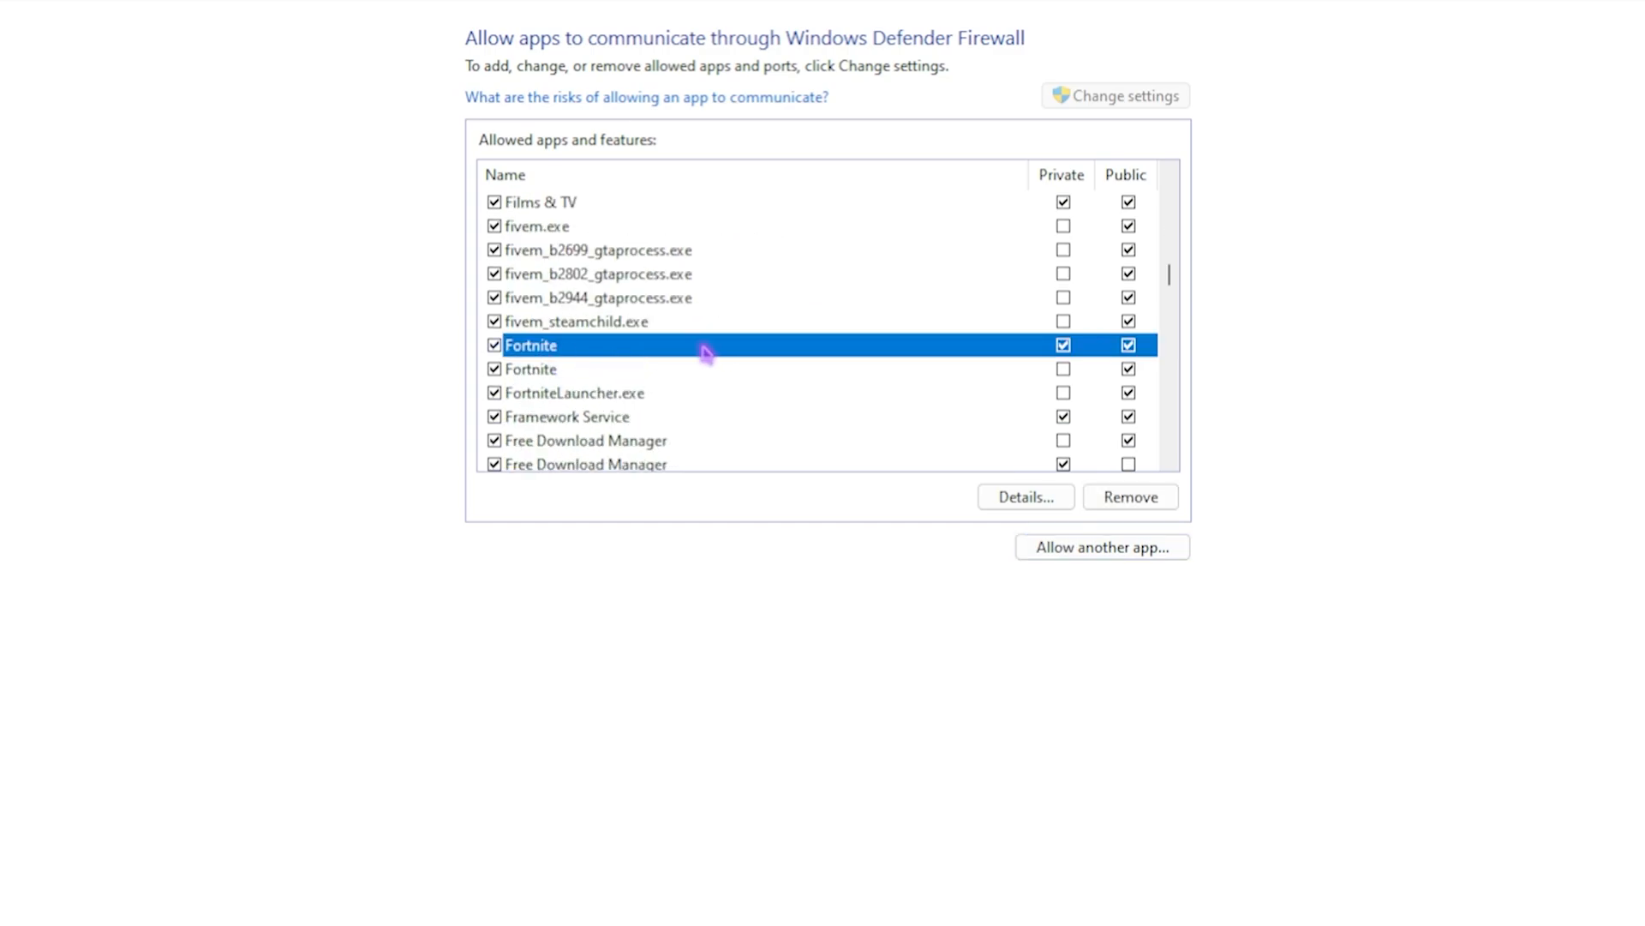
left_click(1062, 368)
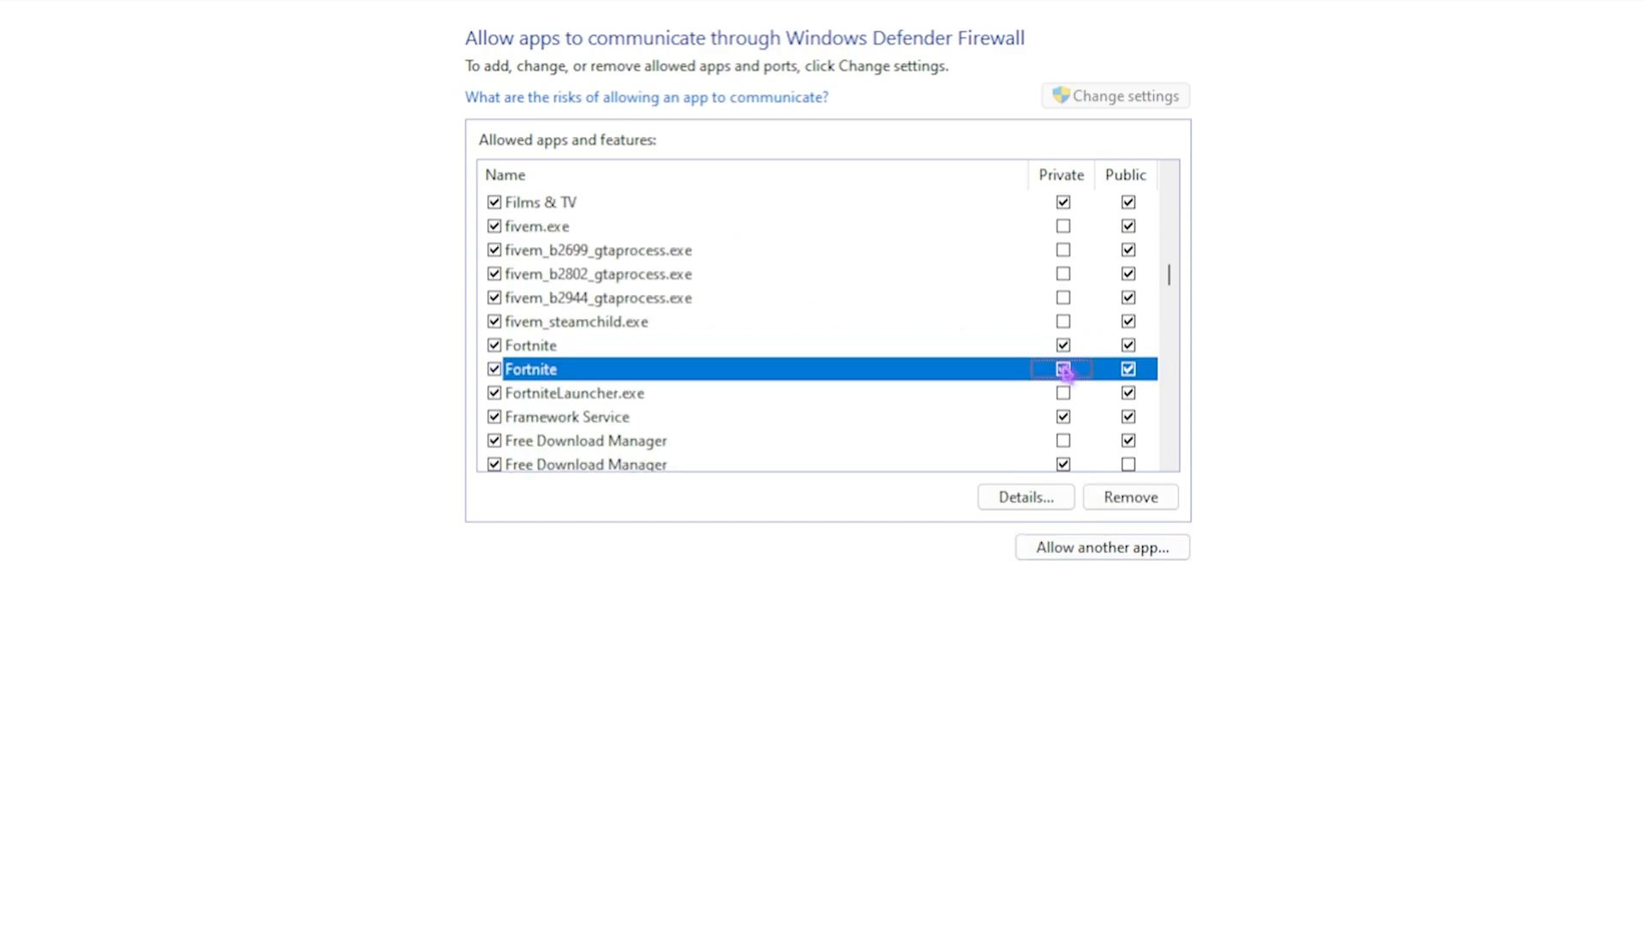
left_click(1062, 368)
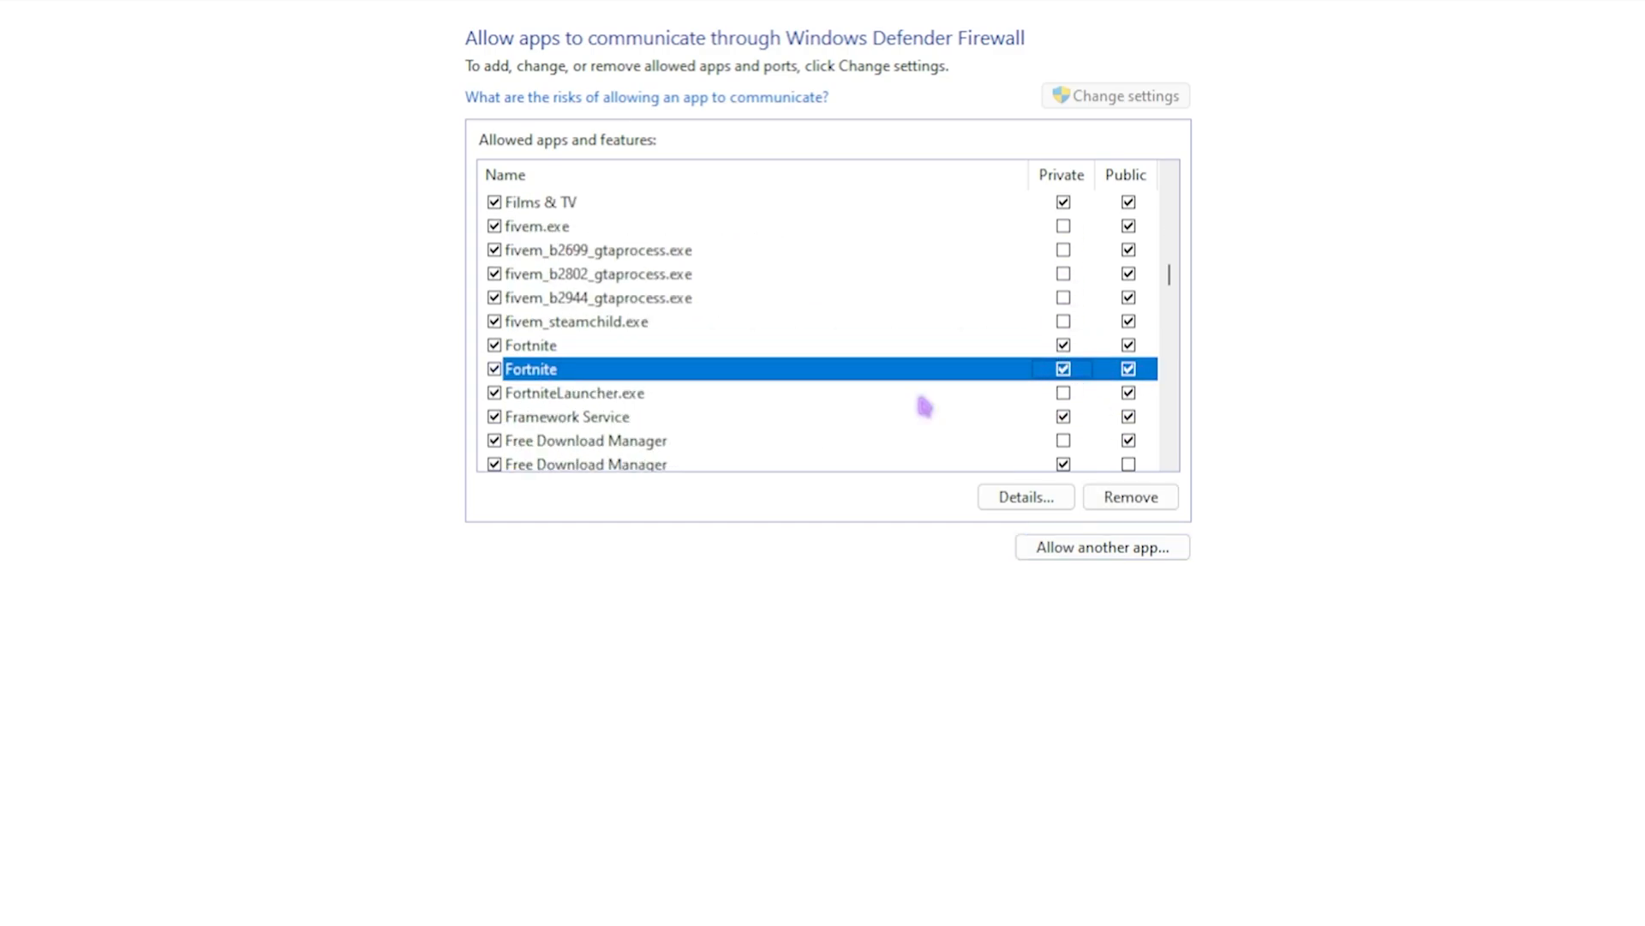
left_click(574, 393)
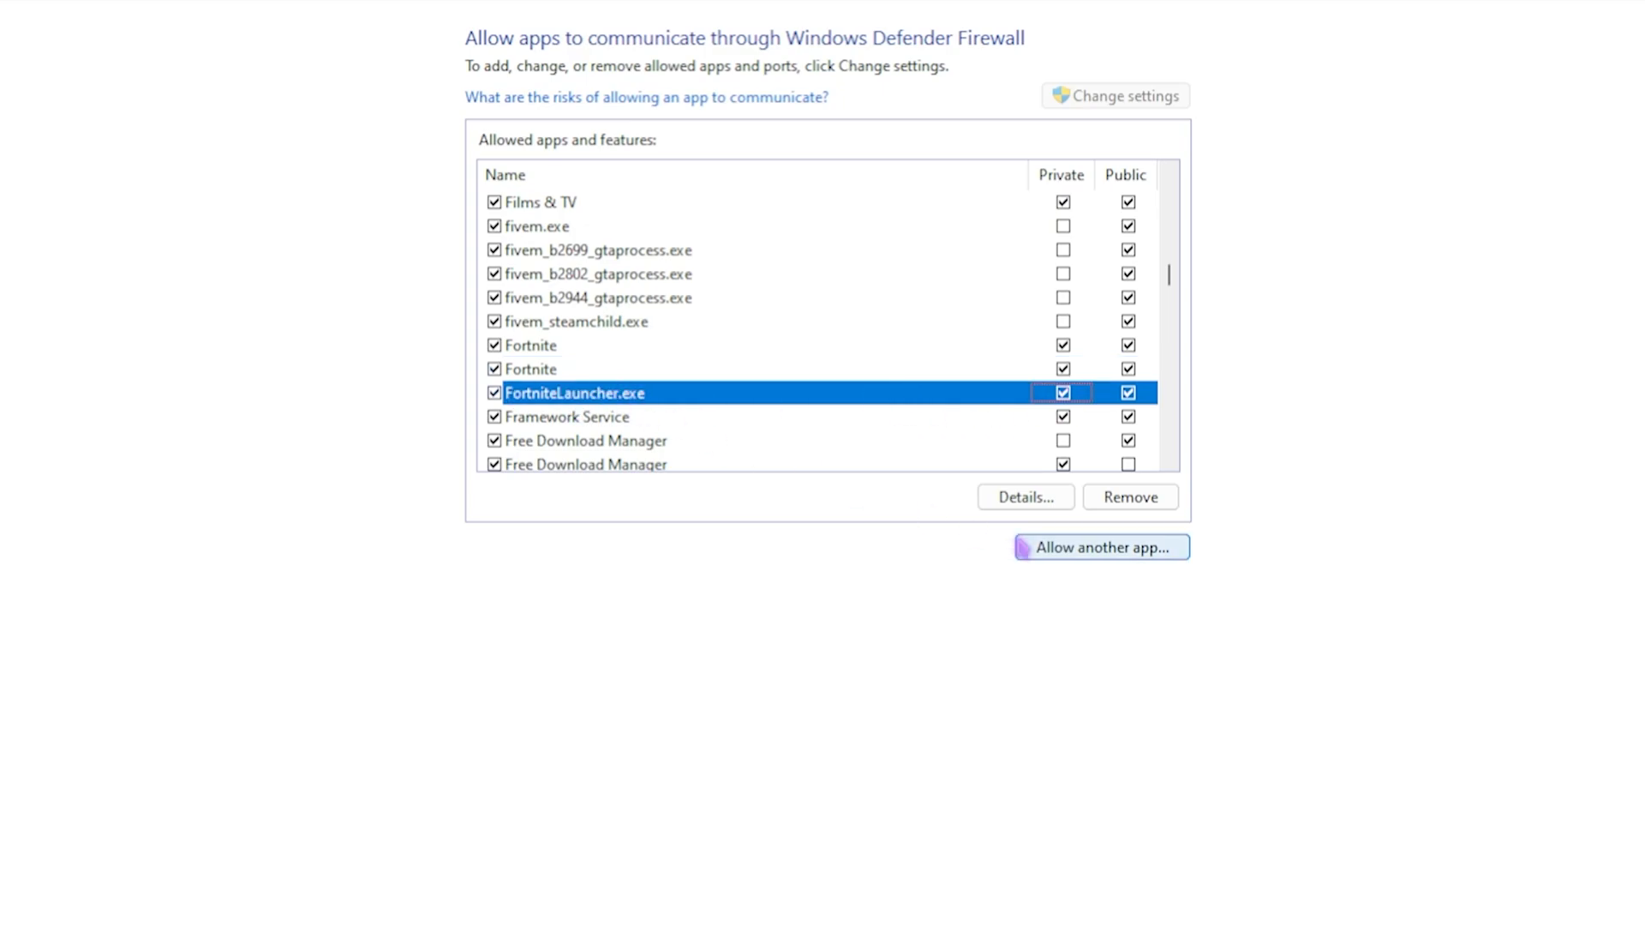
left_click(1099, 546)
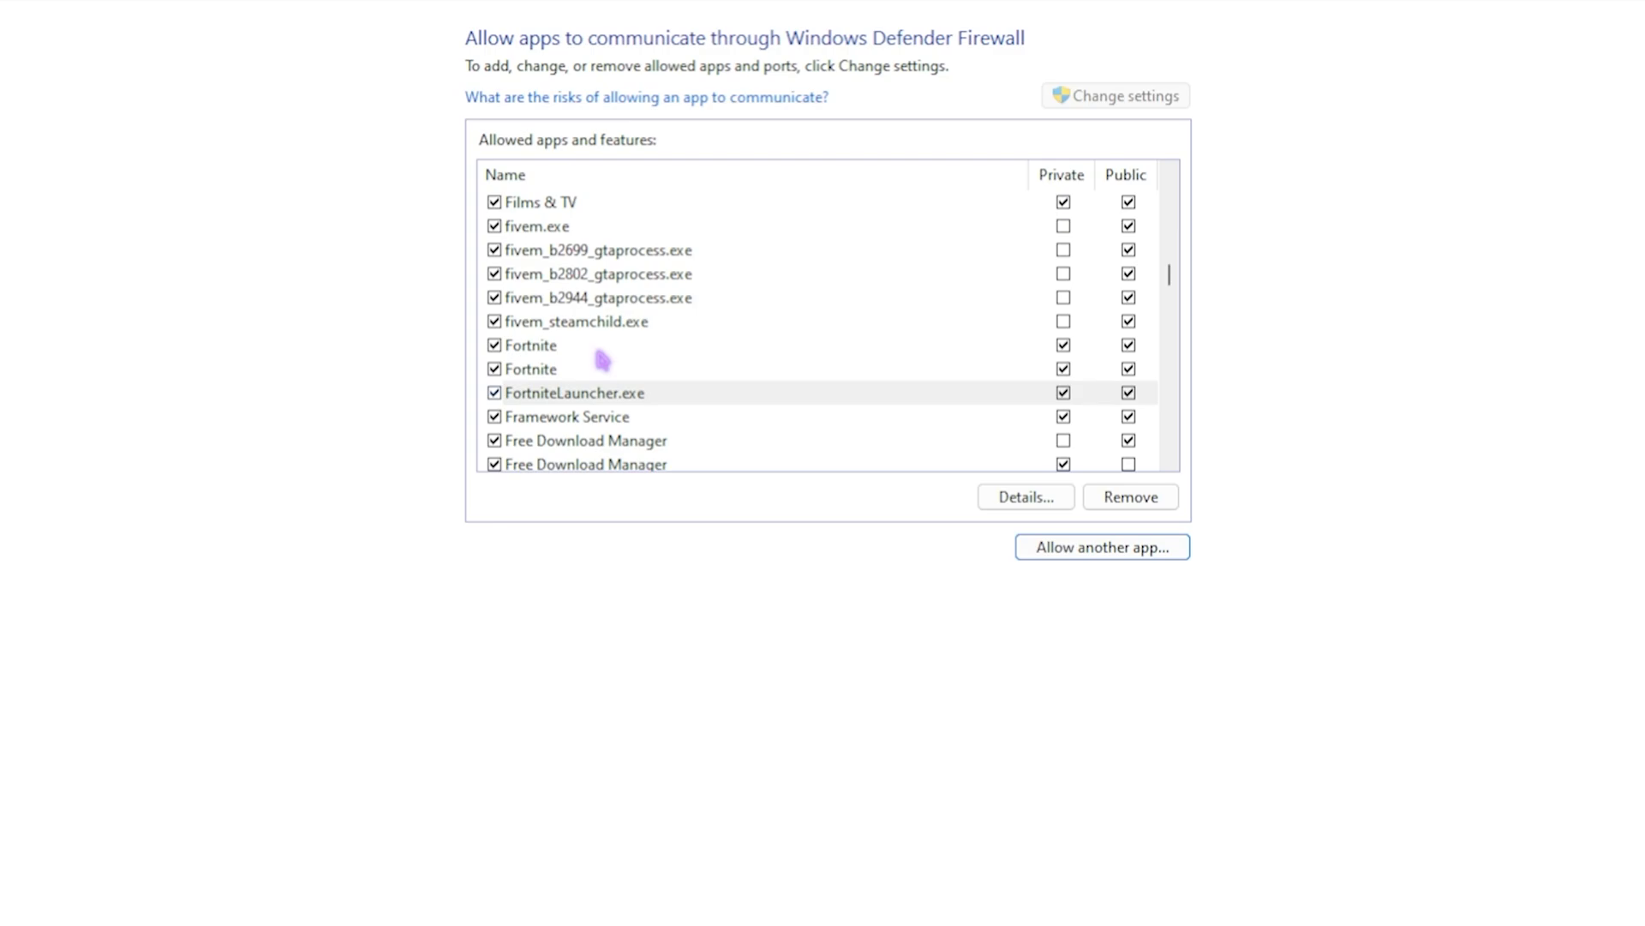
mouse_move(462, 392)
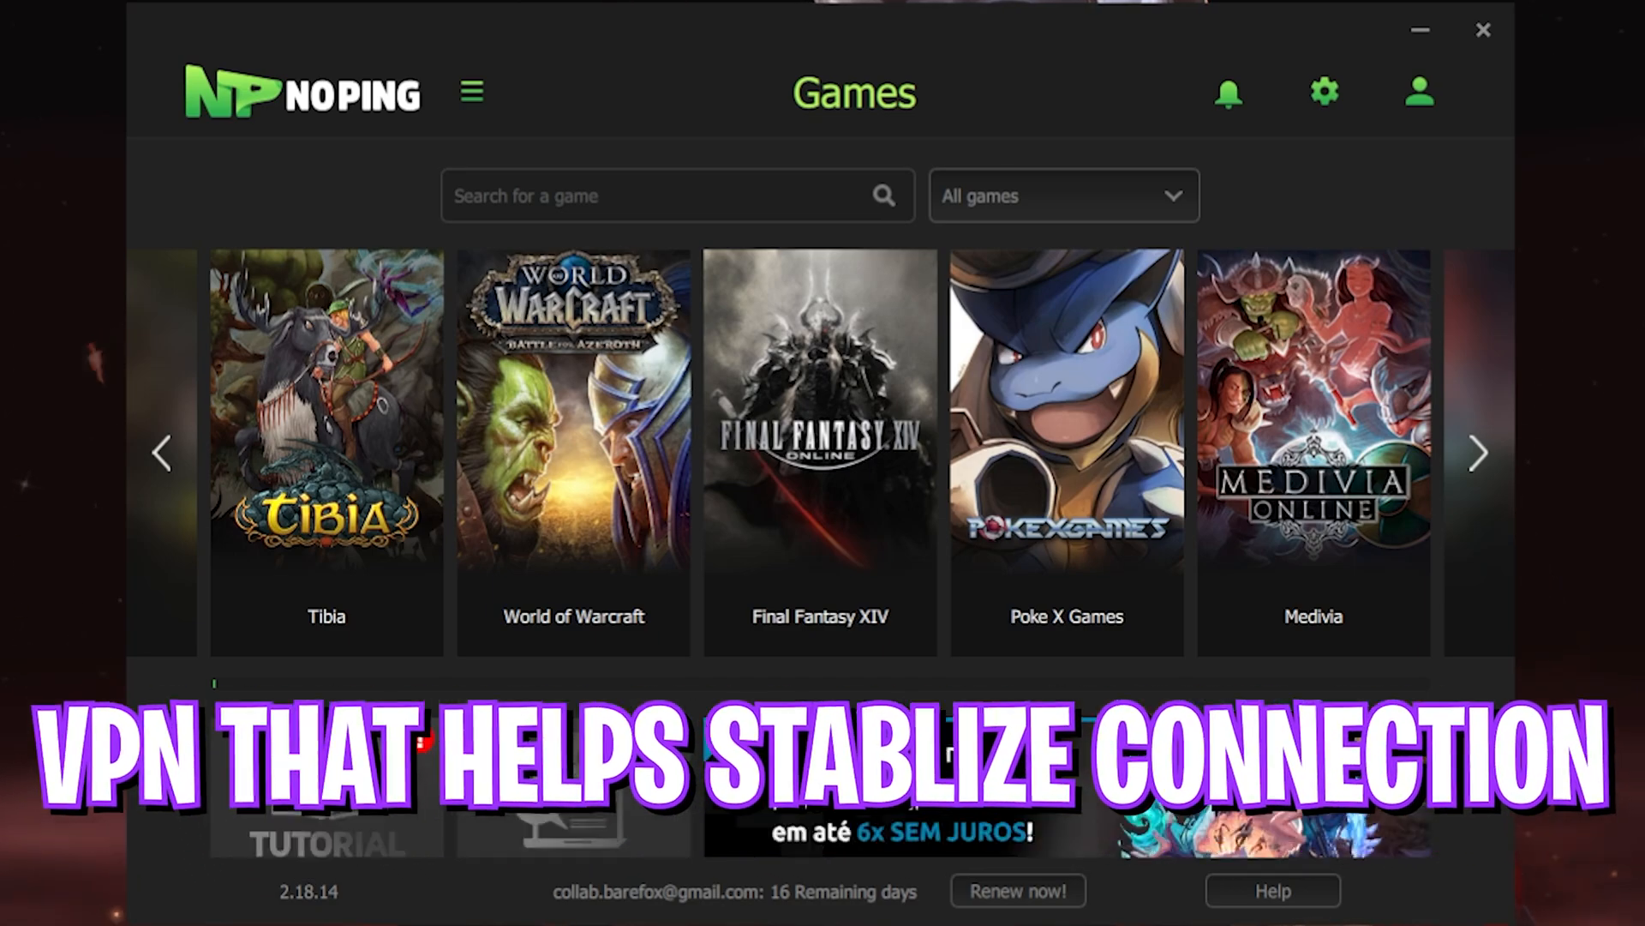
Find Fortnite in NoPing's game search and optimize it on the Dubai 03 server
left_click(672, 197)
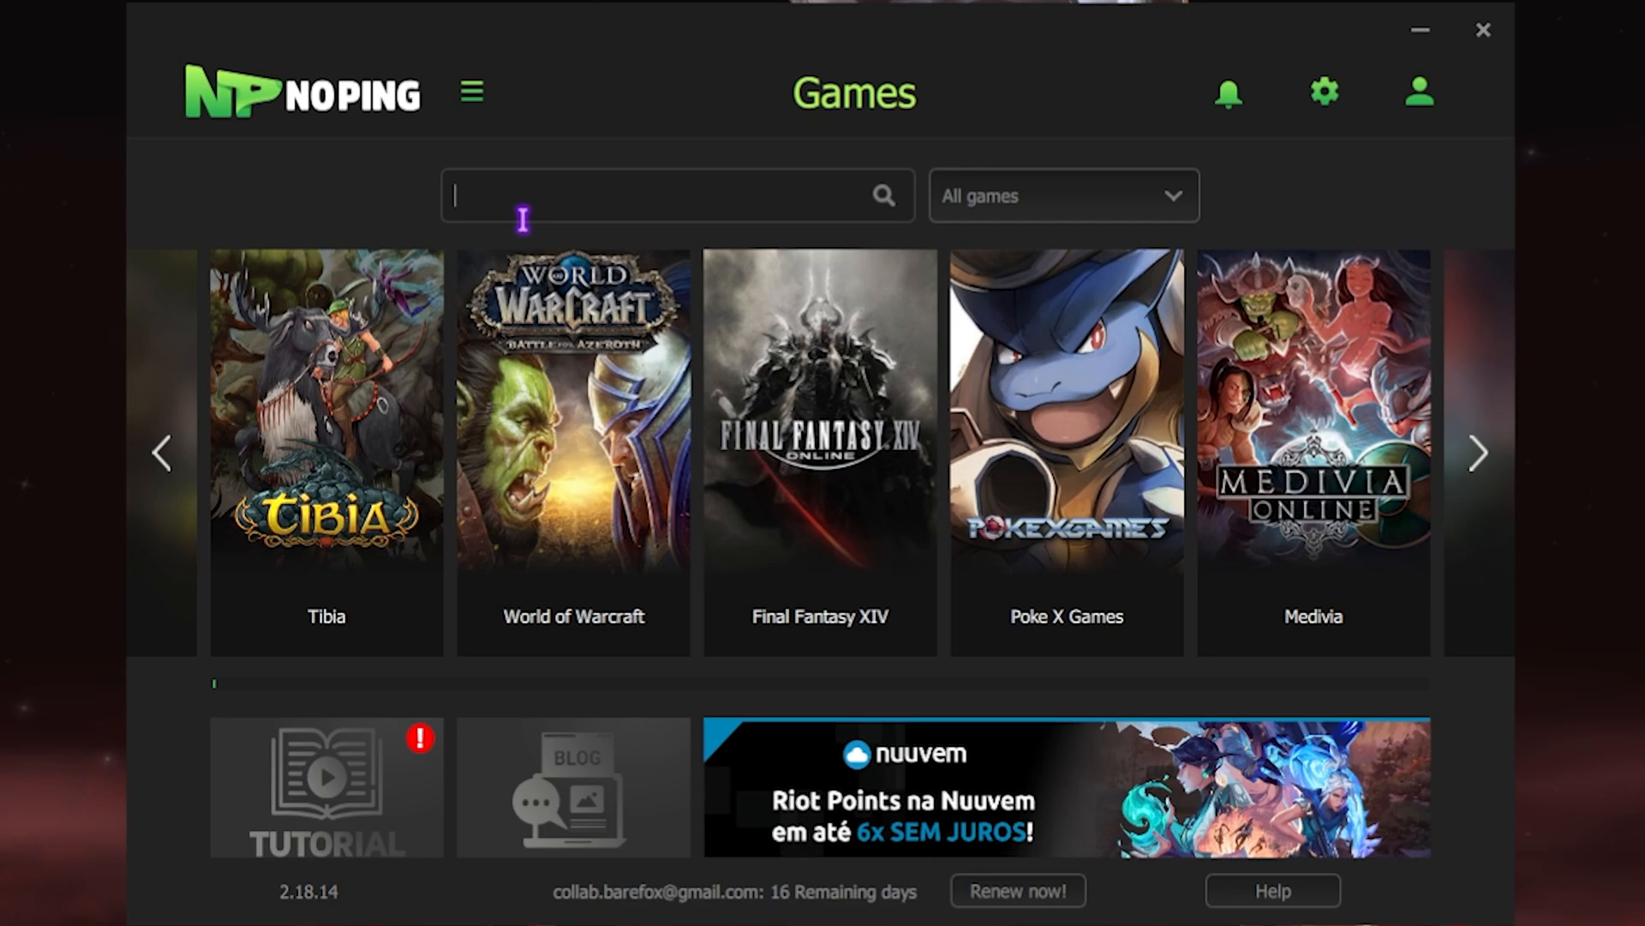
type("For")
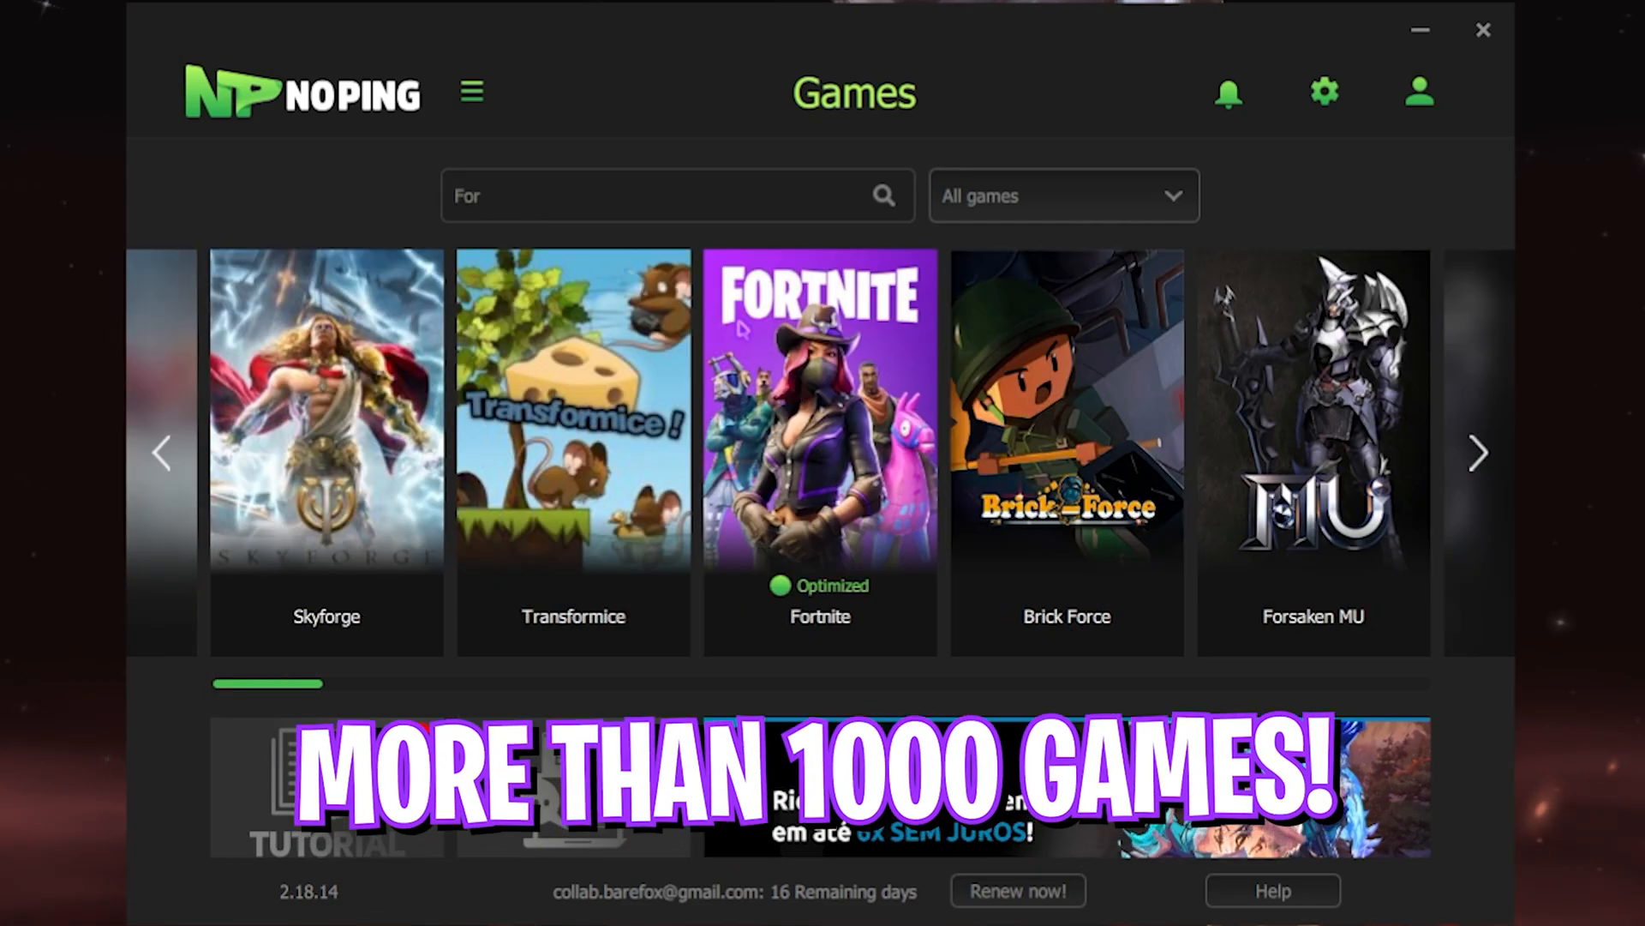
left_click(820, 410)
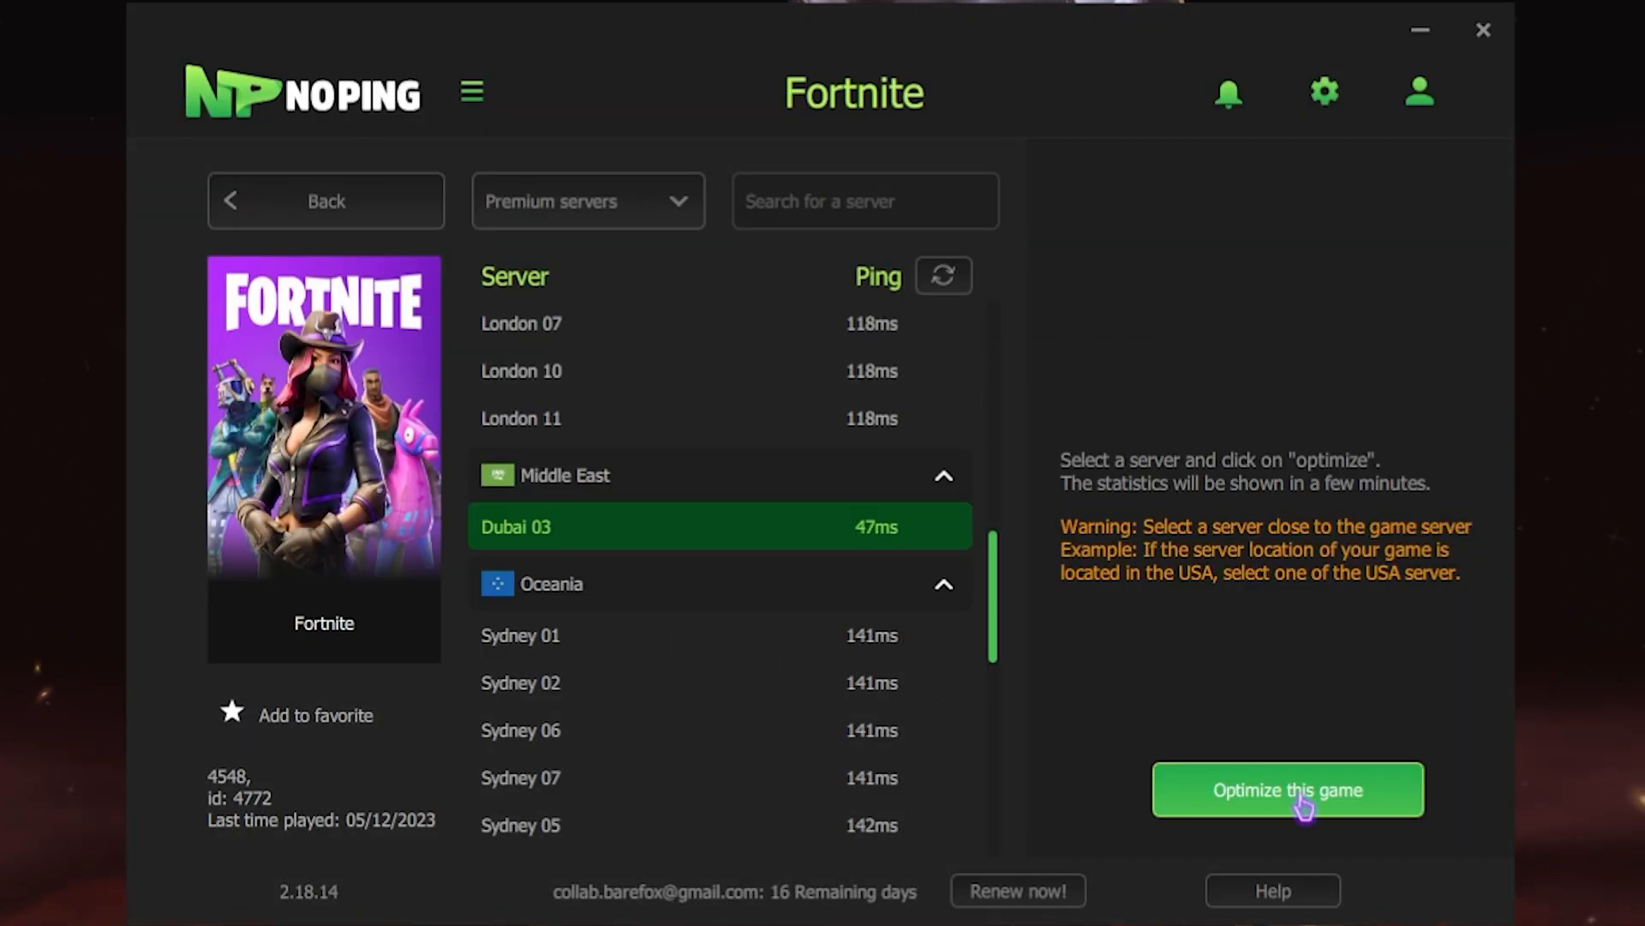
left_click(1287, 790)
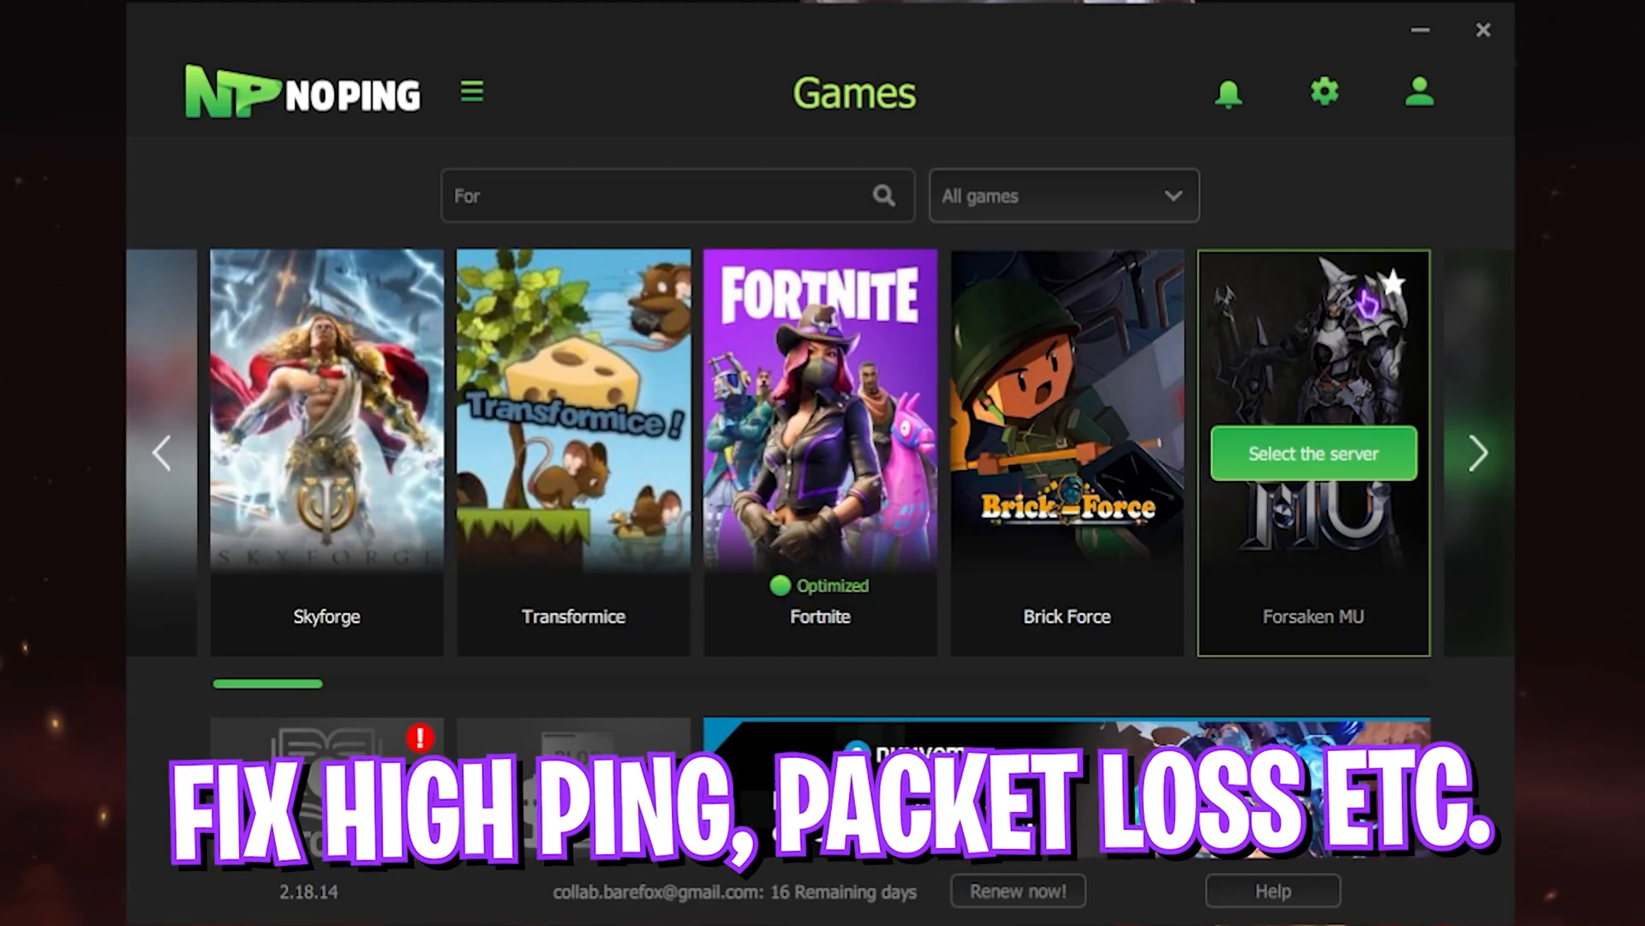
left_click(1324, 93)
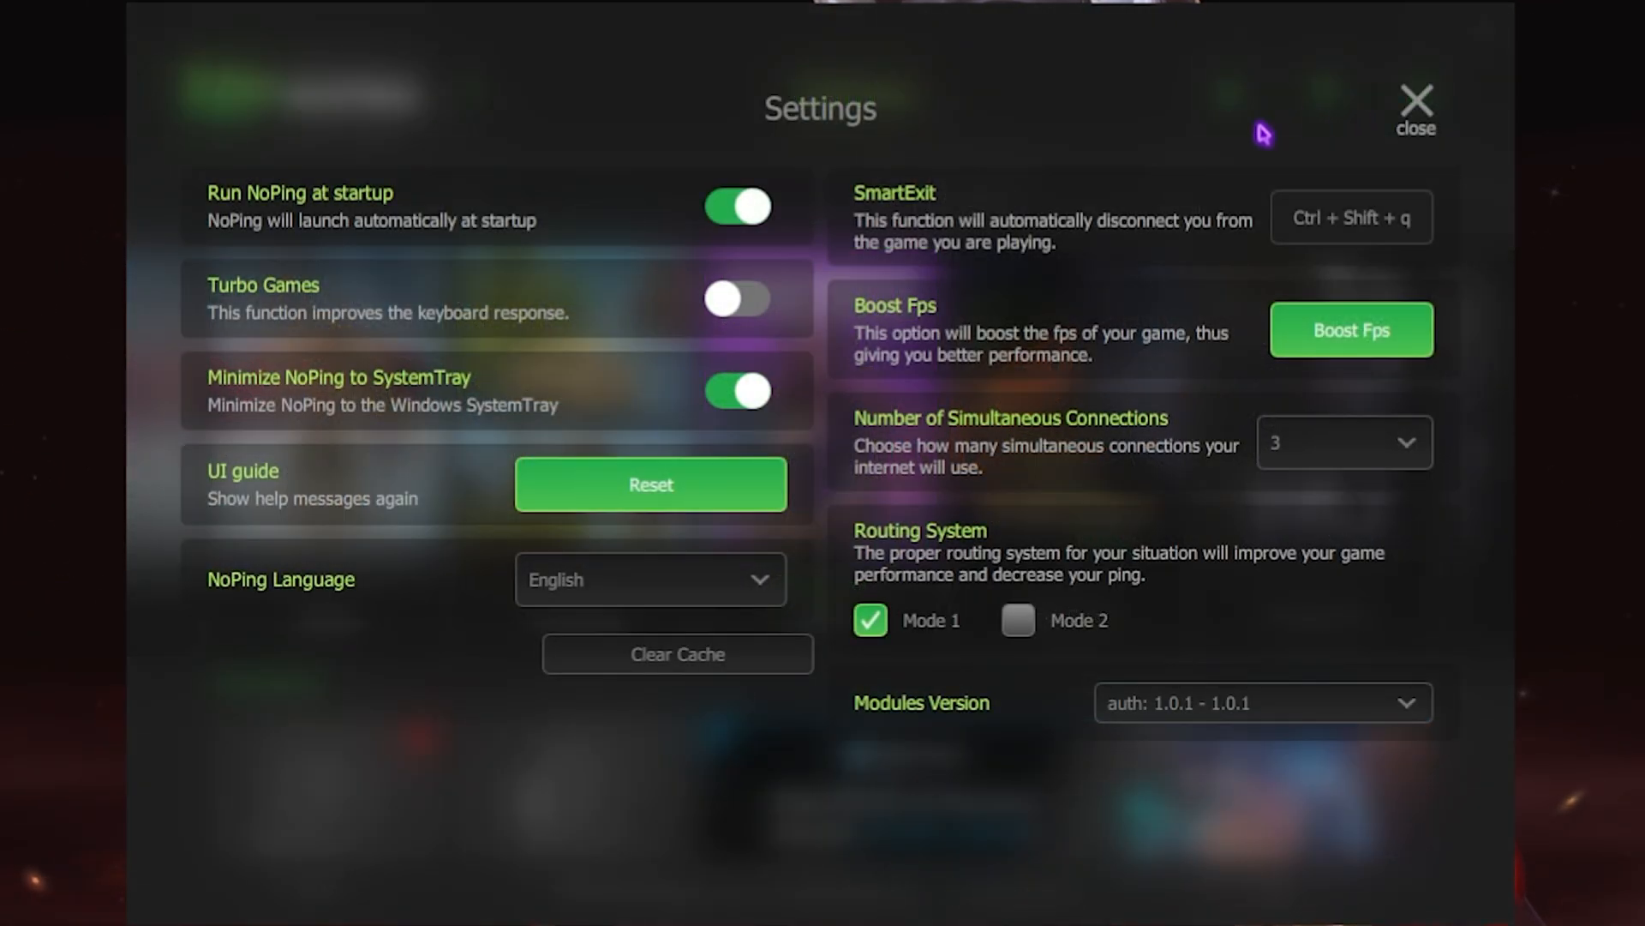
Turn on the Turbo Games toggle in NoPing's settings
left_click(737, 299)
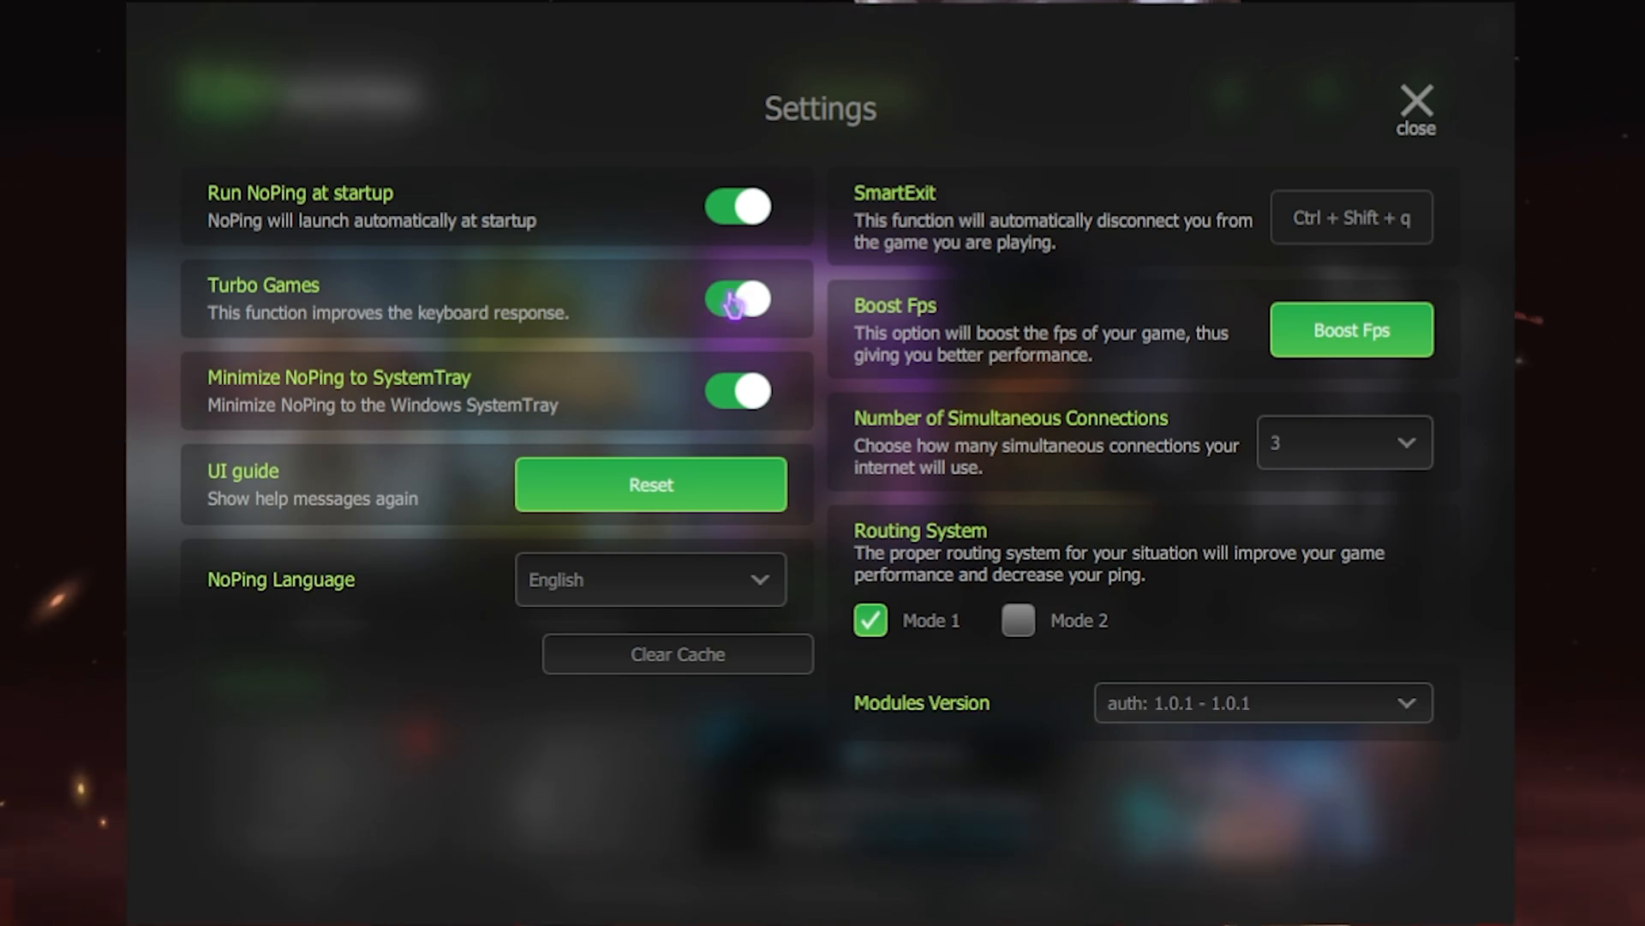
left_click(1350, 329)
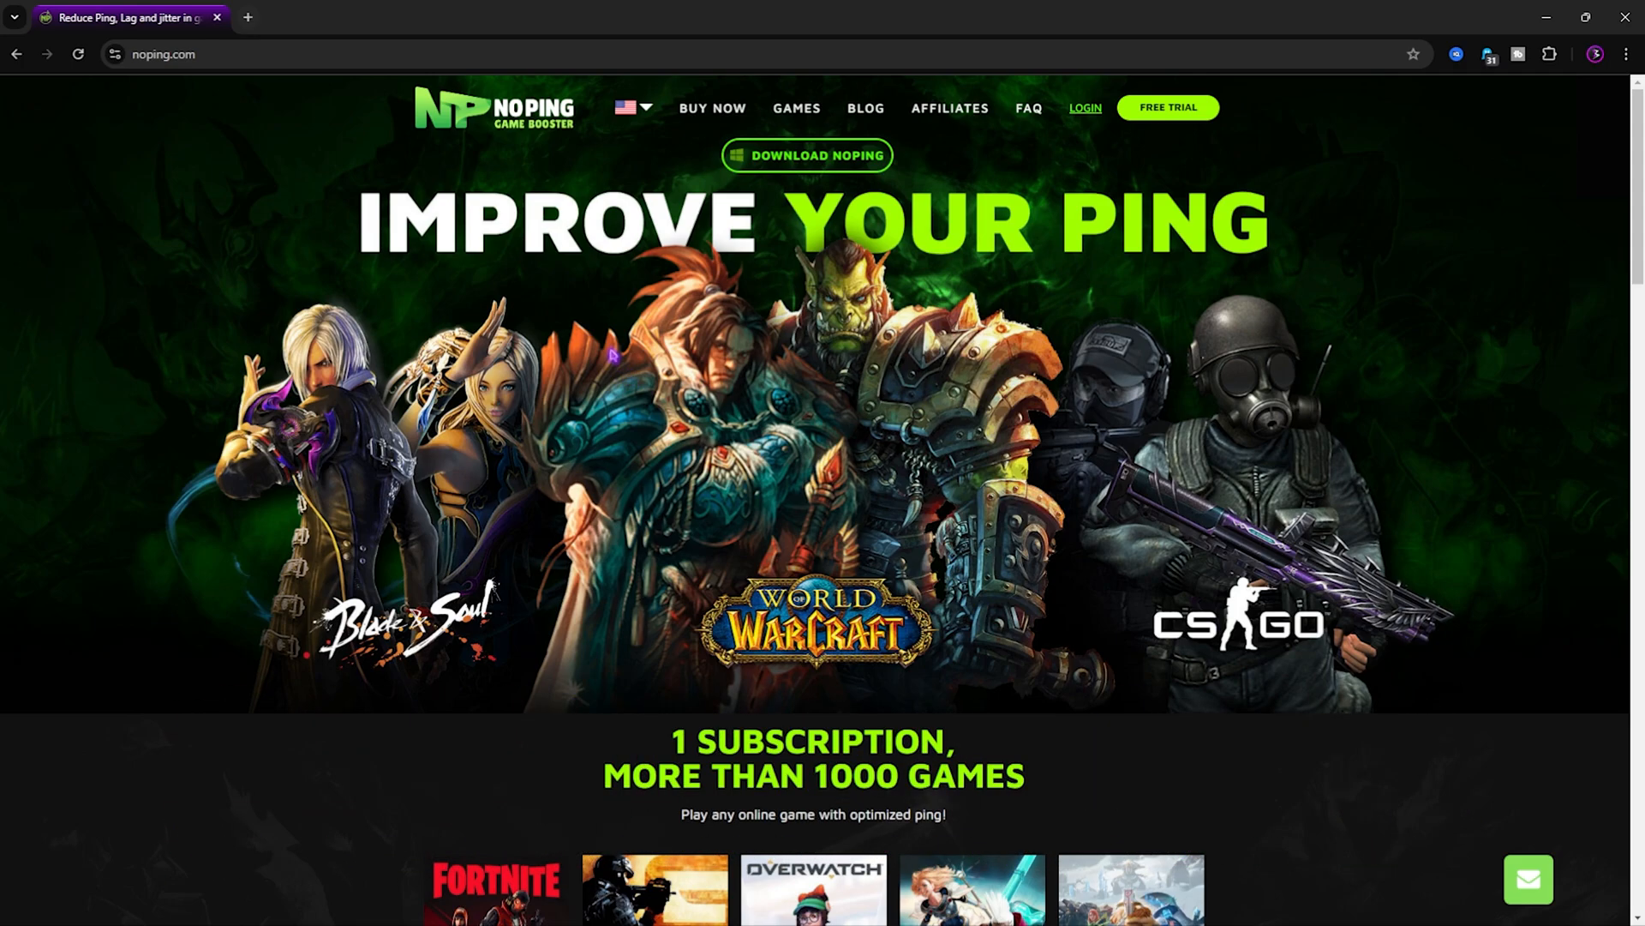
mouse_move(637, 470)
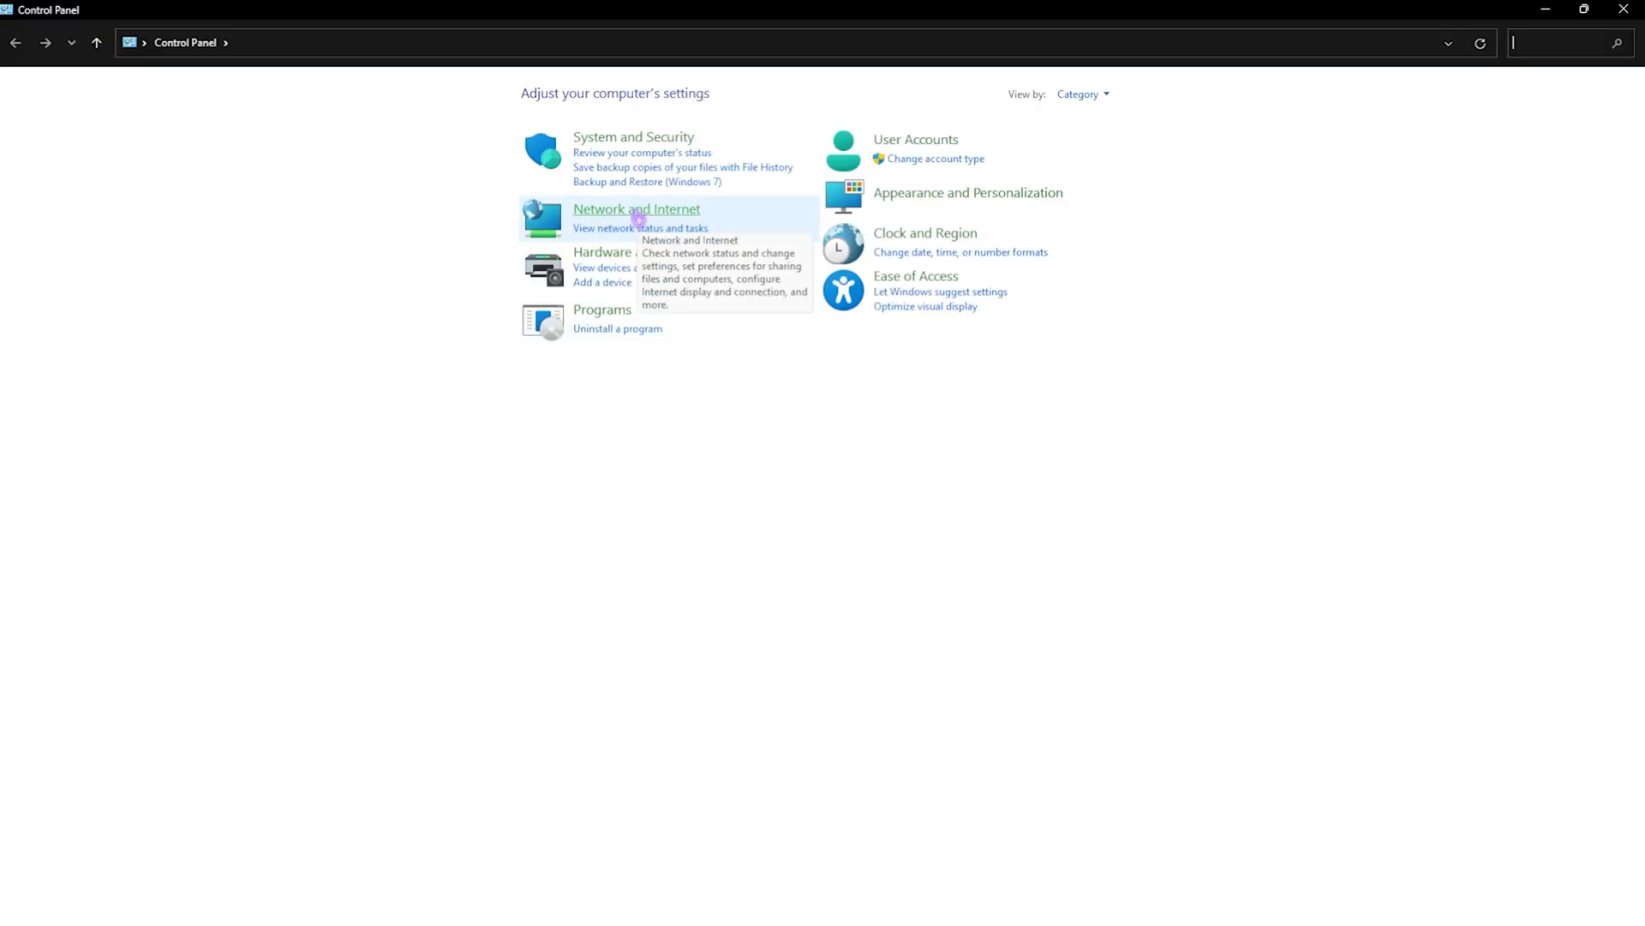
Go through Network and Sharing Center to the Ethernet connection's properties
left_click(636, 209)
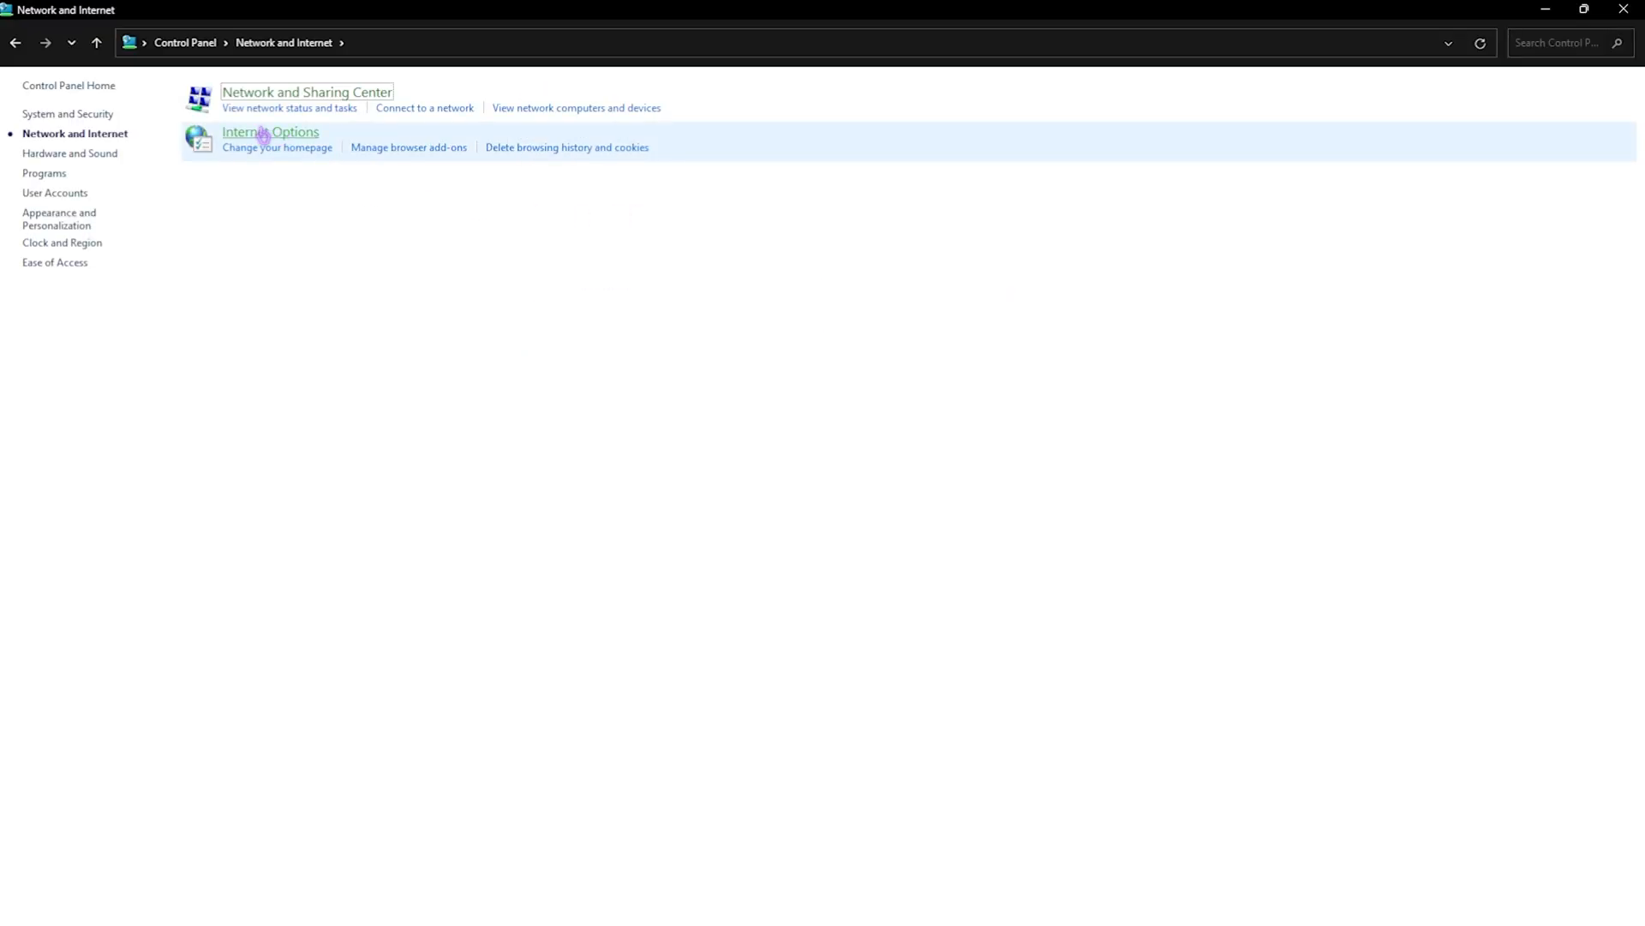
left_click(307, 92)
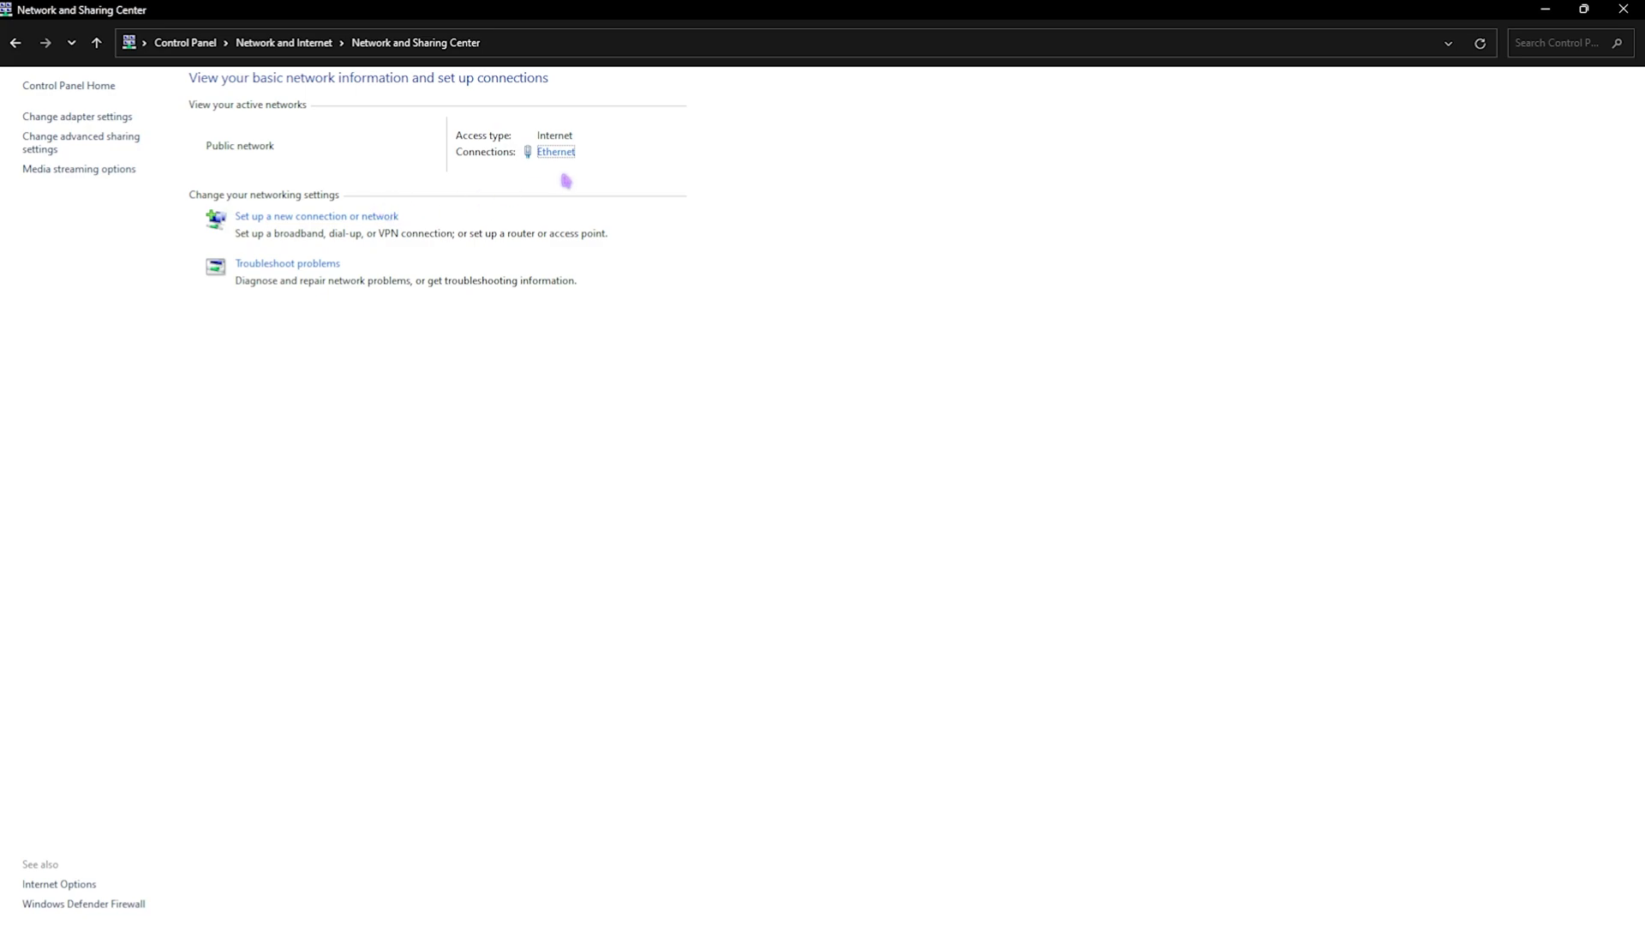
left_click(557, 153)
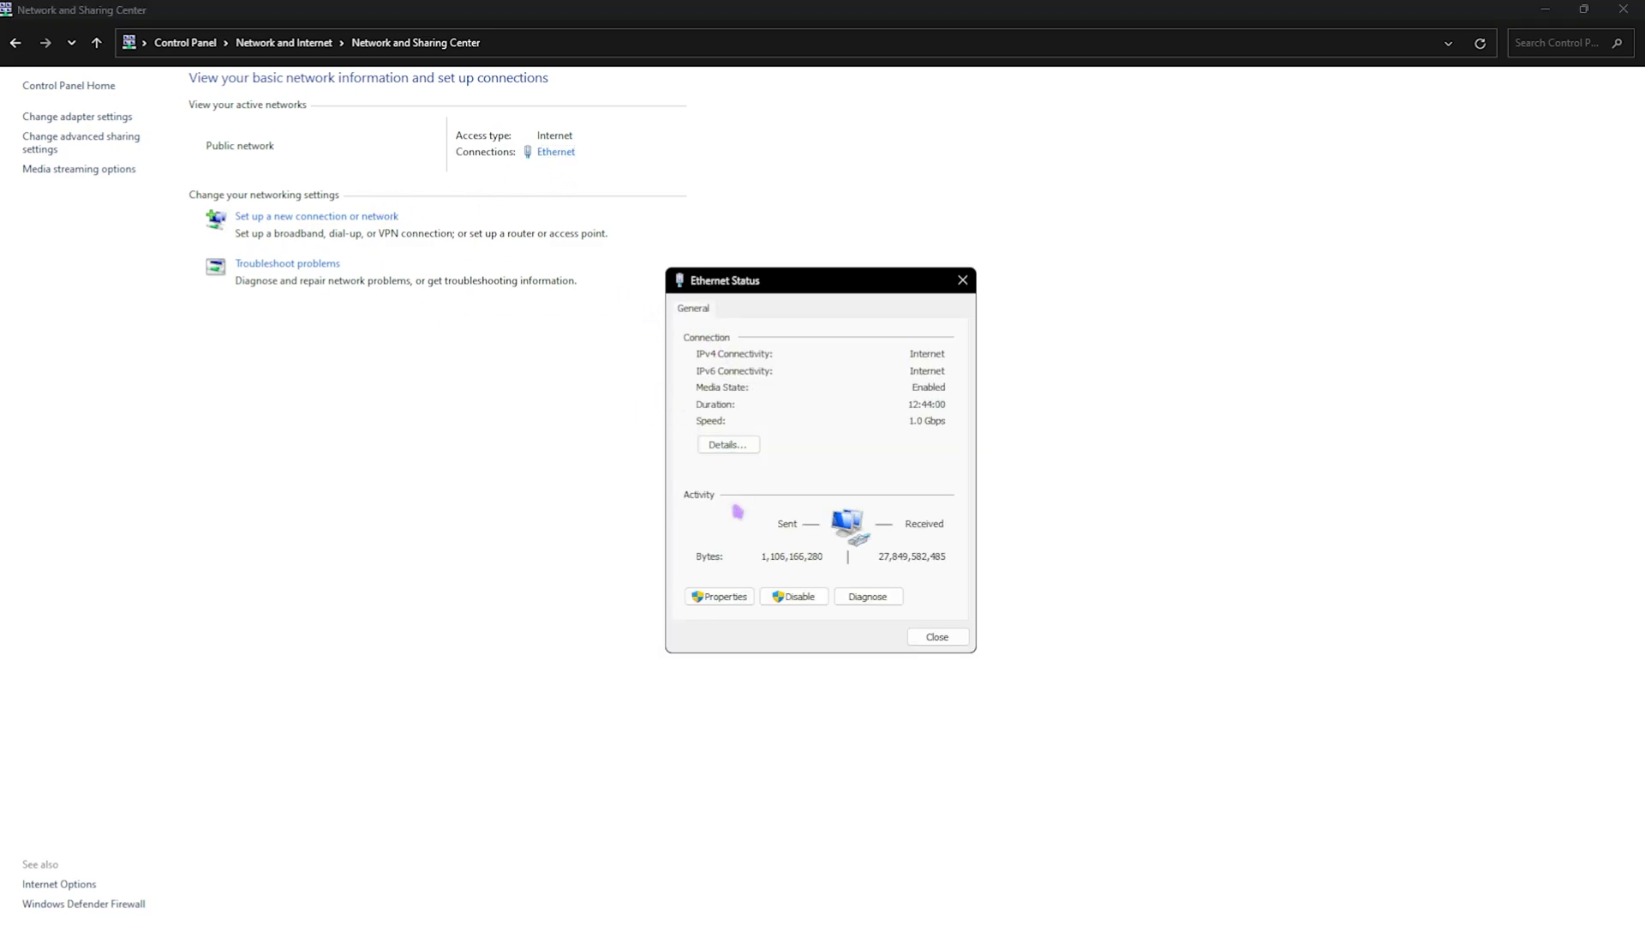
left_click(719, 596)
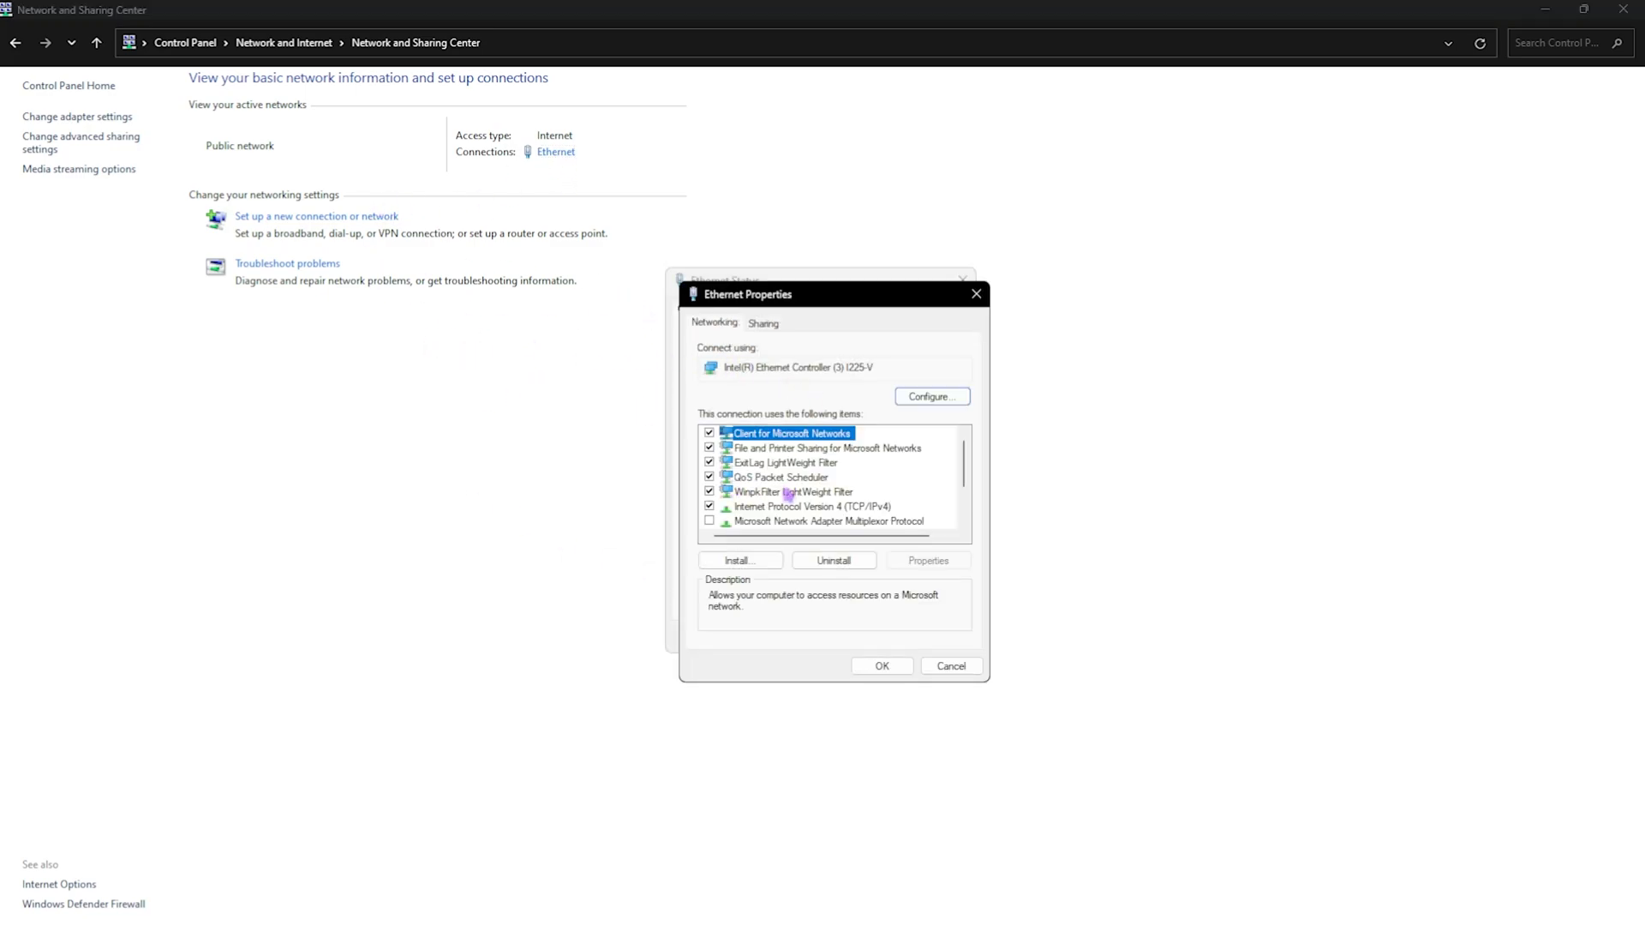
Set the Ethernet IPv4 DNS servers to 8.8.8.8 and 8.8.4.4
left_click(814, 506)
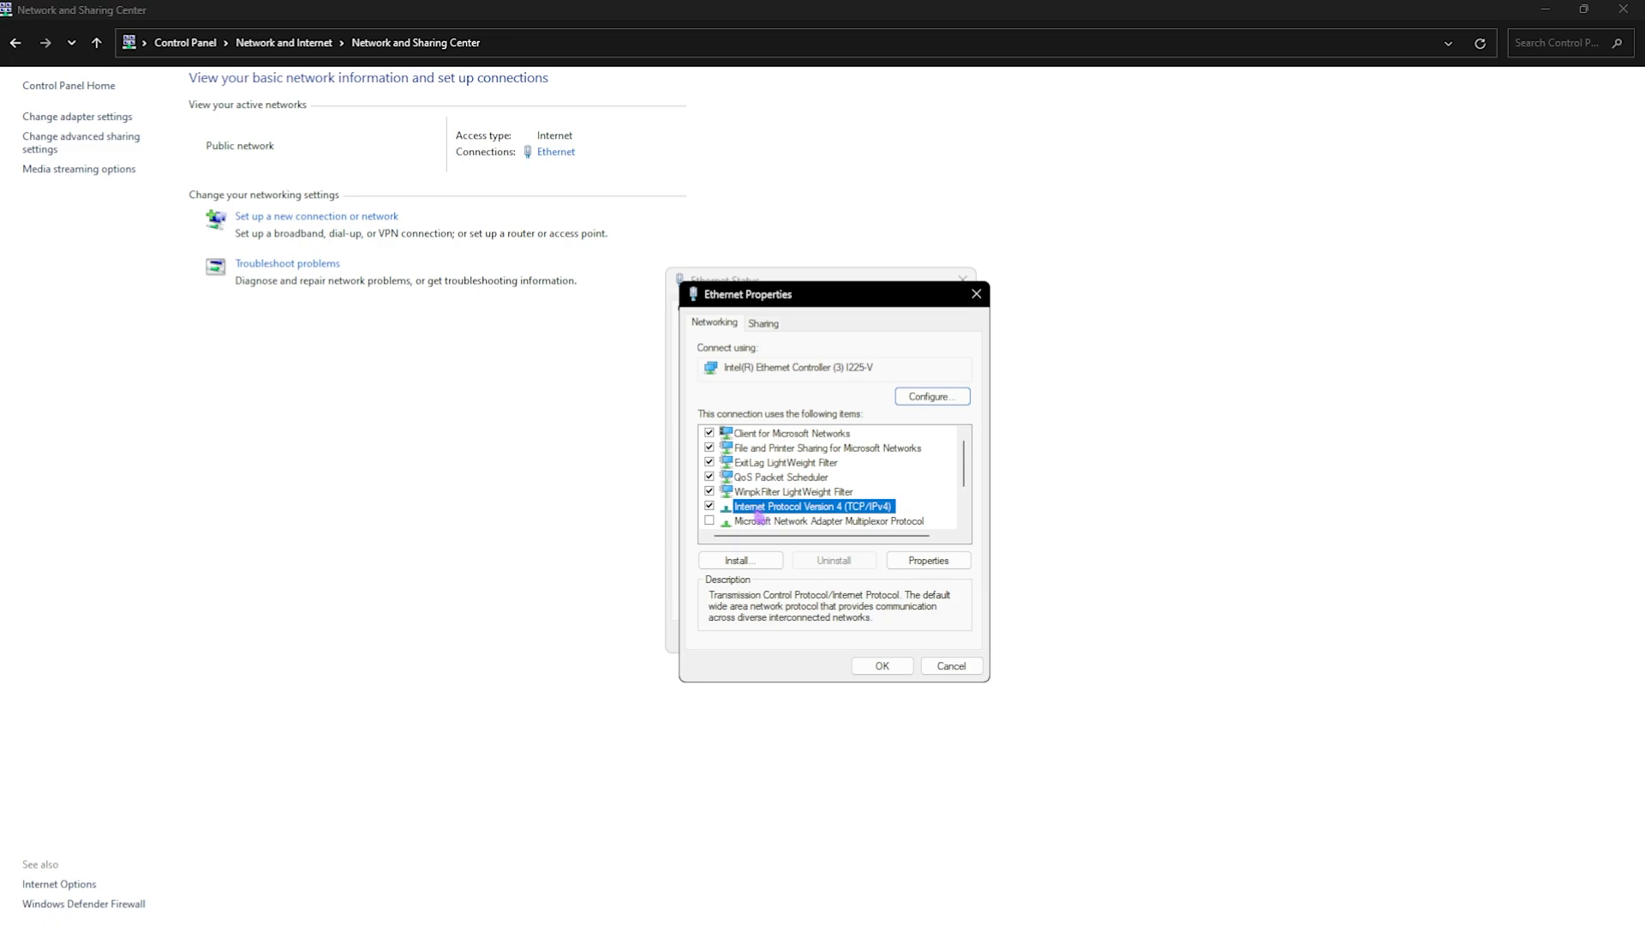
left_click(928, 560)
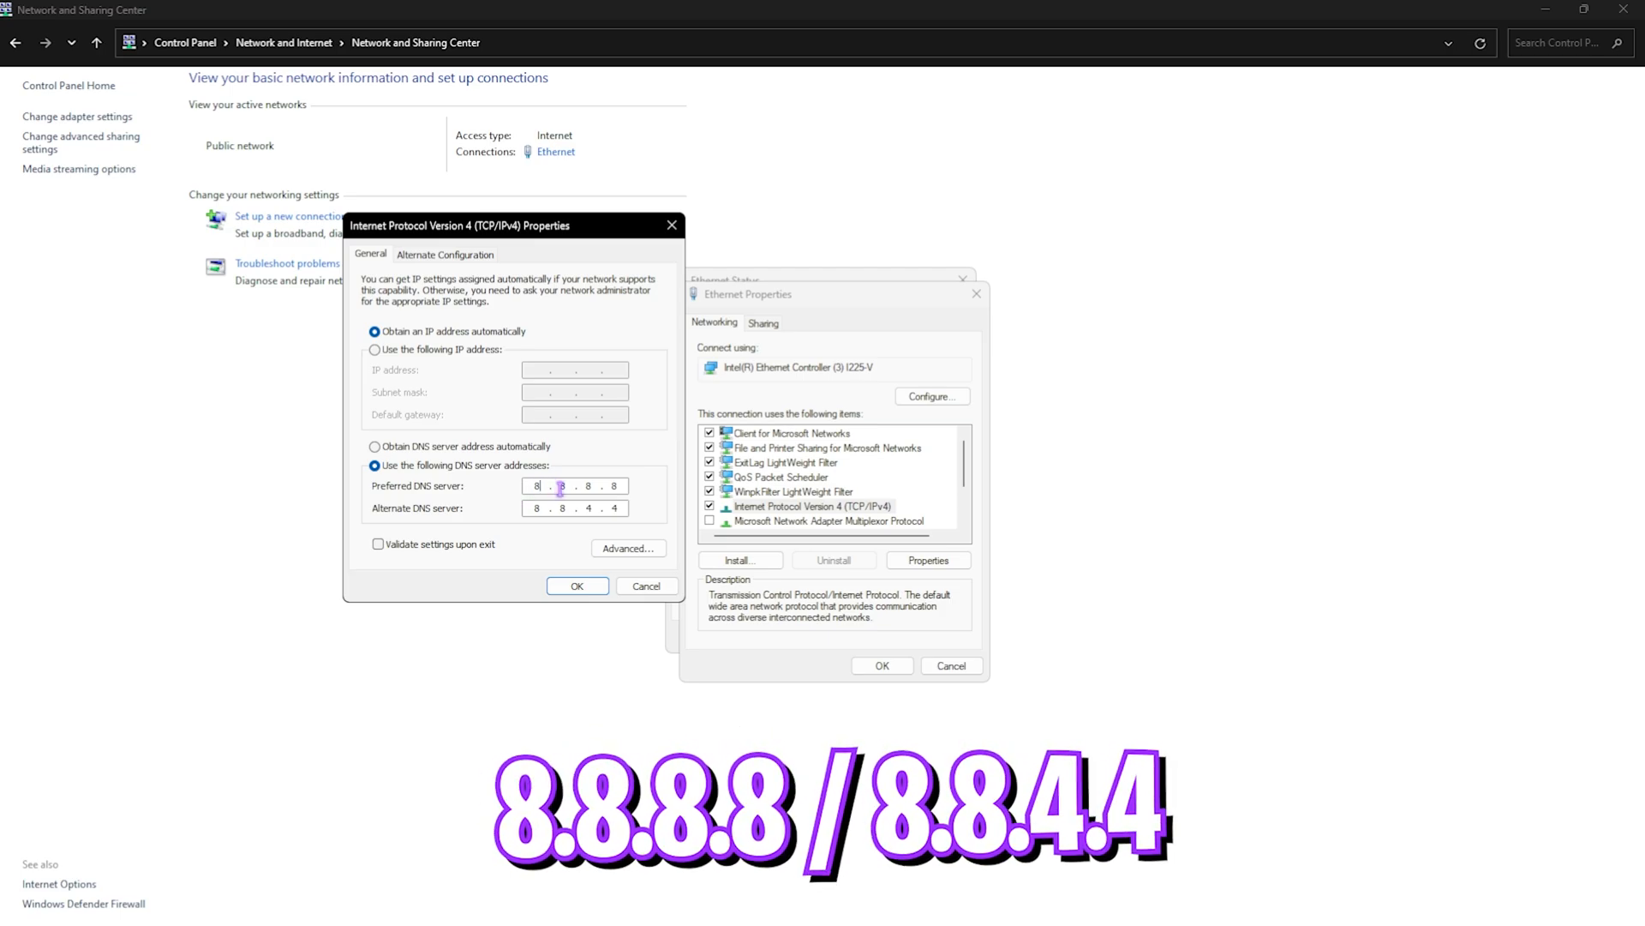
left_click(535, 508)
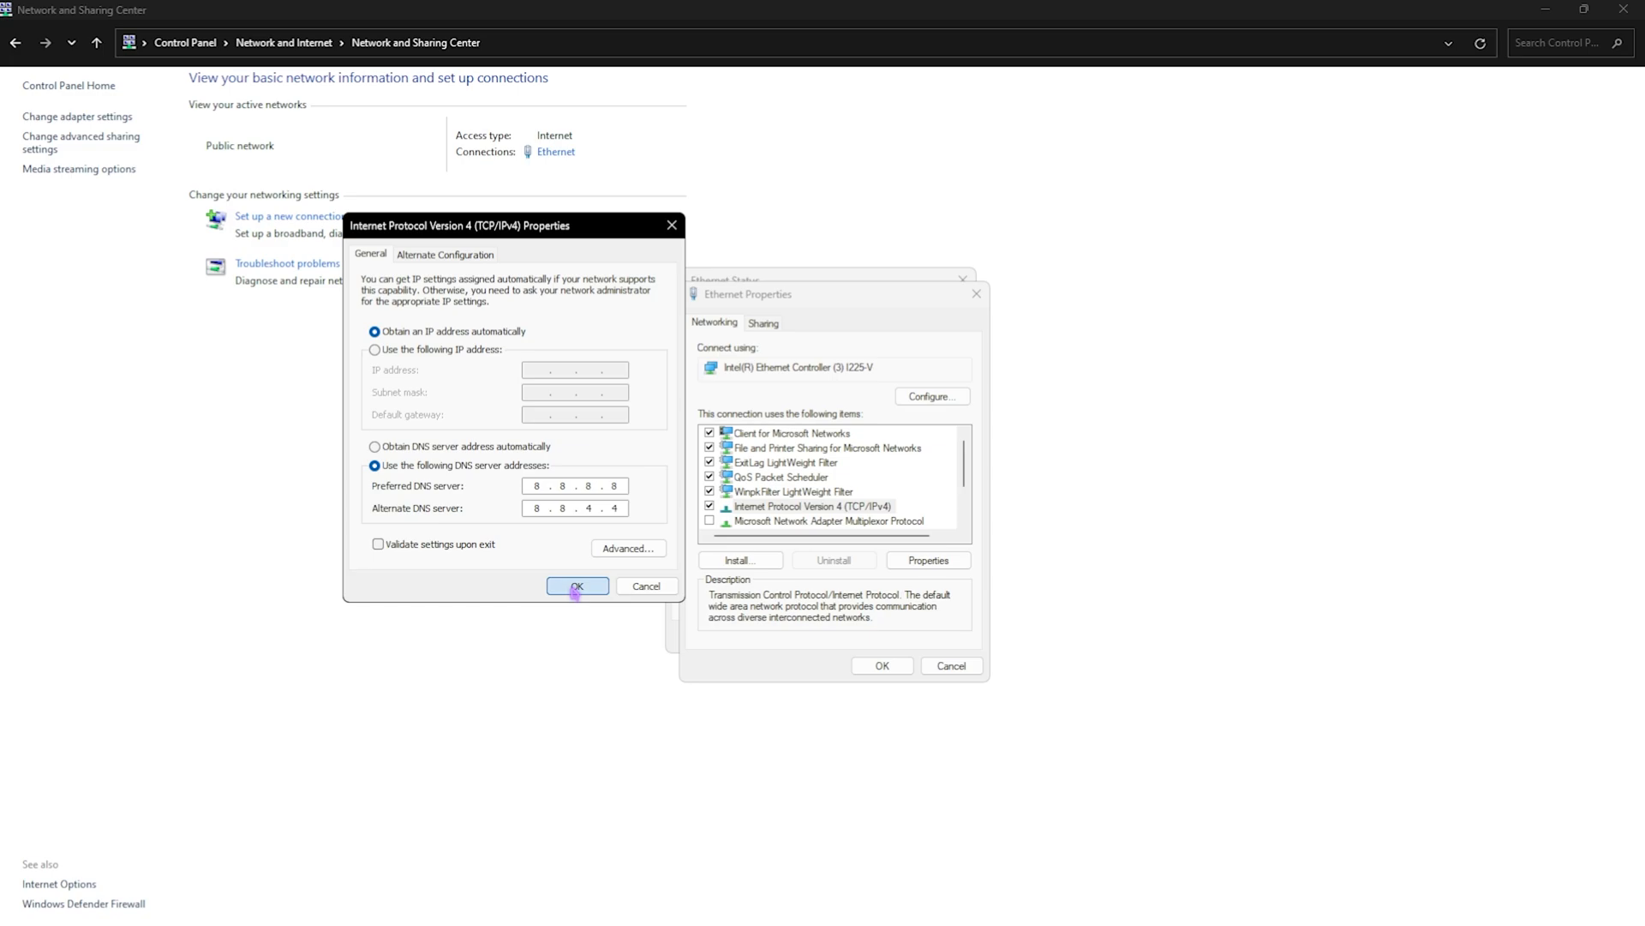
Disable 'Allow the computer to turn off this device to save power' and close the Ethernet status window
left_click(577, 585)
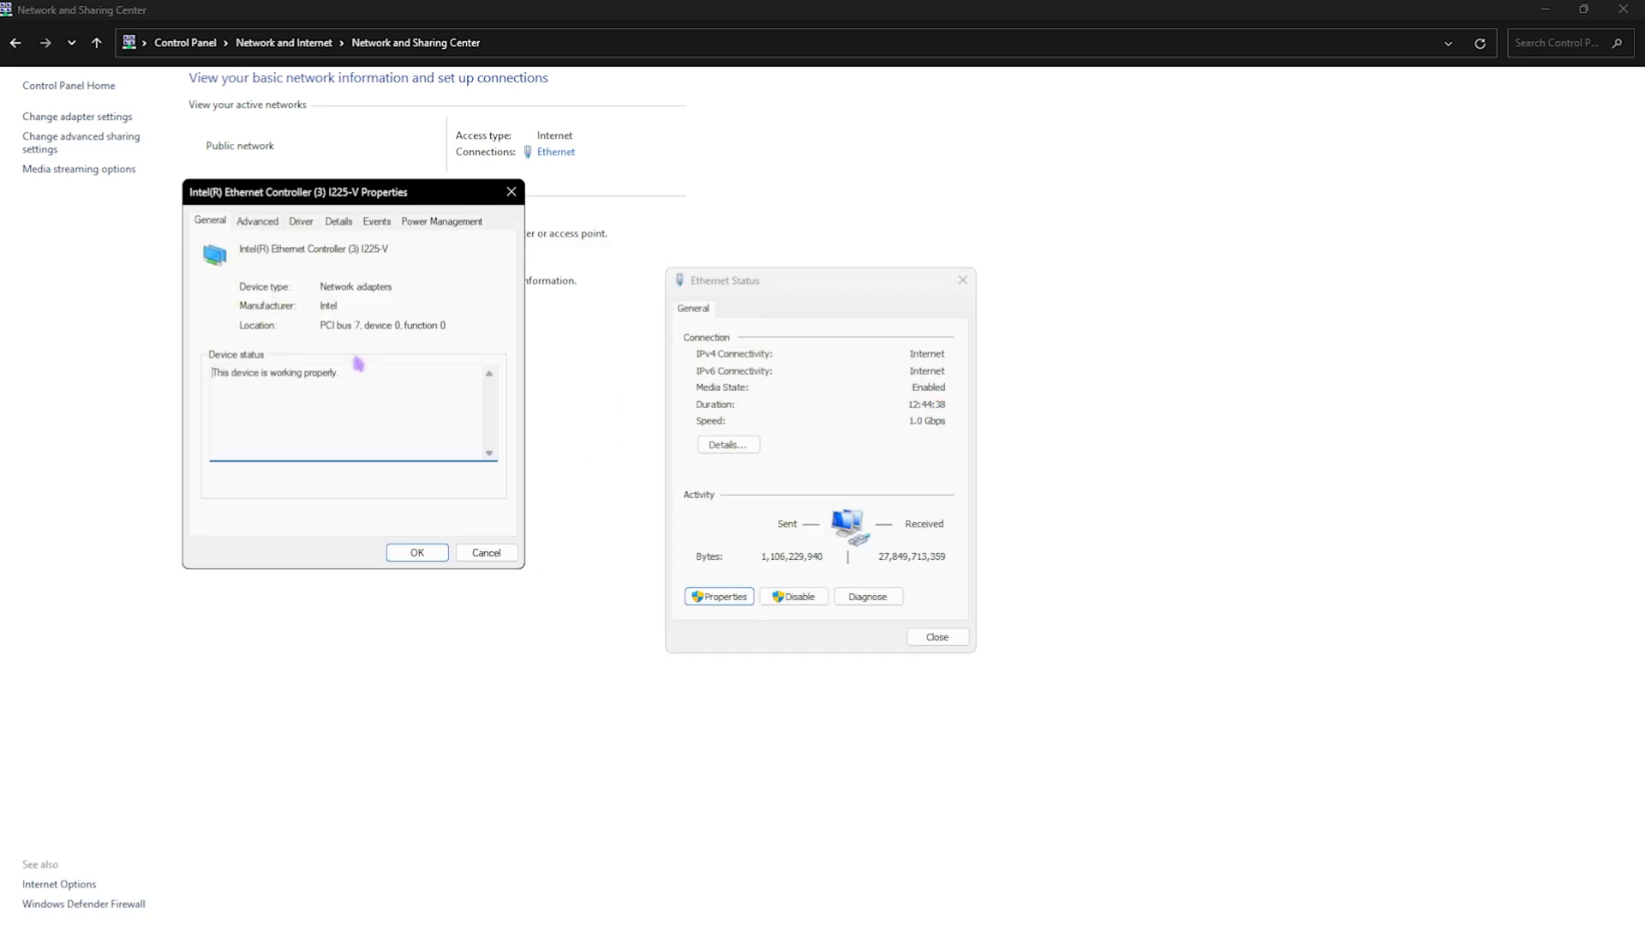
left_click(442, 221)
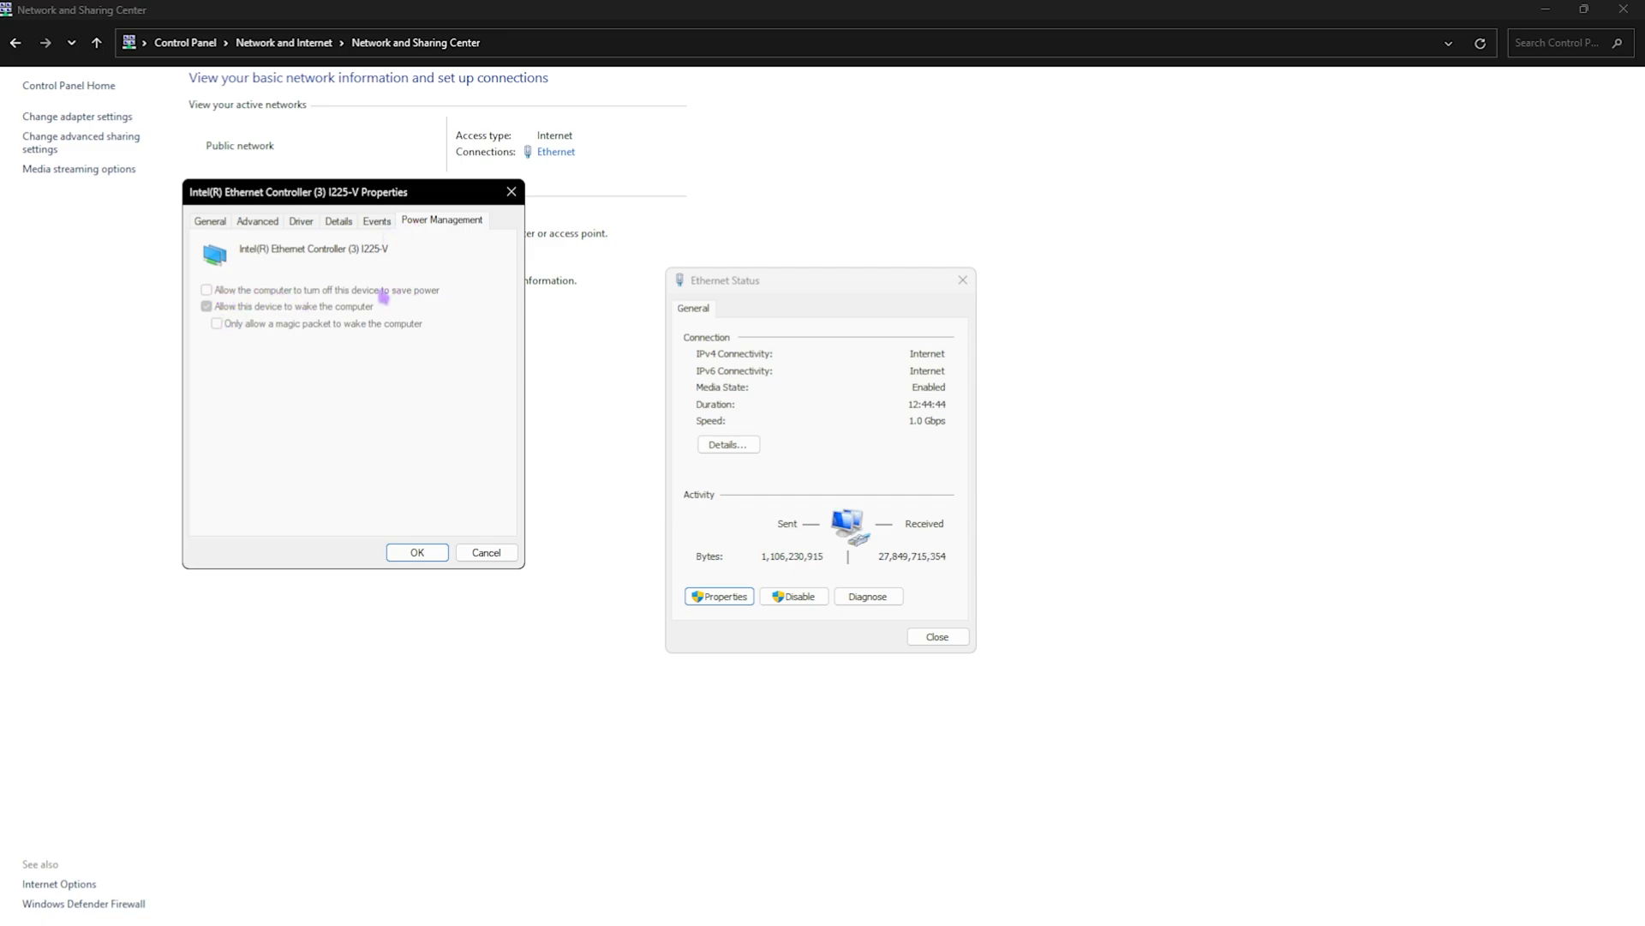
left_click(417, 552)
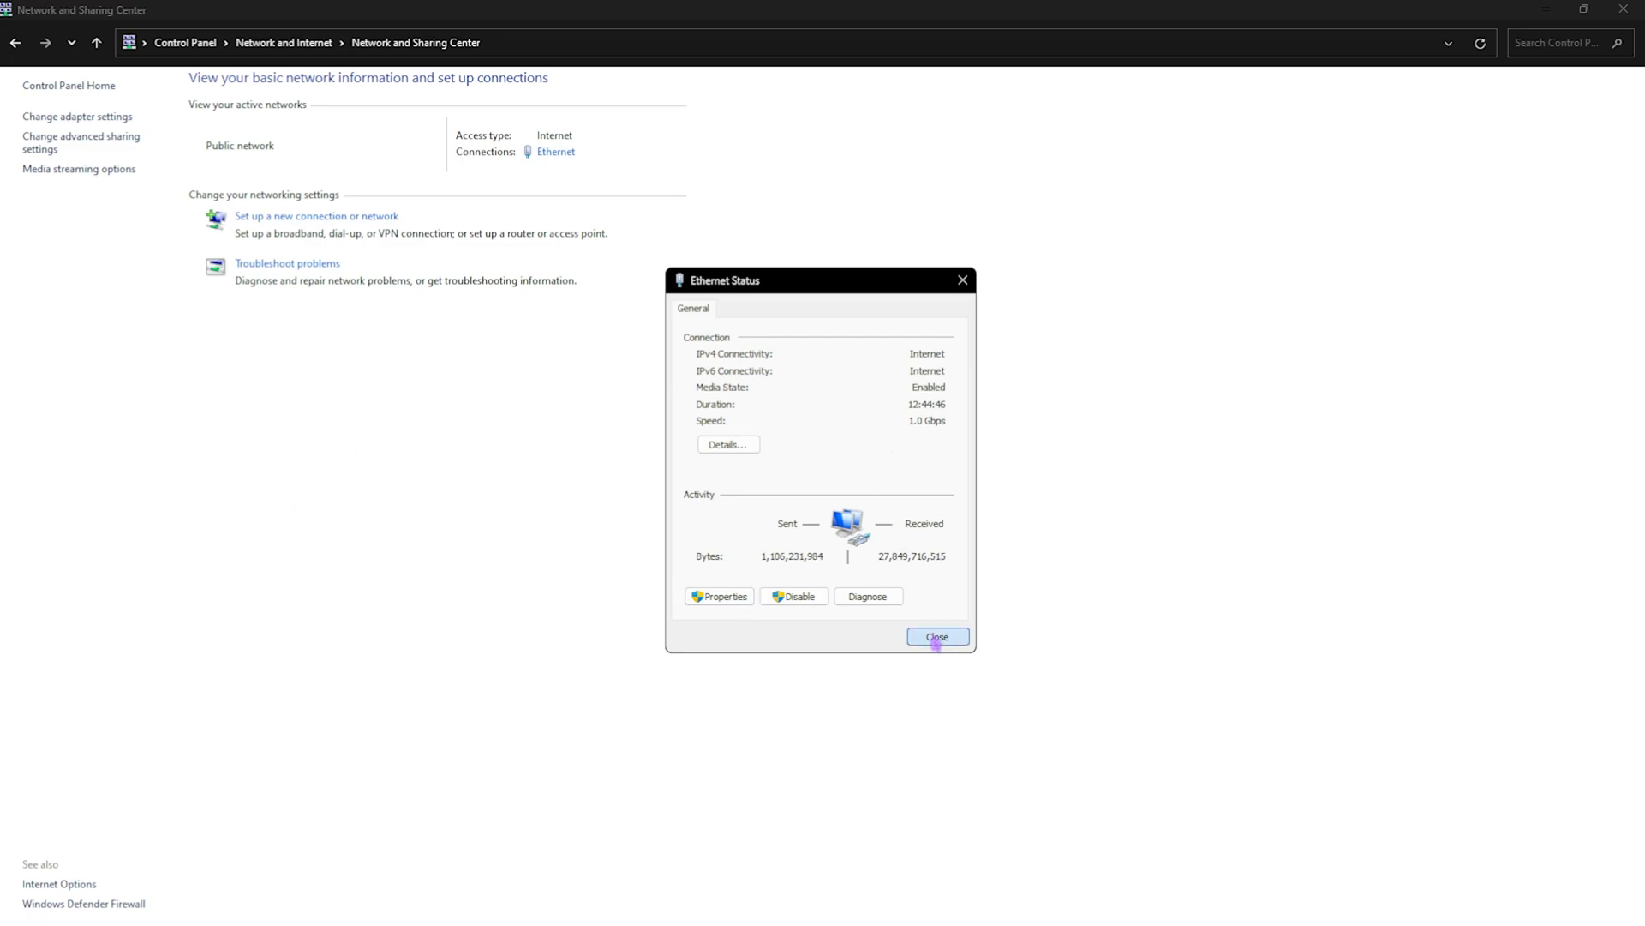
left_click(935, 637)
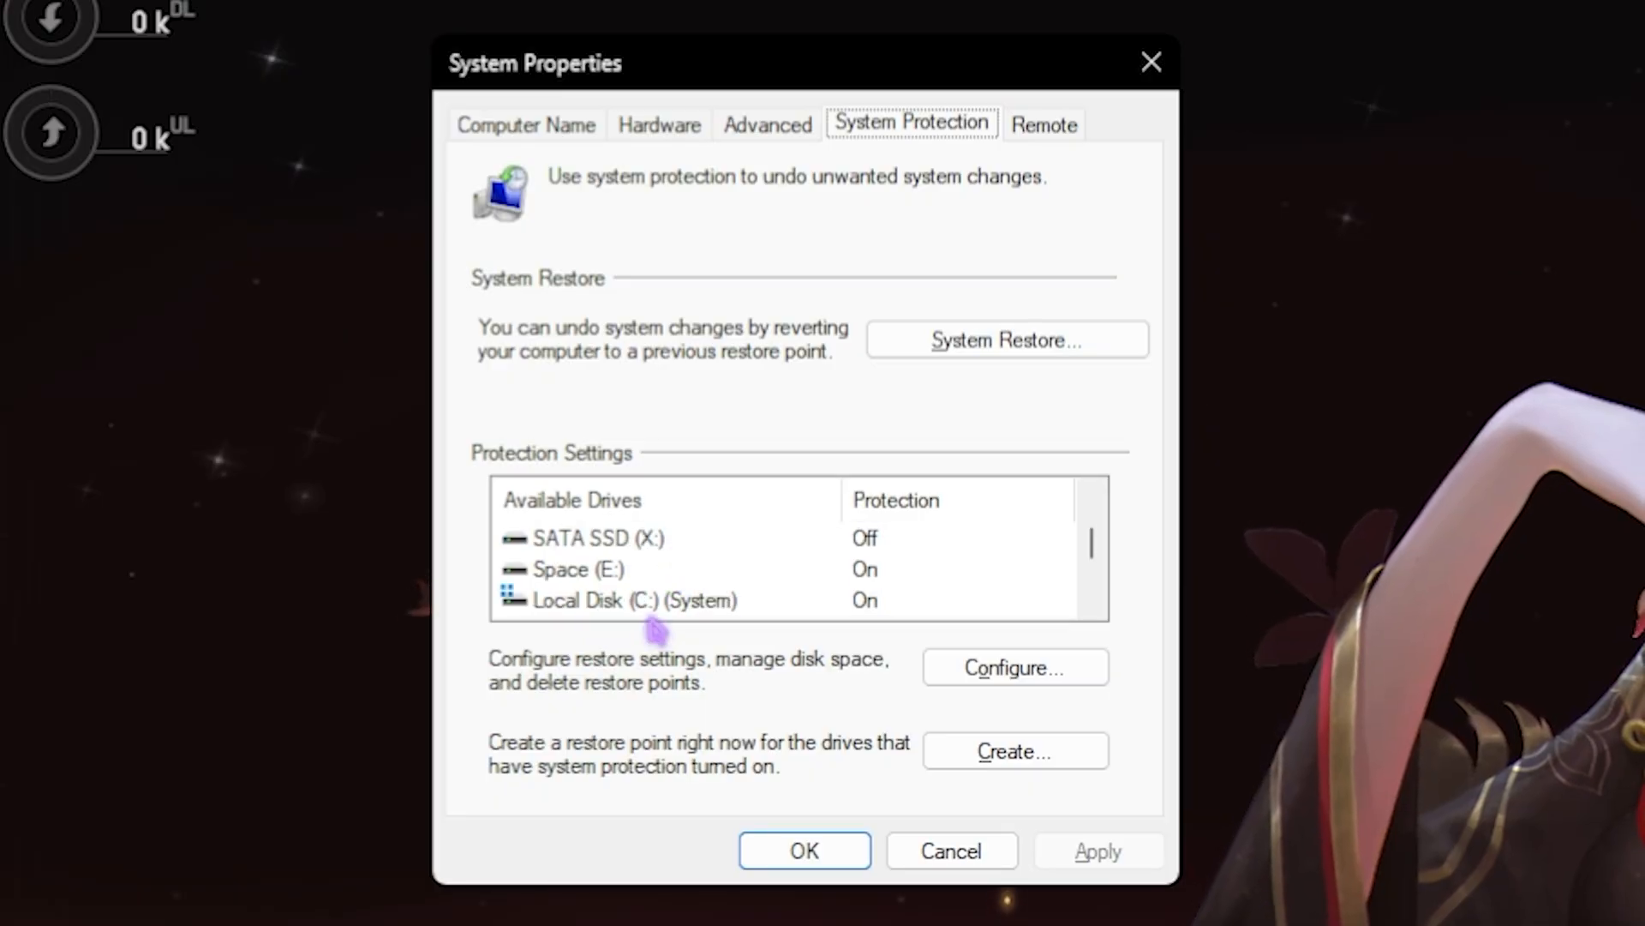
Create a described restore point on the System Protection tab and dismiss the success message
left_click(1014, 751)
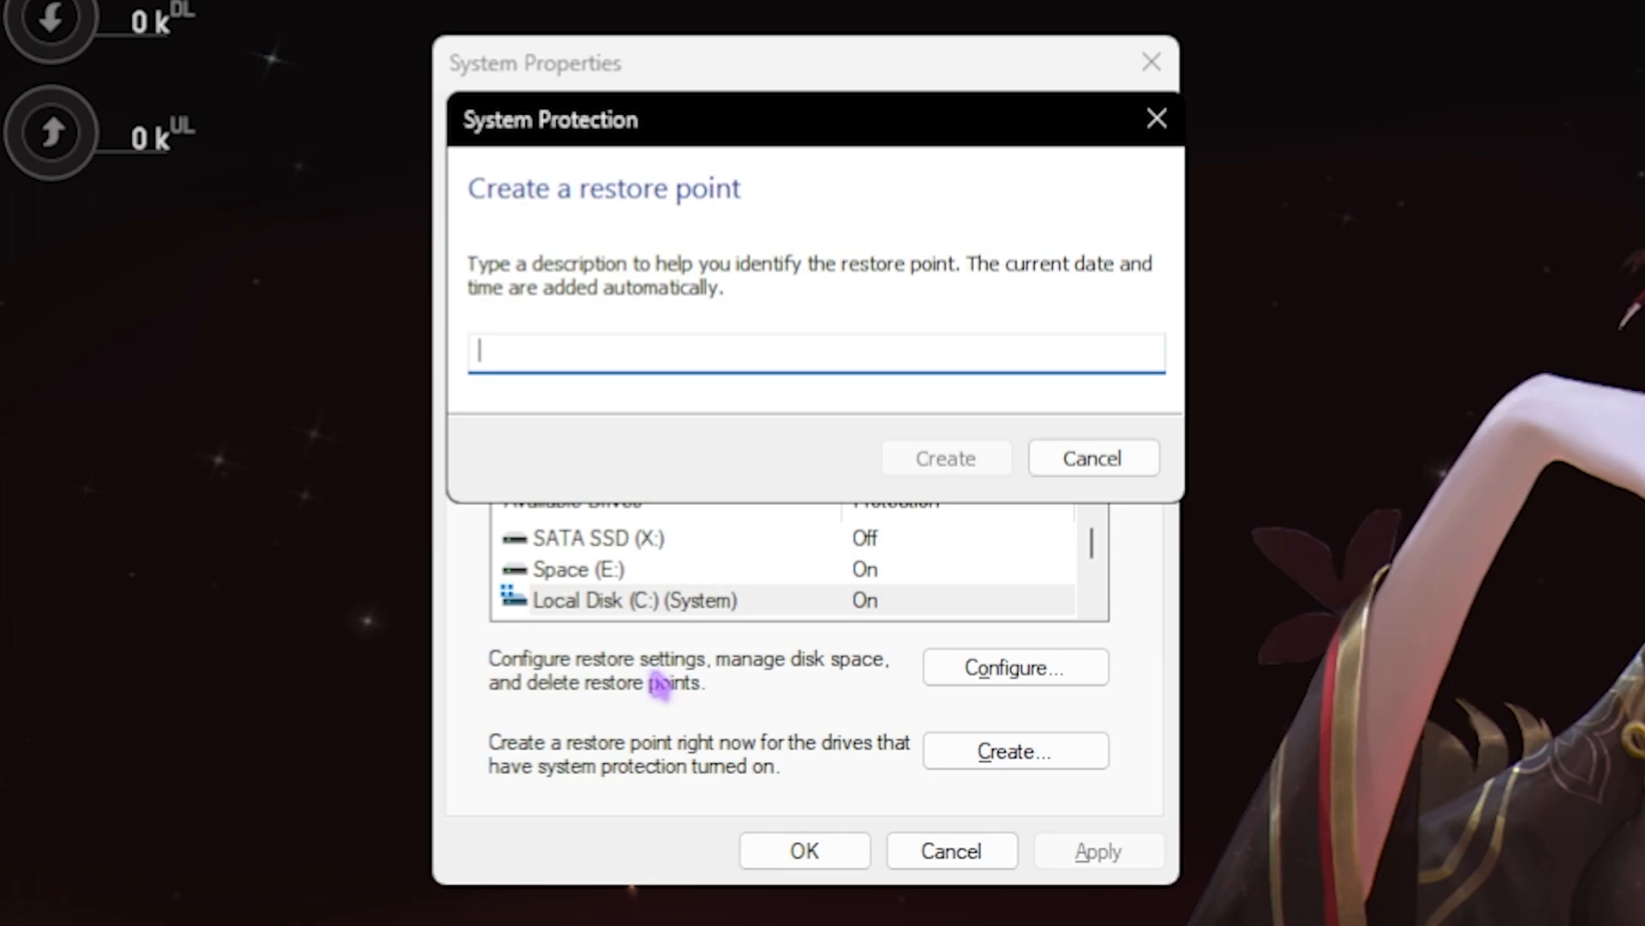
type("F")
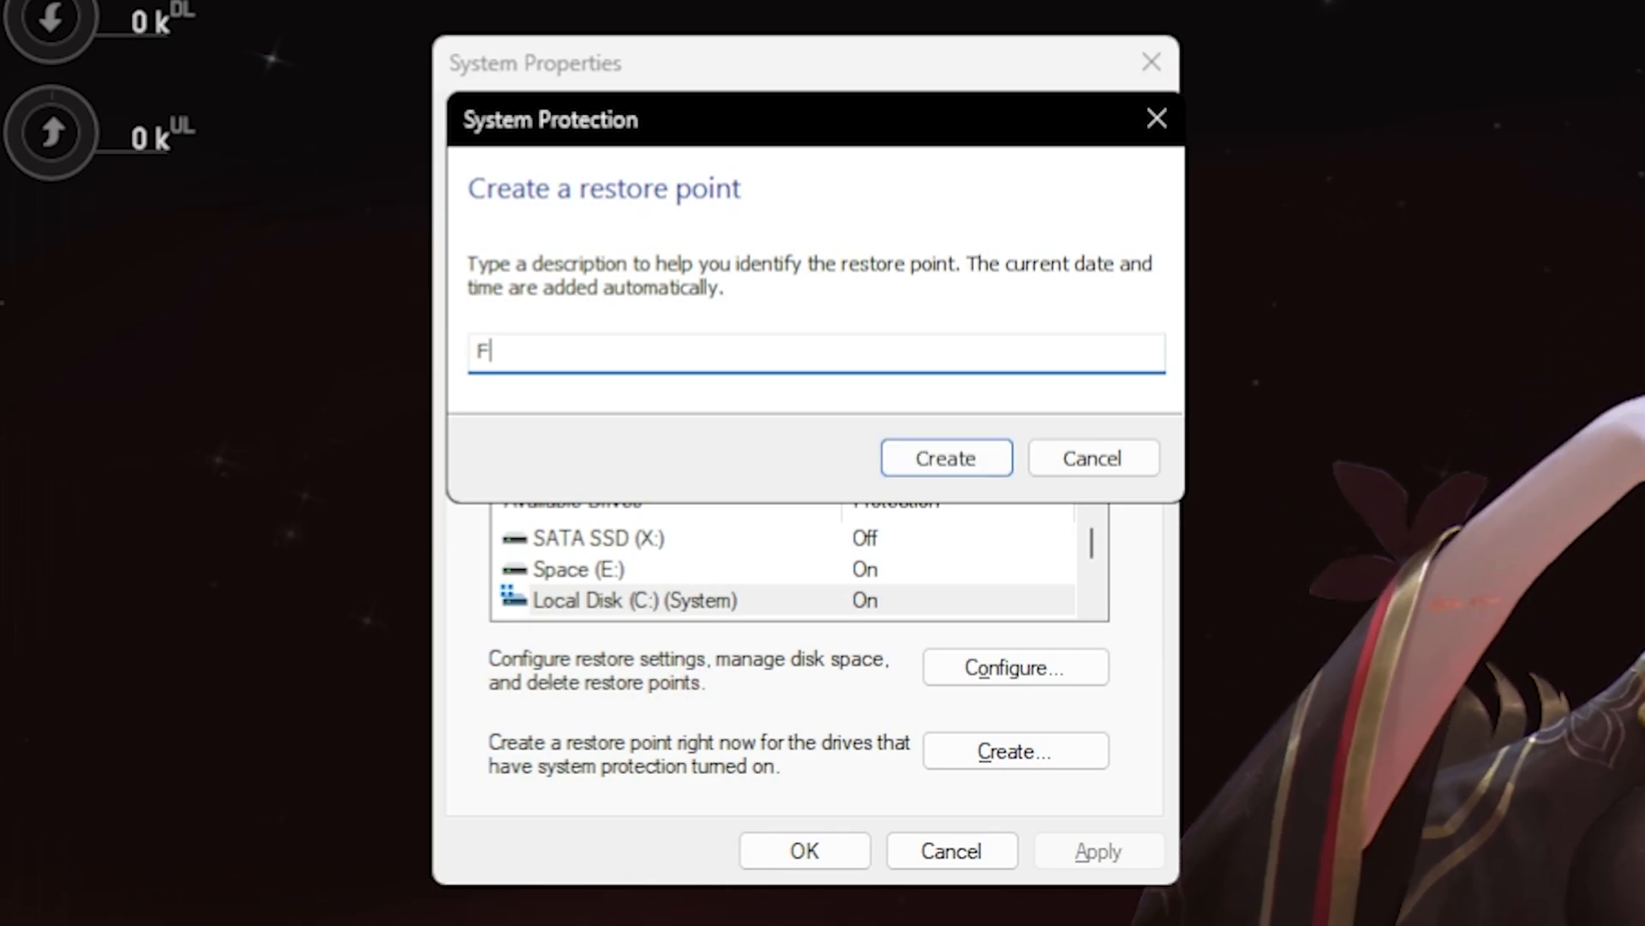
left_click(944, 458)
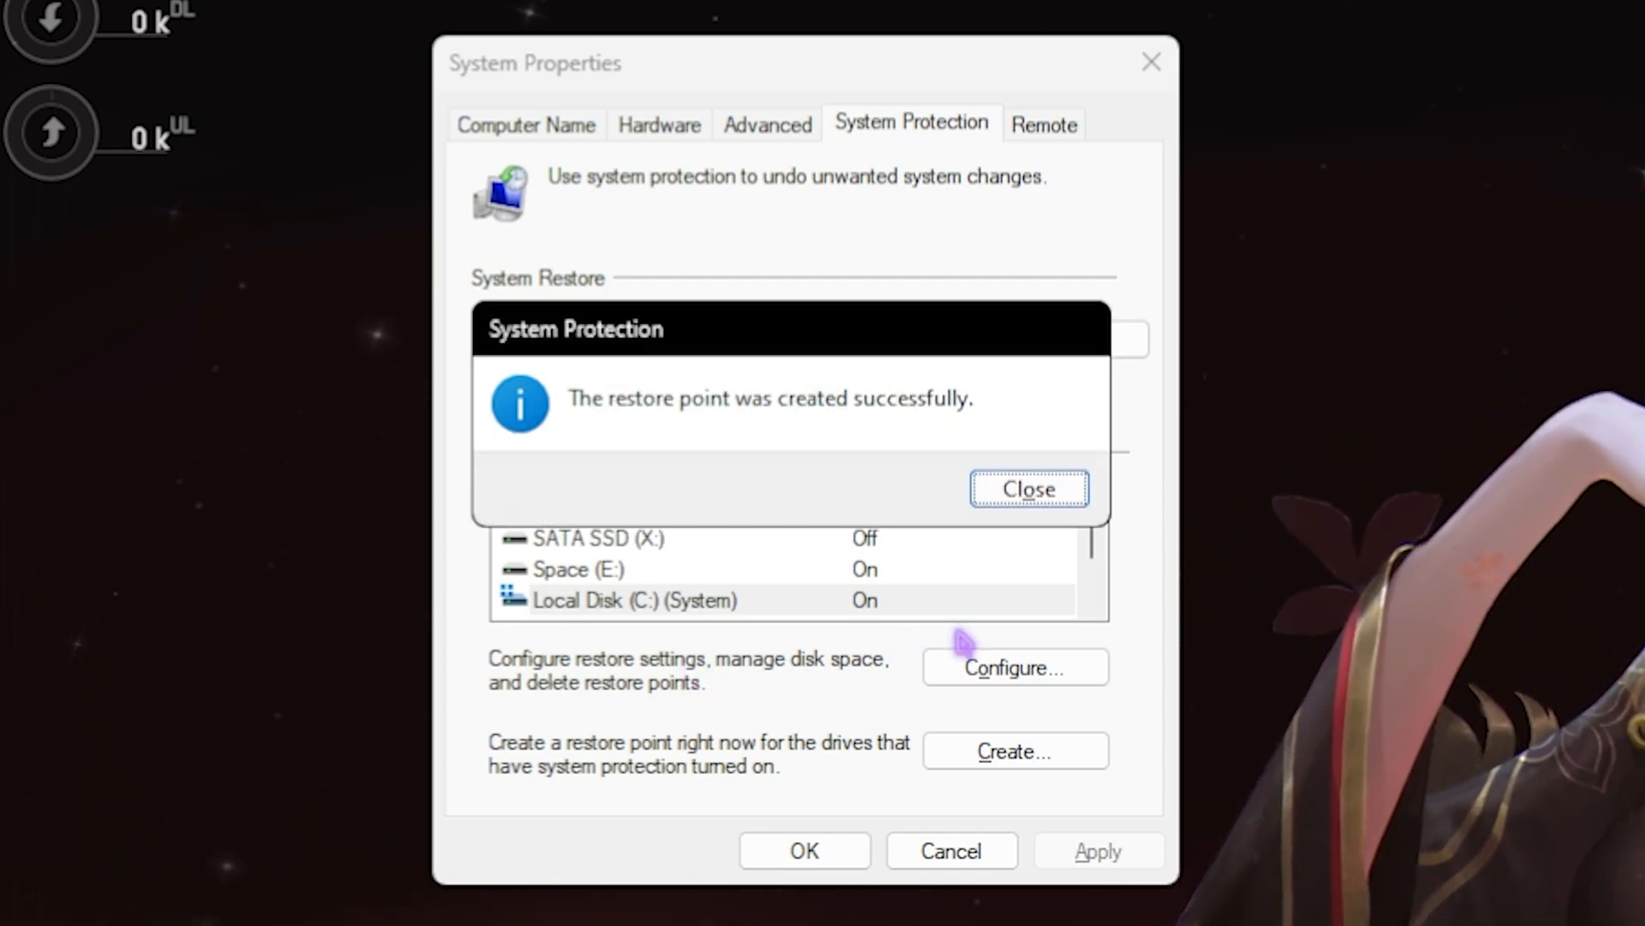
left_click(1027, 490)
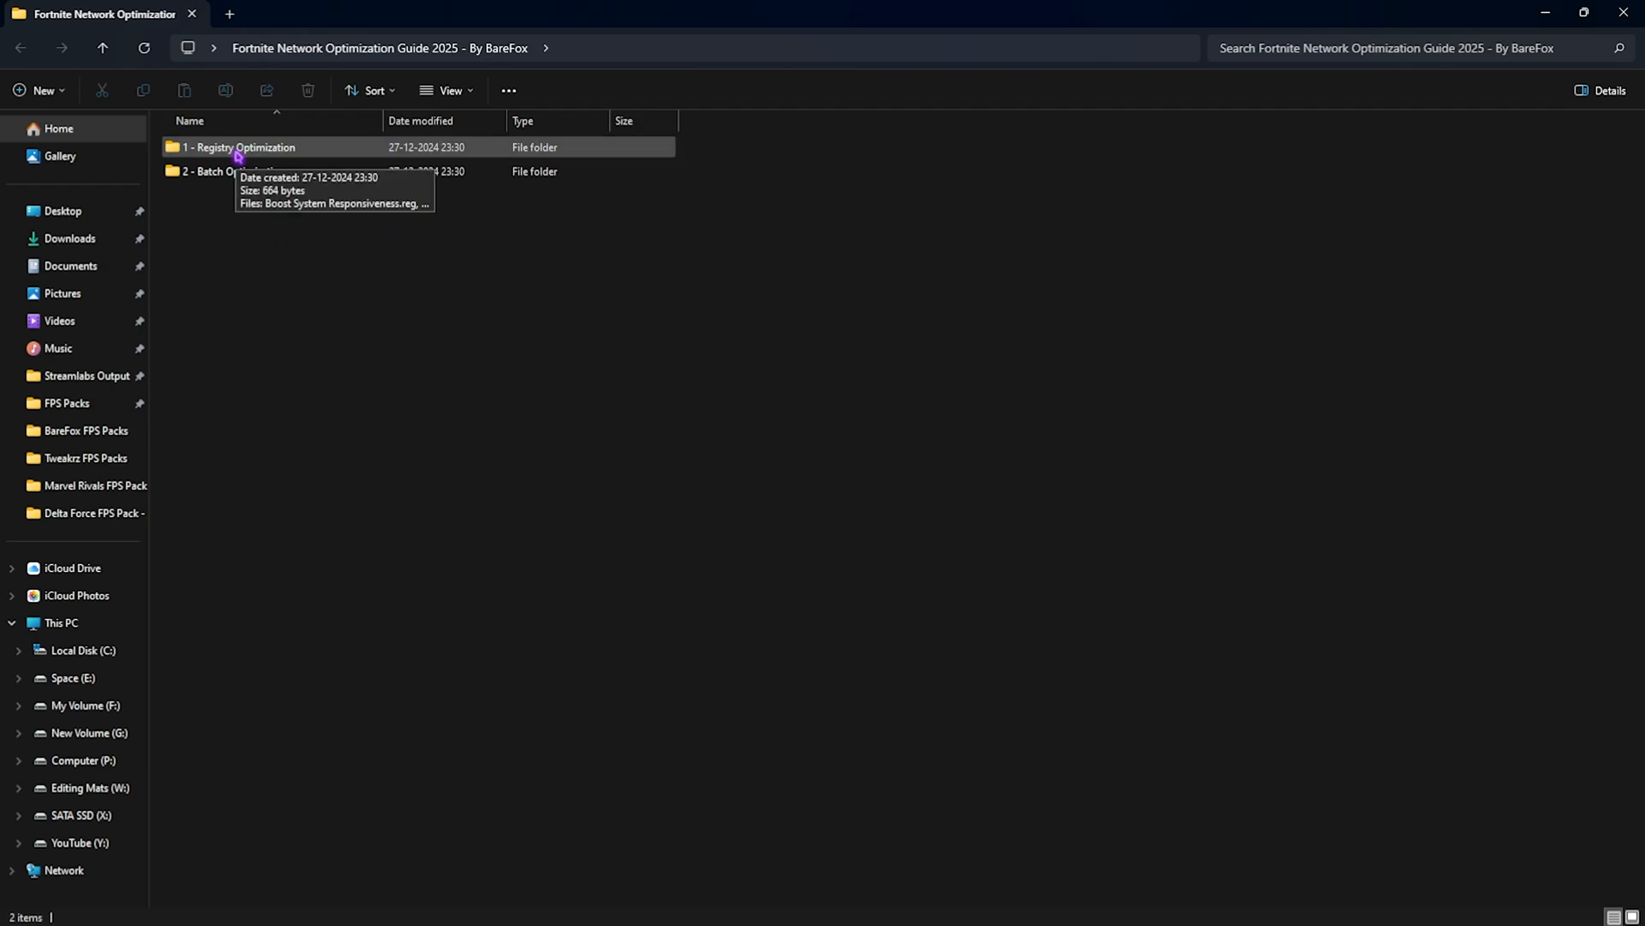
Review the Disable Power Throttling and Boost System Responsiveness .reg files, then return to the guide folder
left_click(239, 146)
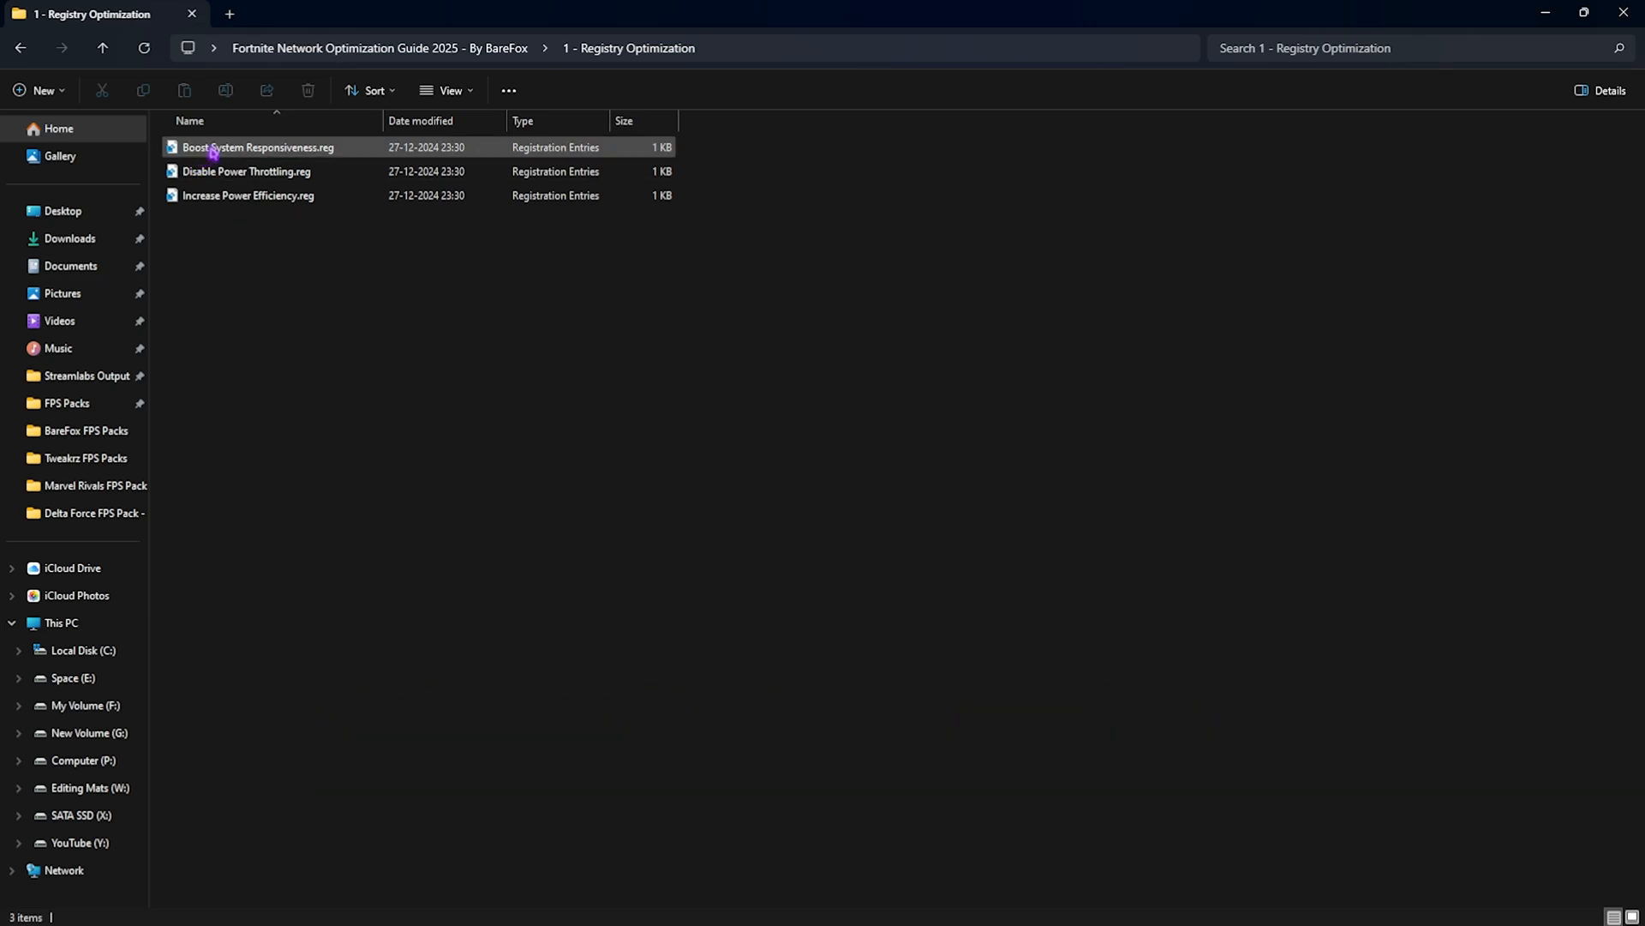
left_click(247, 172)
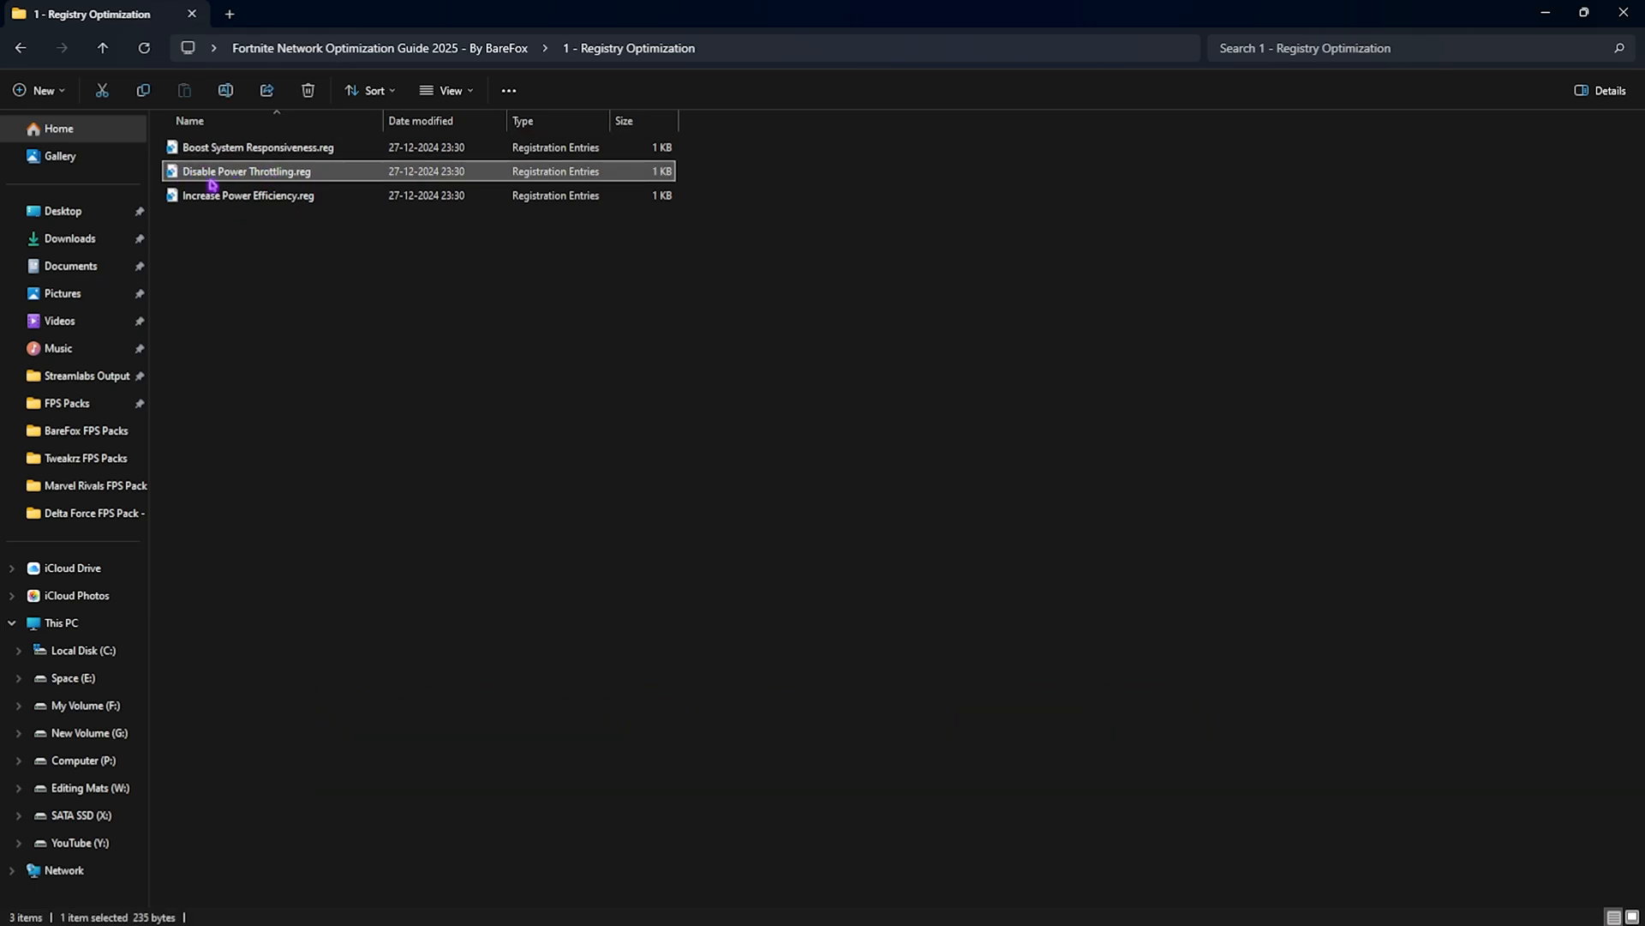
left_click(249, 196)
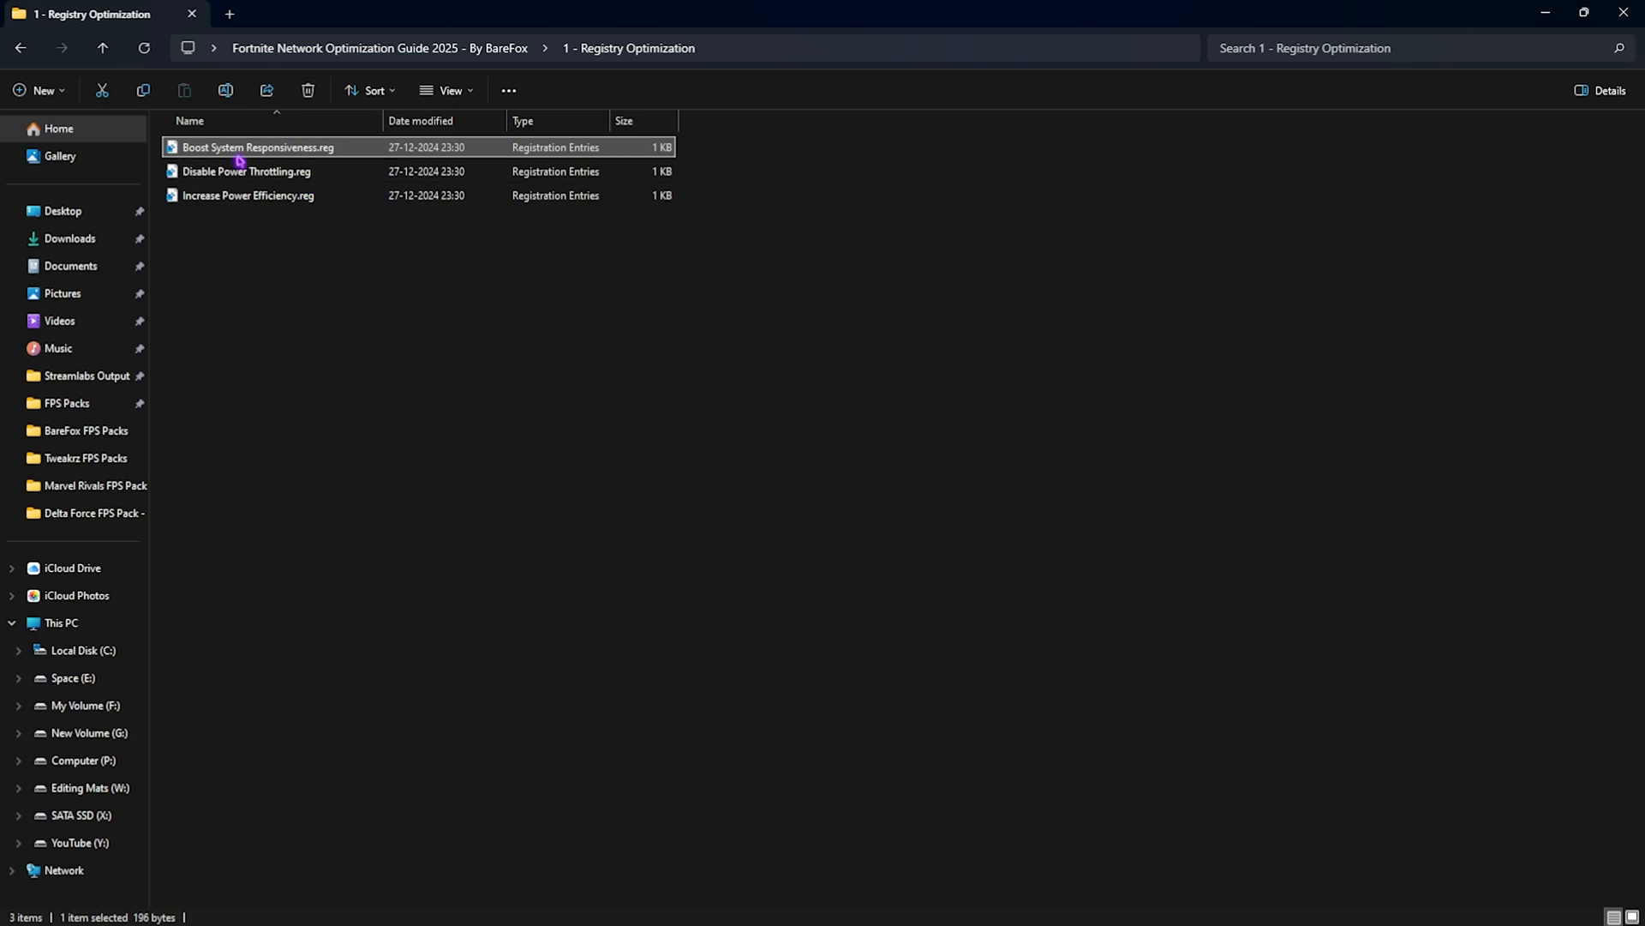
mouse_move(294, 303)
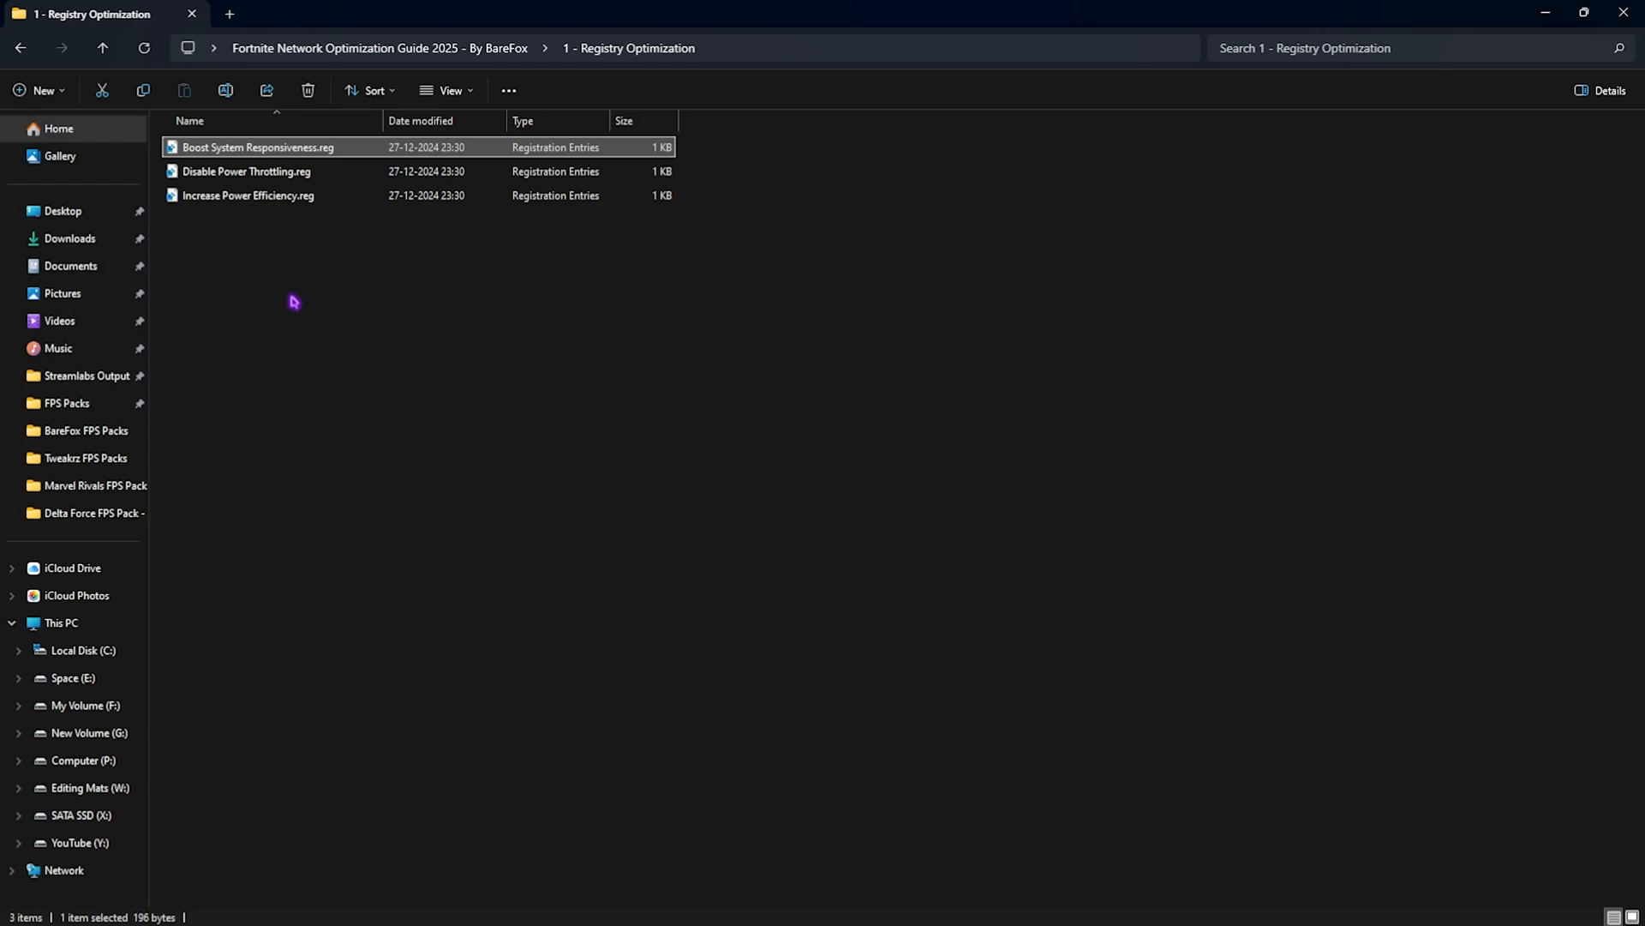
left_click(21, 48)
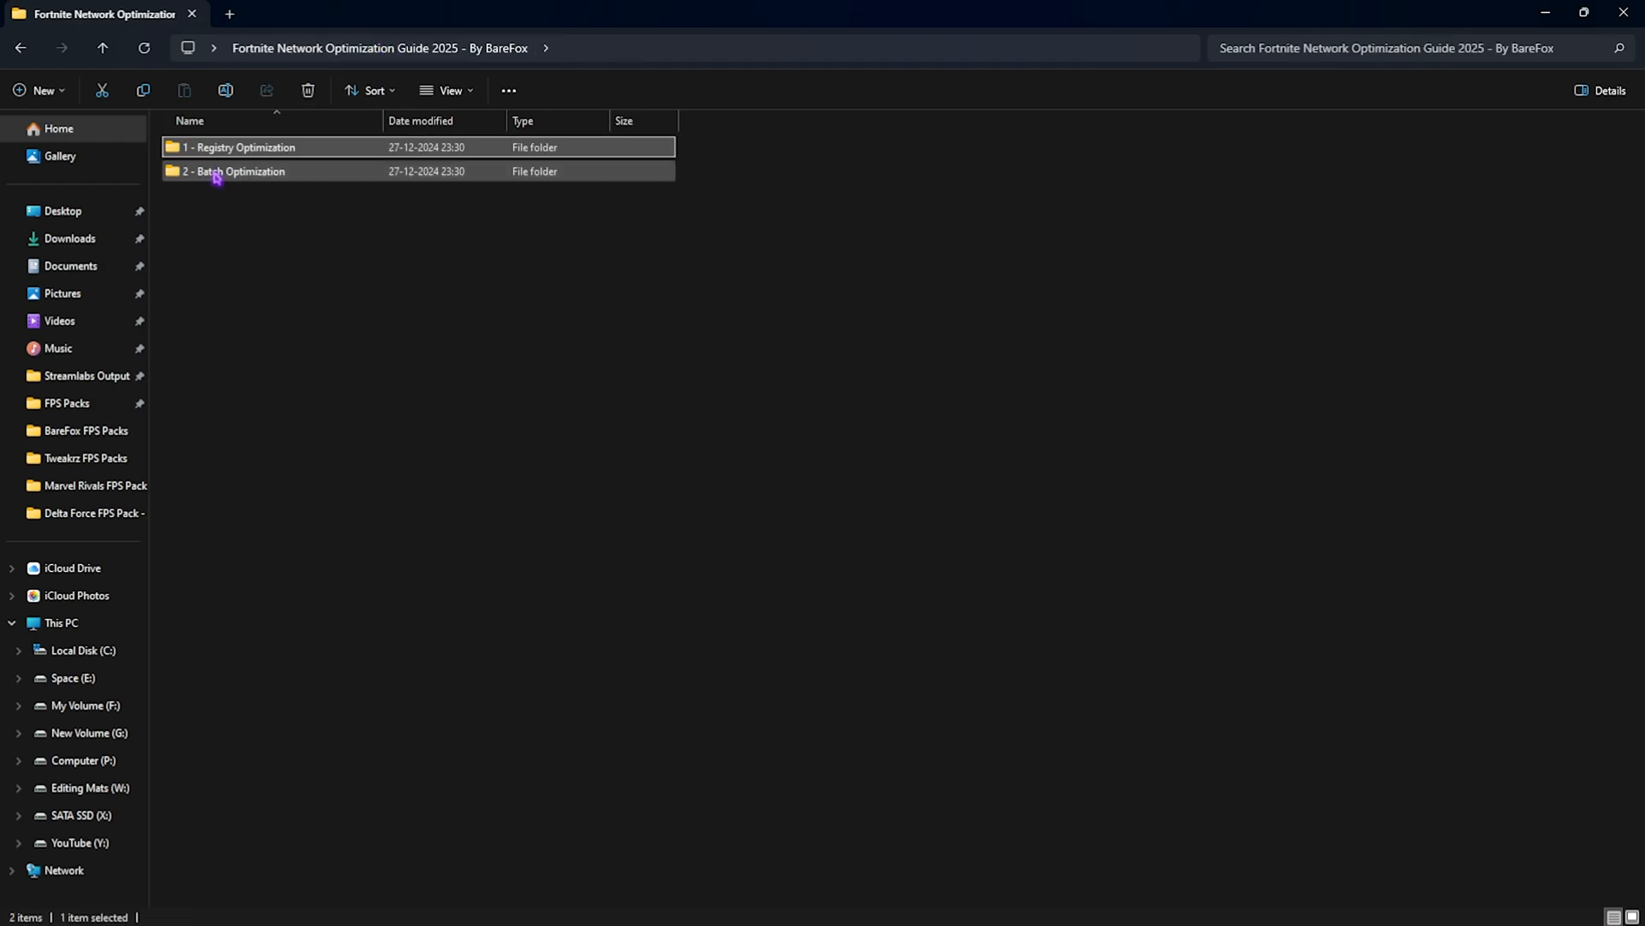
View the BareFox Network Optimizer.bat script in Notepad, then close it
double_click(235, 172)
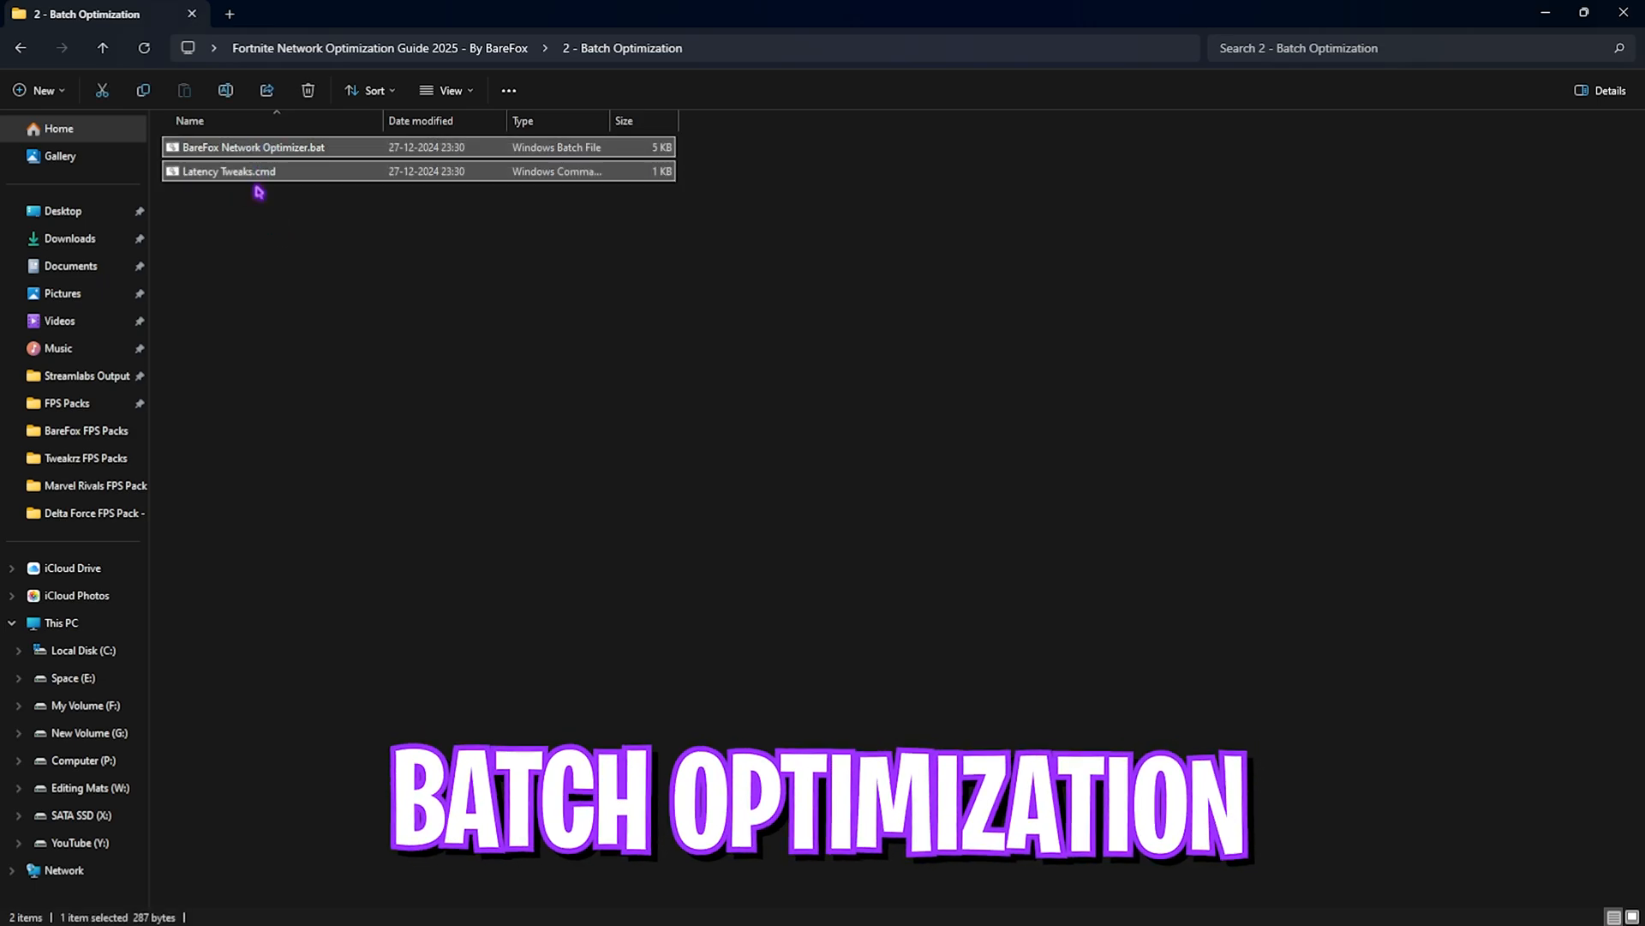
left_click(252, 147)
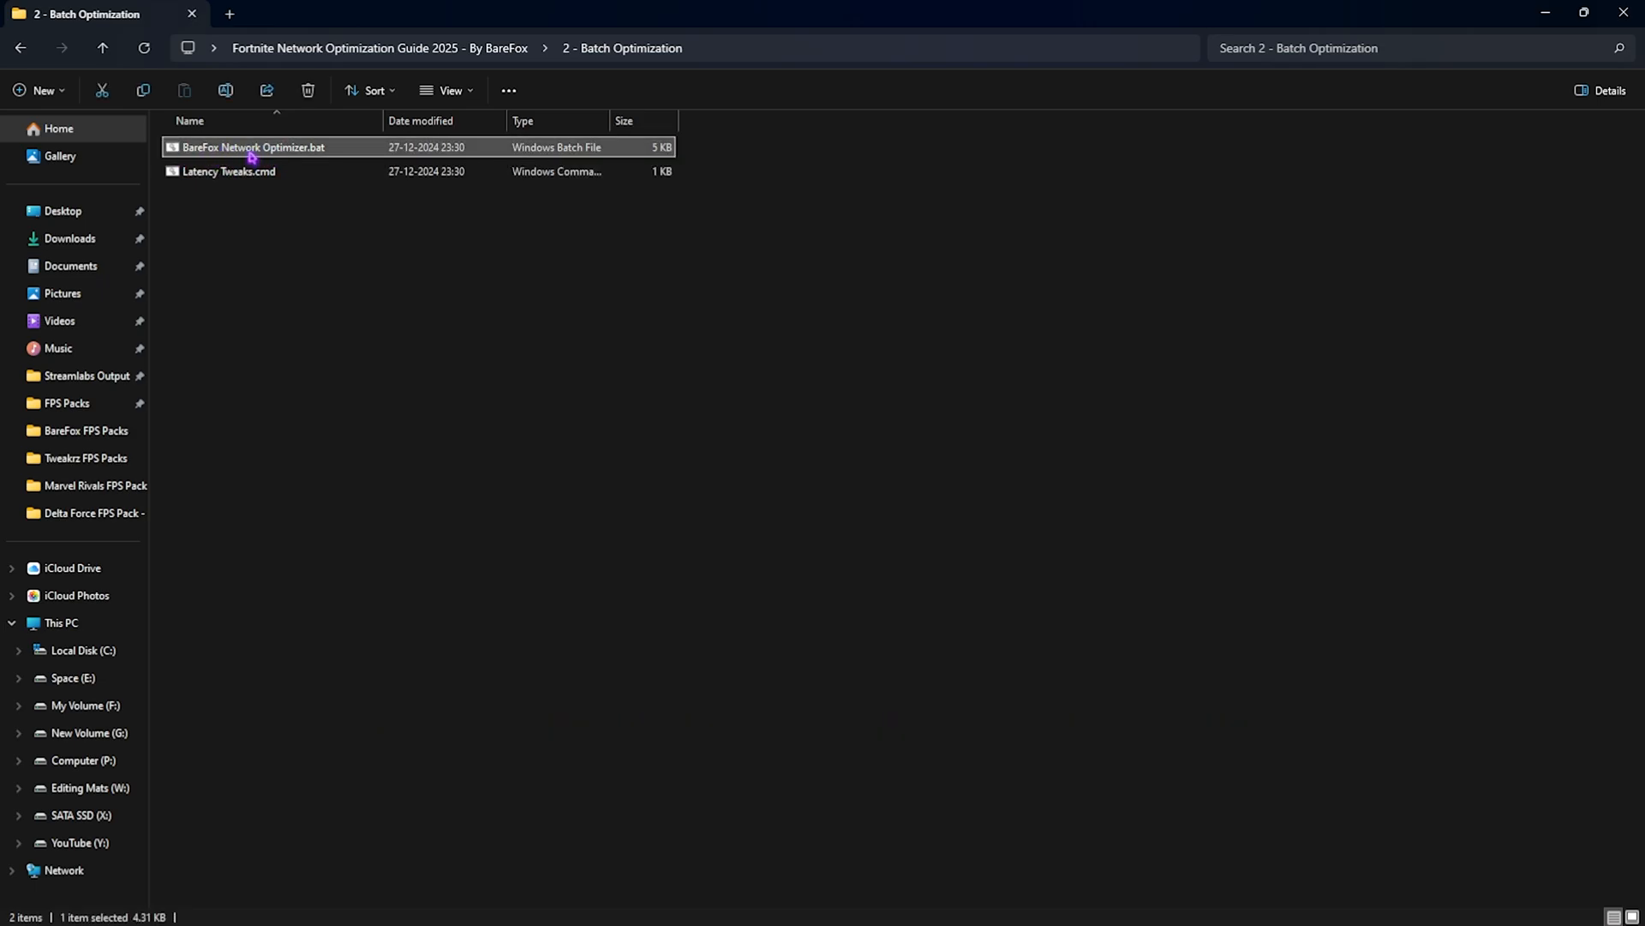
mouse_move(318, 389)
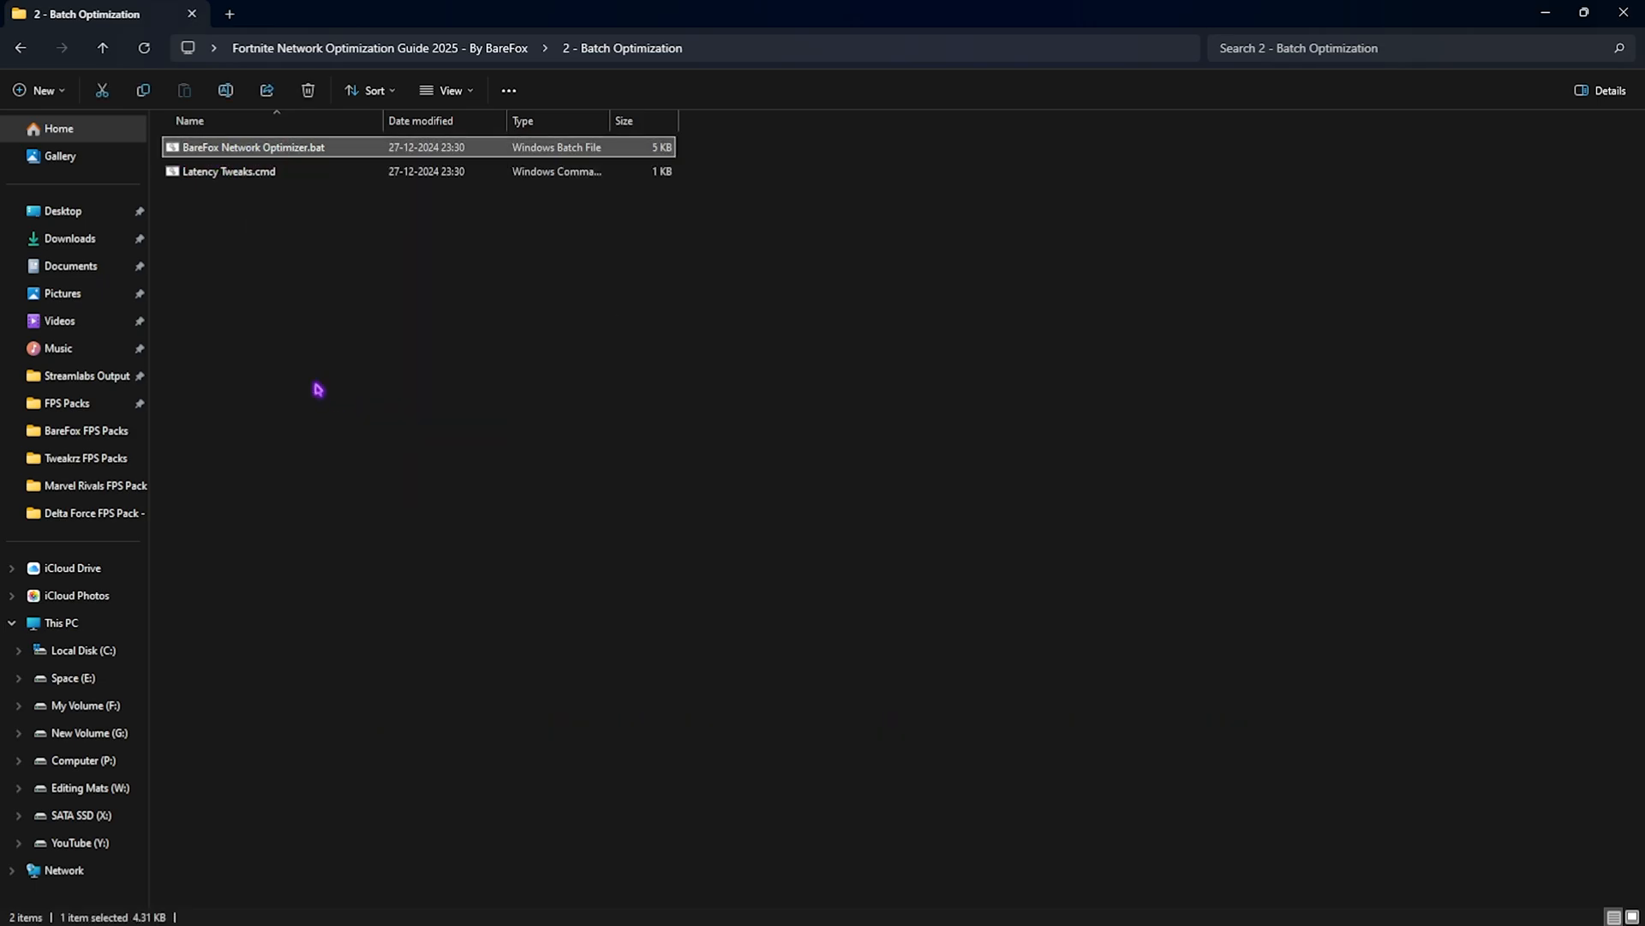
double_click(251, 147)
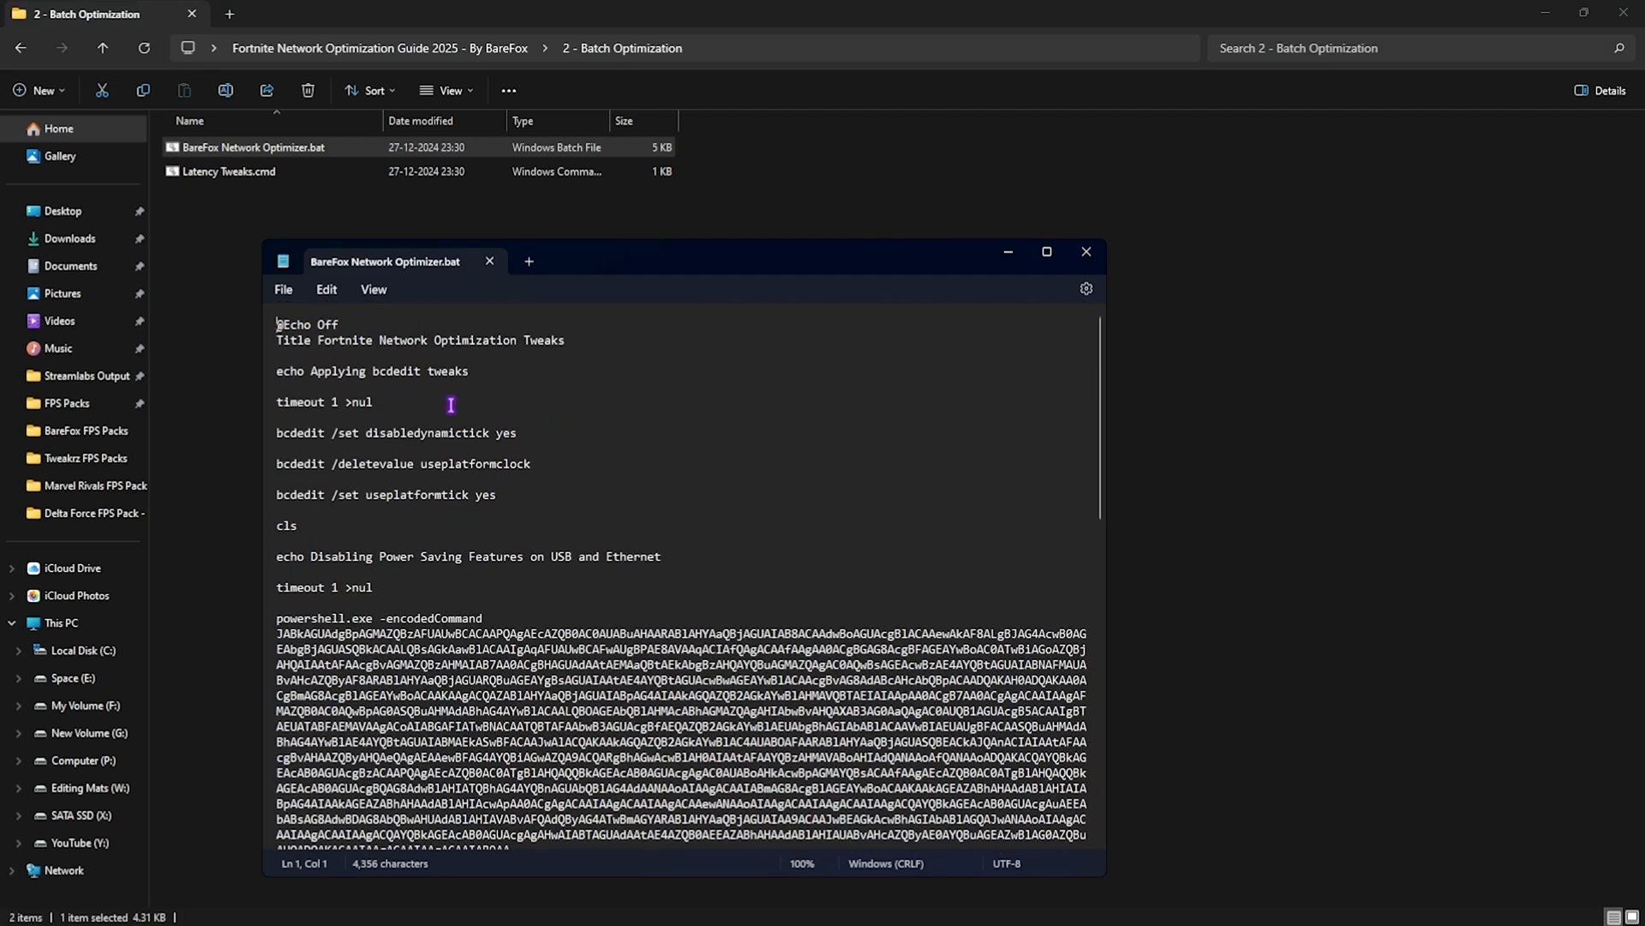
left_click(1086, 252)
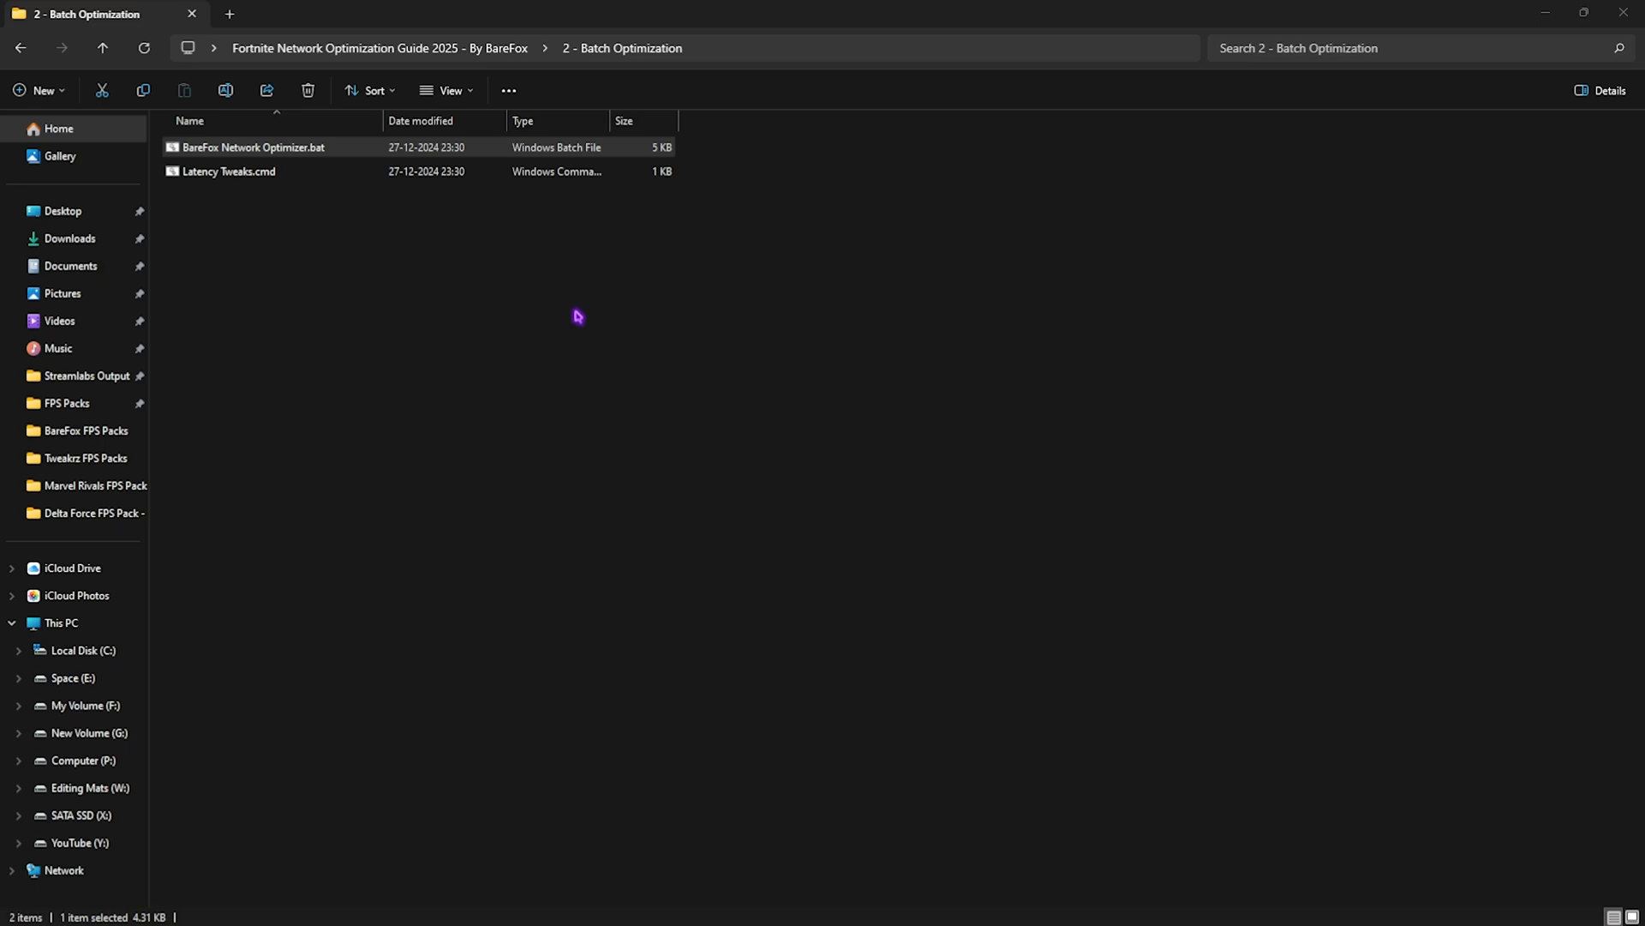
mouse_move(284, 222)
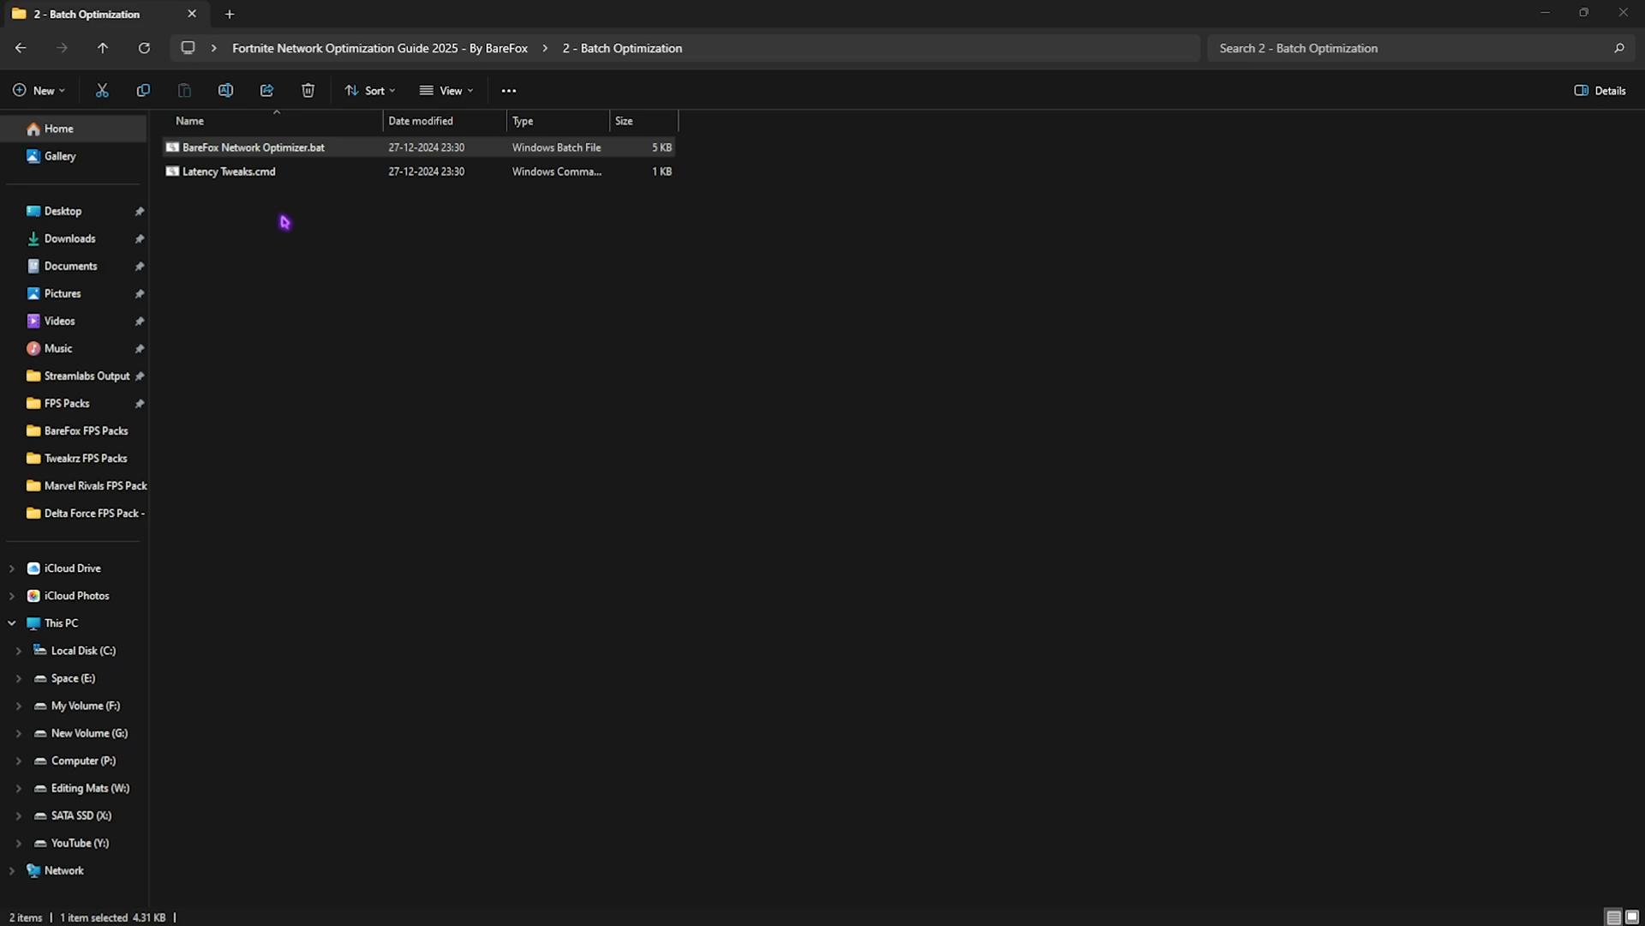
Run the Latency Tweaks.cmd script
double_click(229, 171)
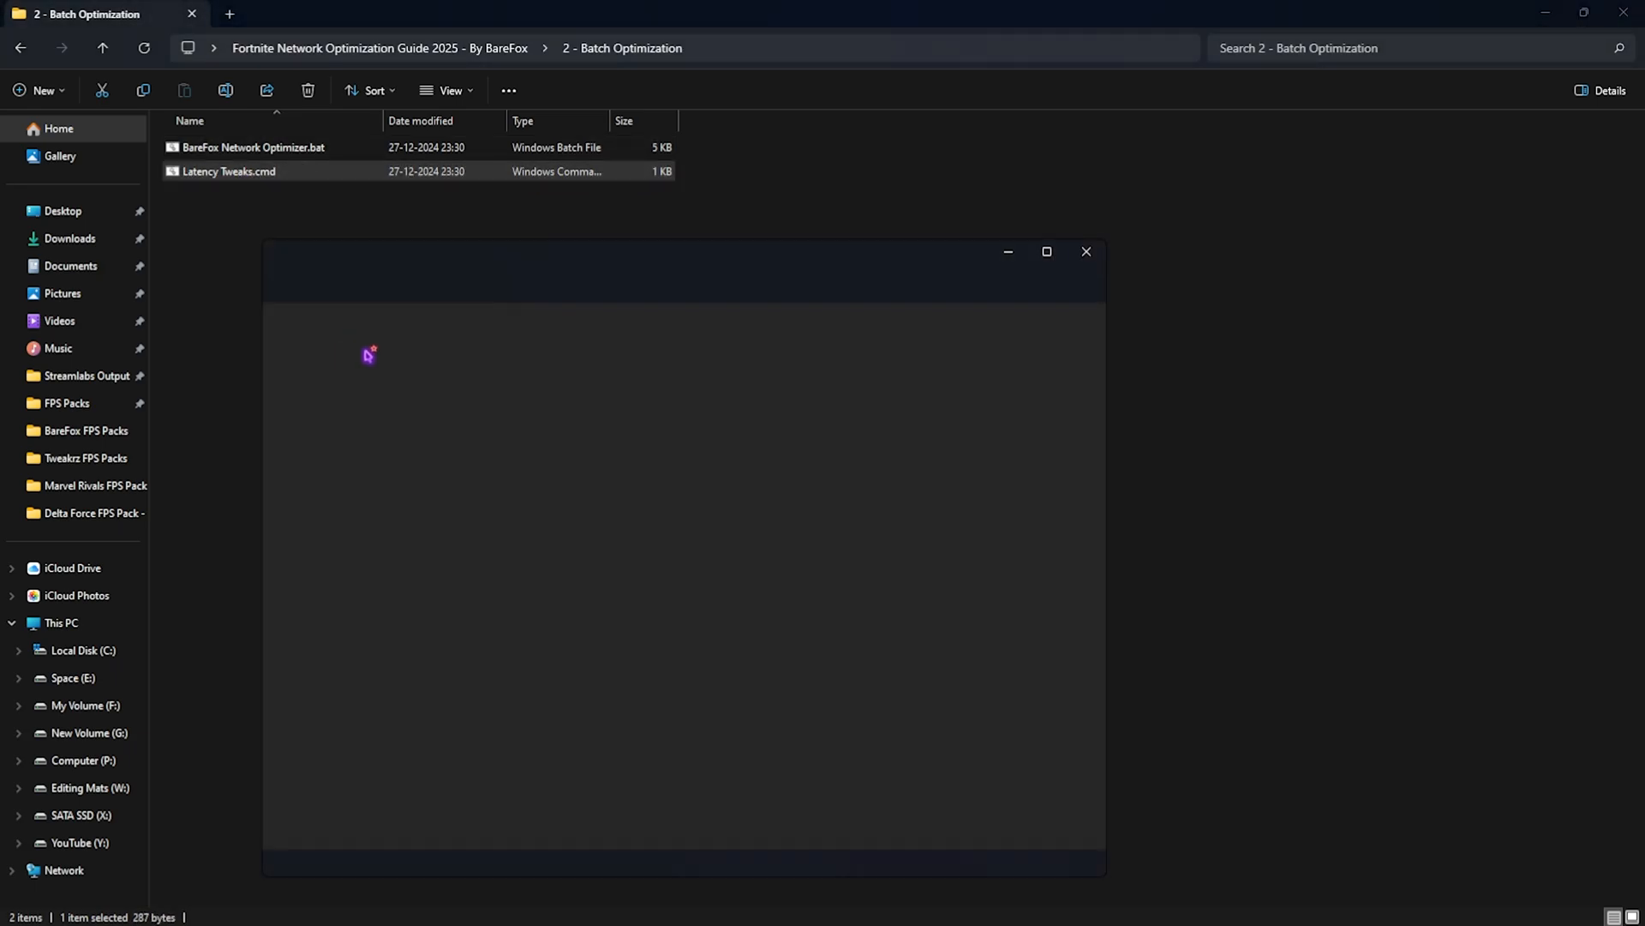
left_click_drag(276, 417, 496, 448)
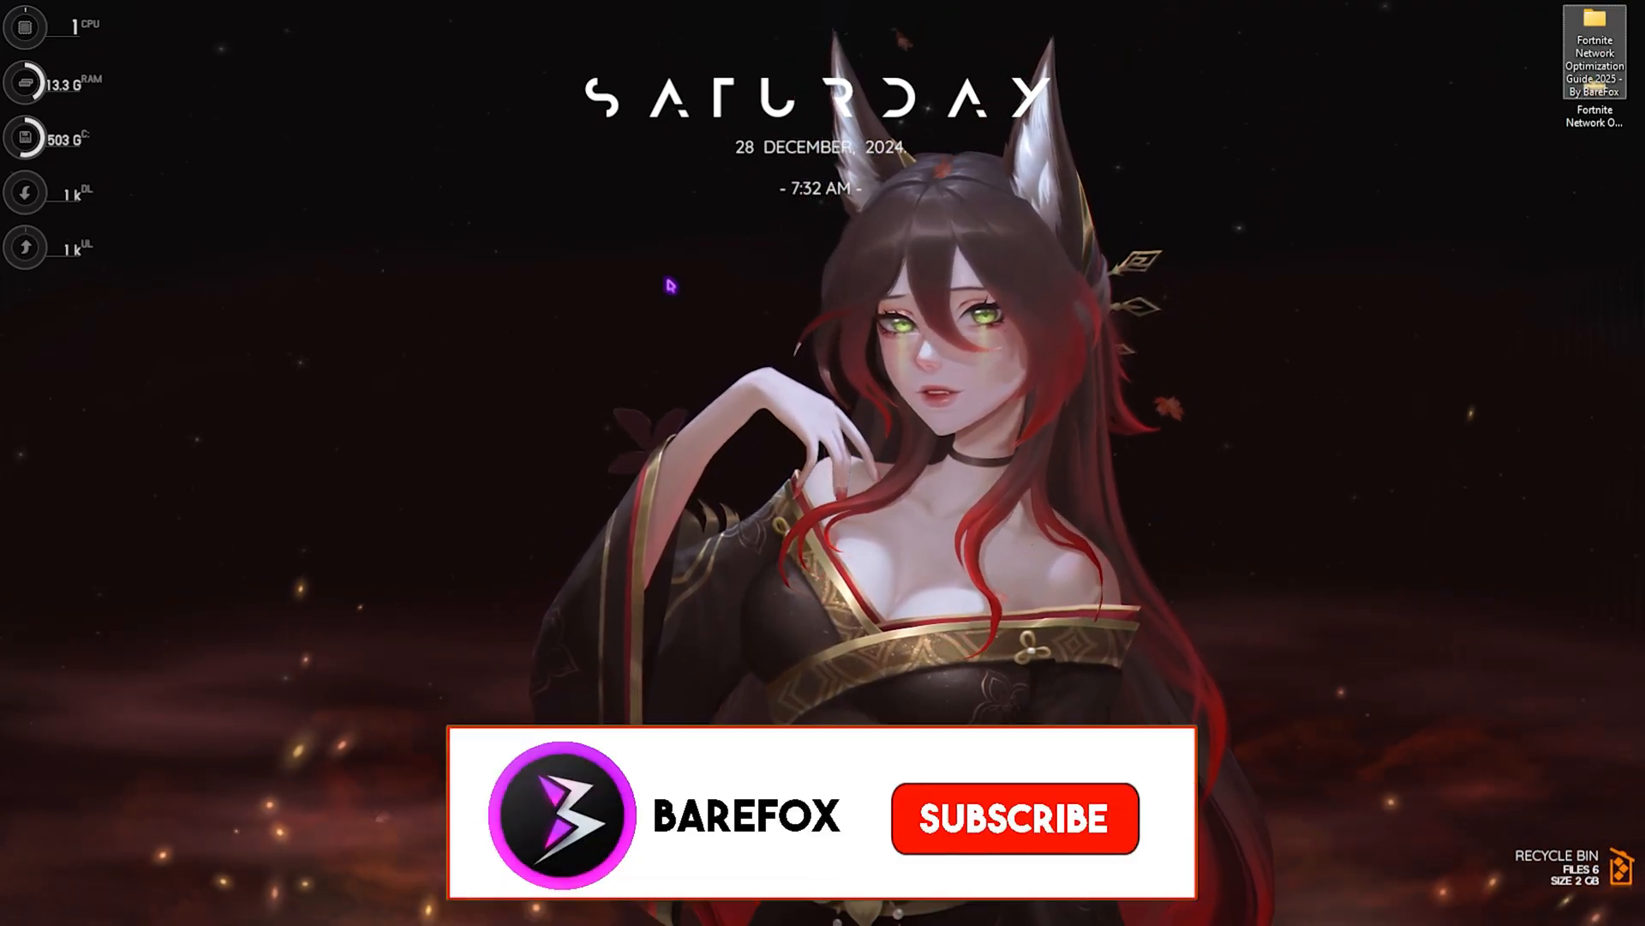
left_click(1011, 818)
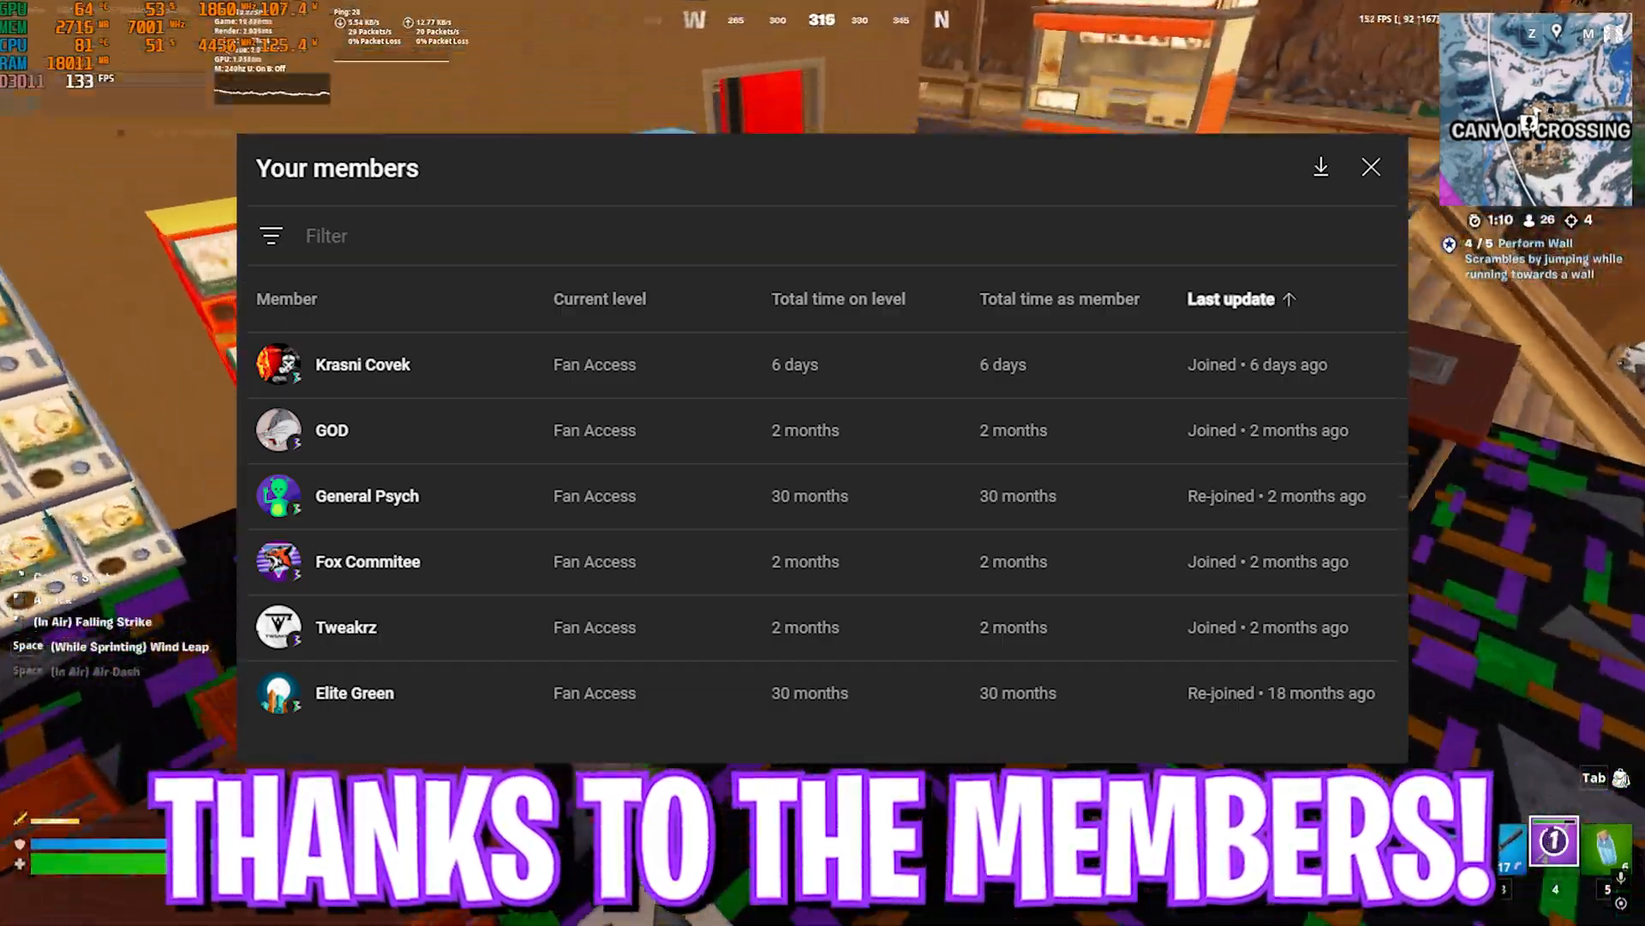
left_click(1370, 167)
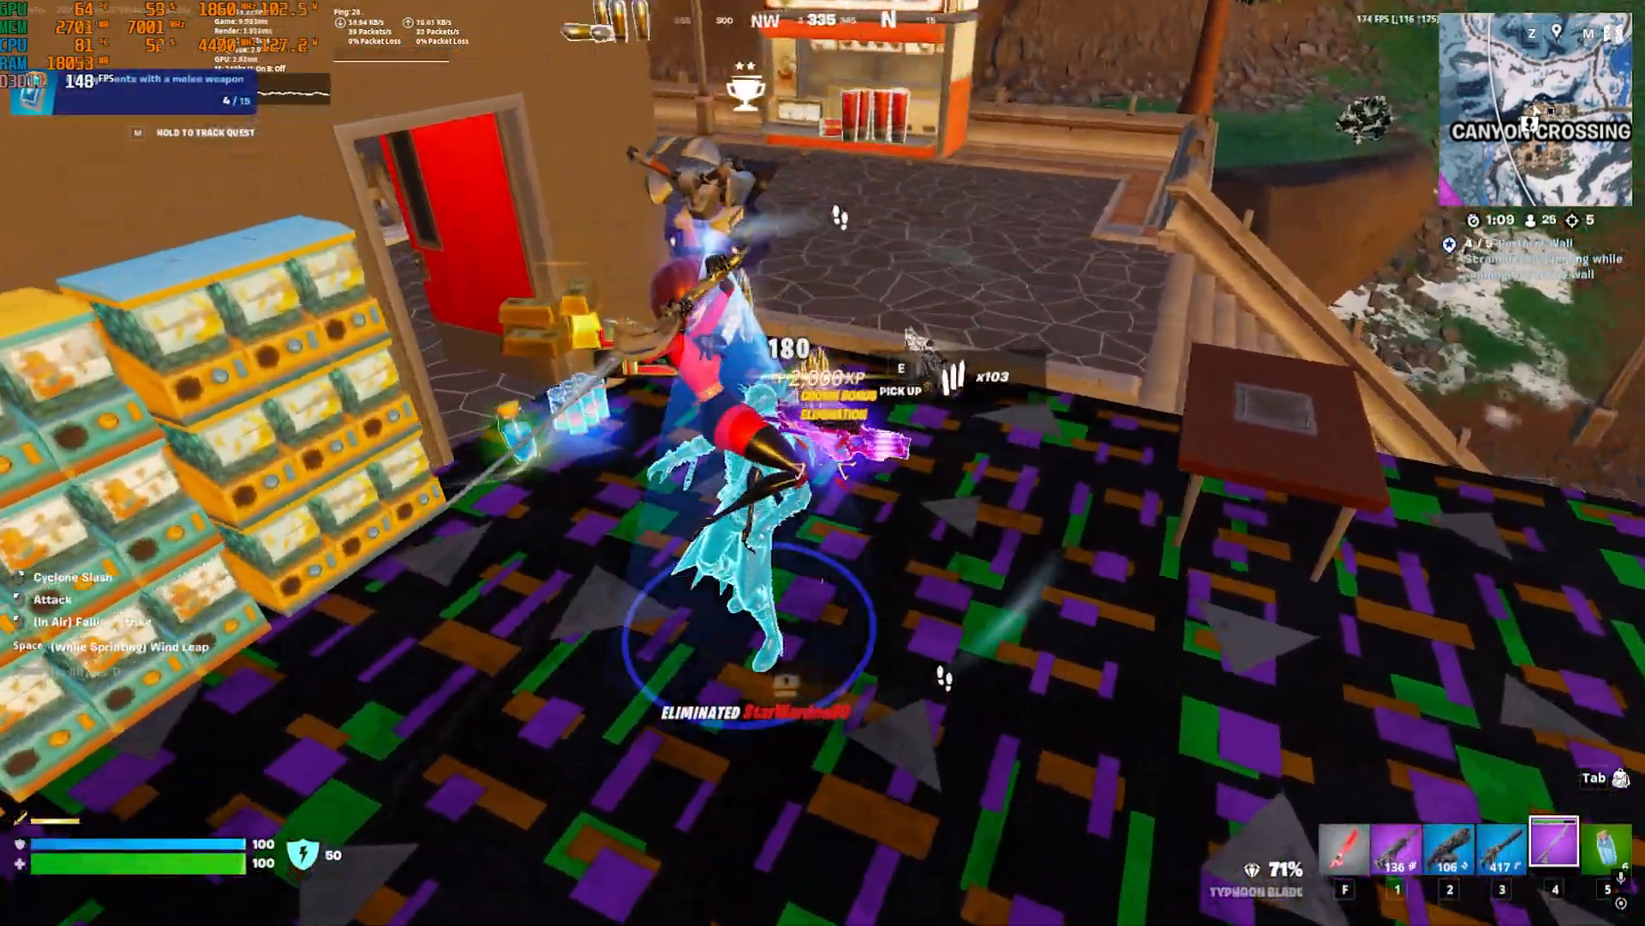